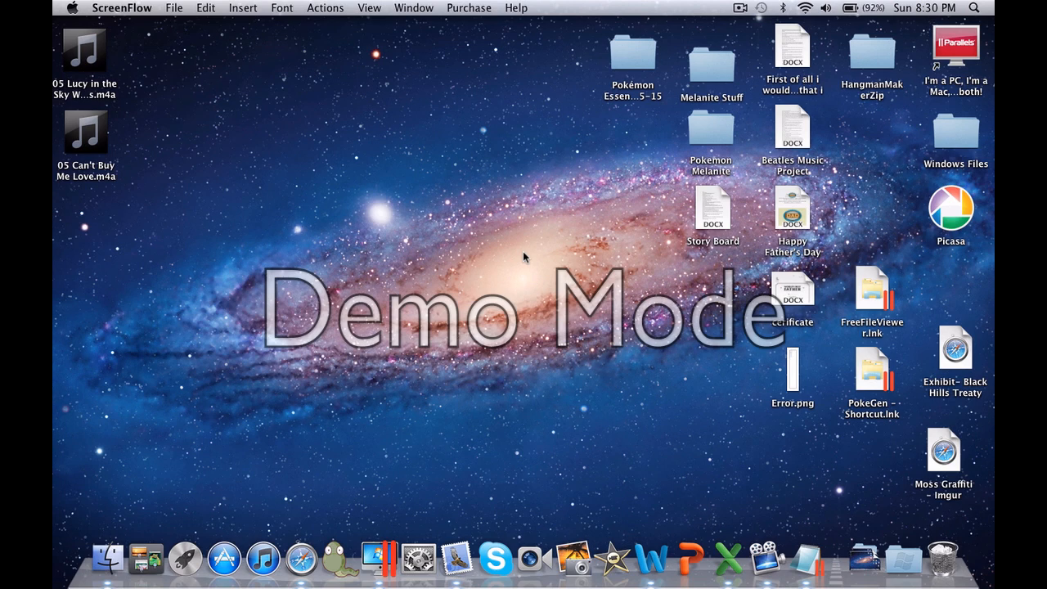
mouse_move(546, 268)
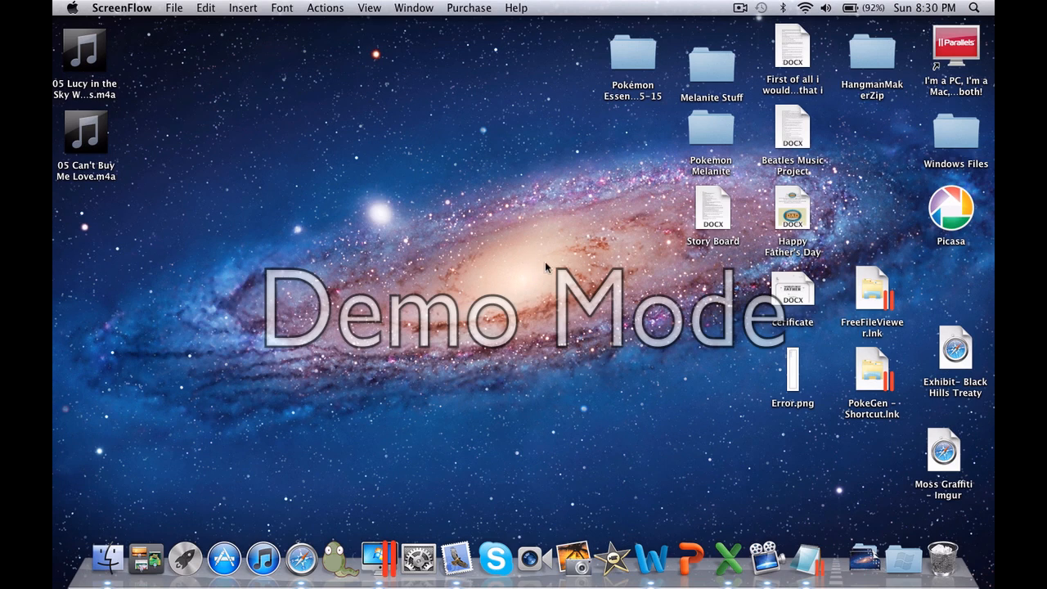
mouse_move(550, 343)
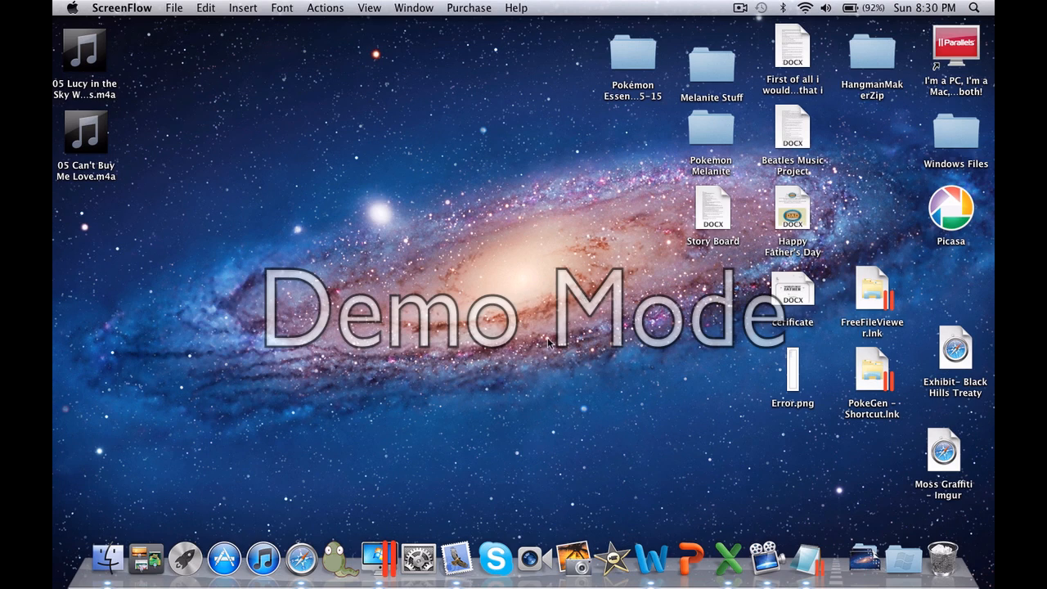
mouse_move(511, 369)
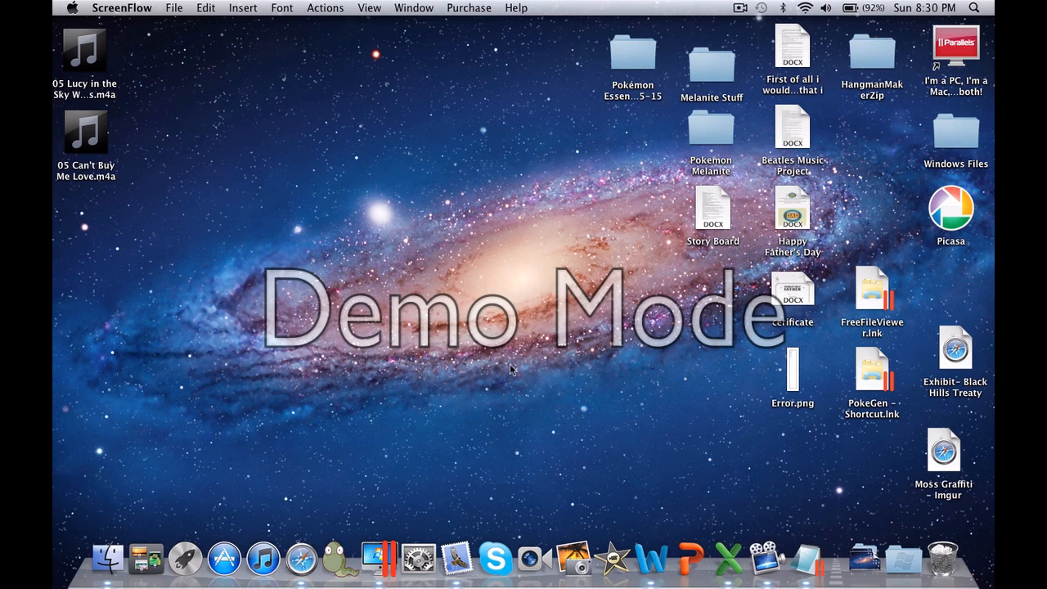
mouse_move(527, 275)
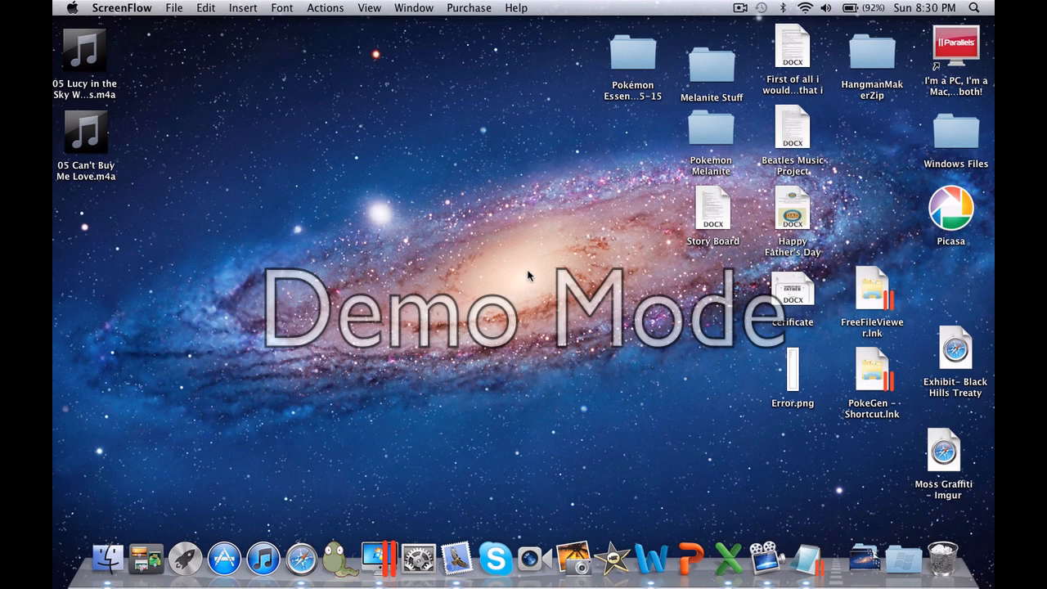
mouse_move(541, 279)
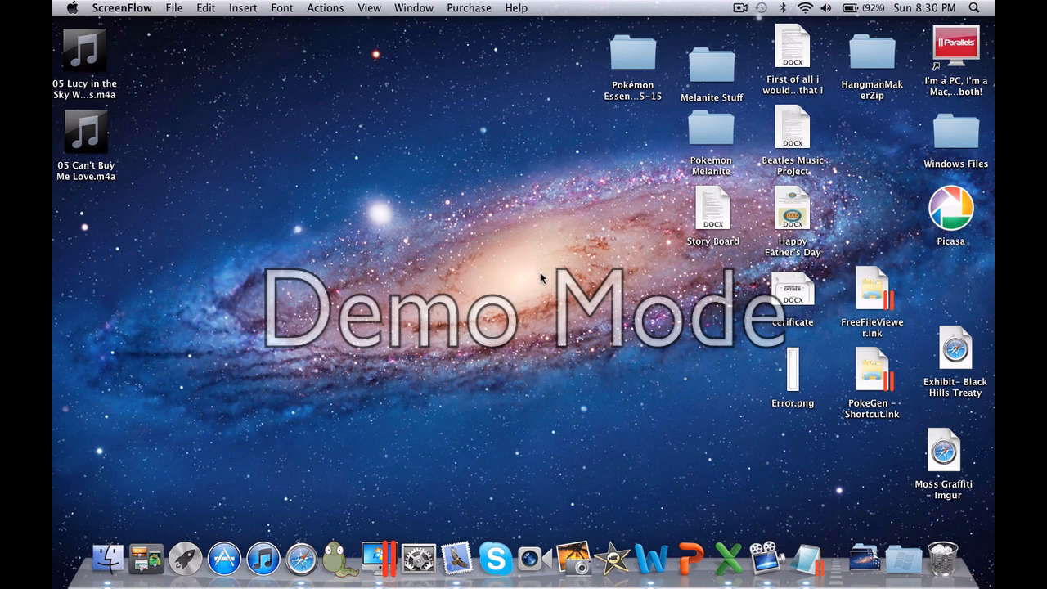
mouse_move(548, 268)
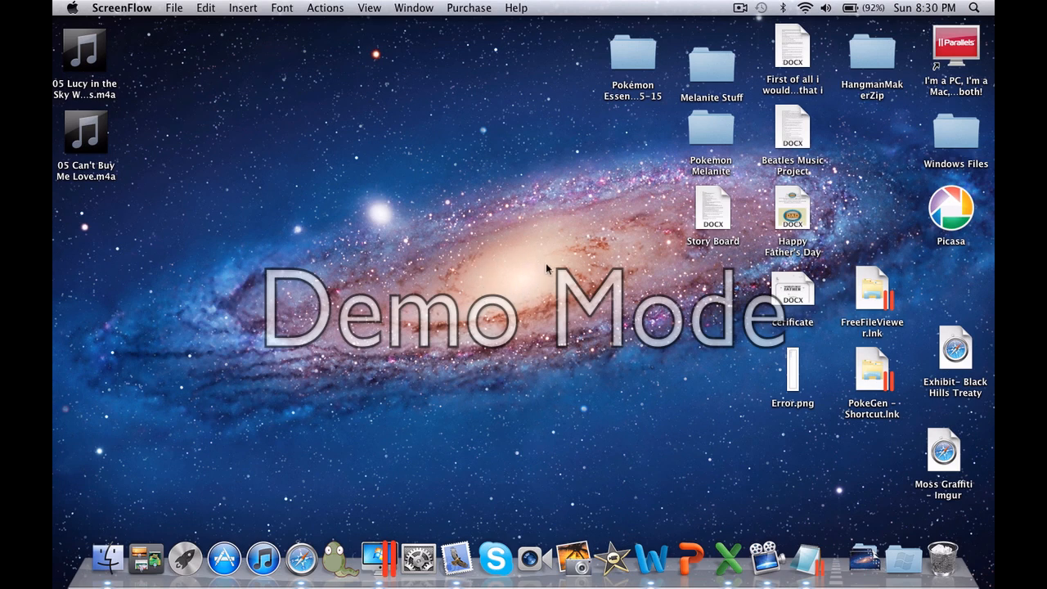
mouse_move(486, 294)
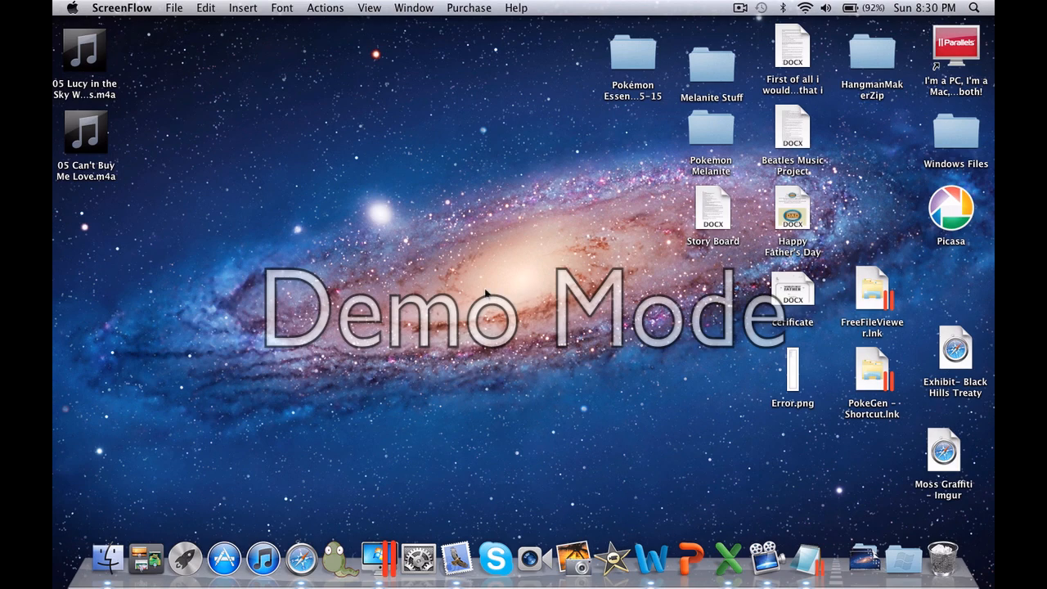
mouse_move(370, 432)
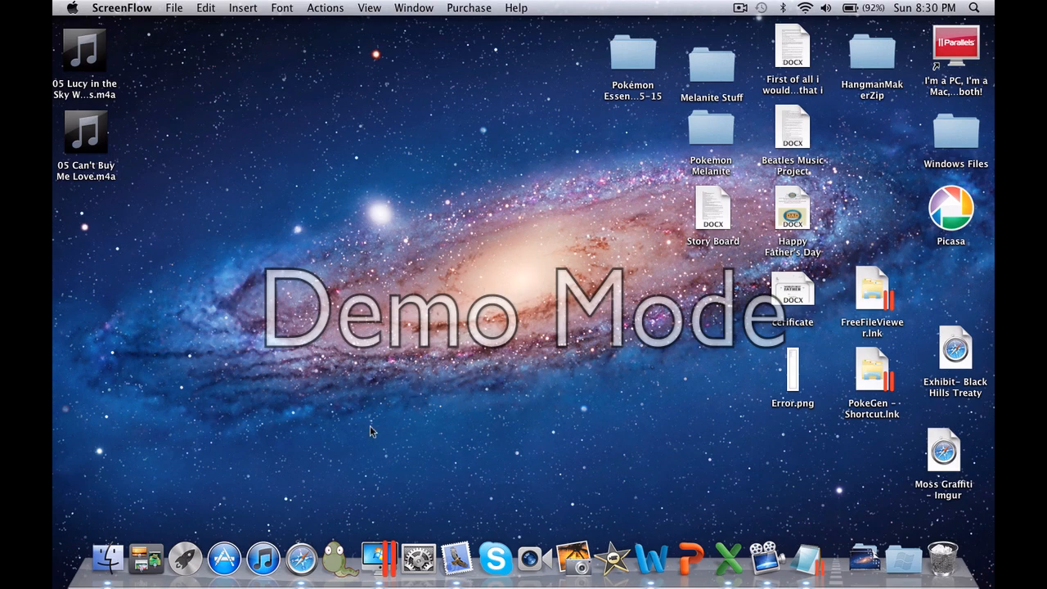
mouse_move(392, 571)
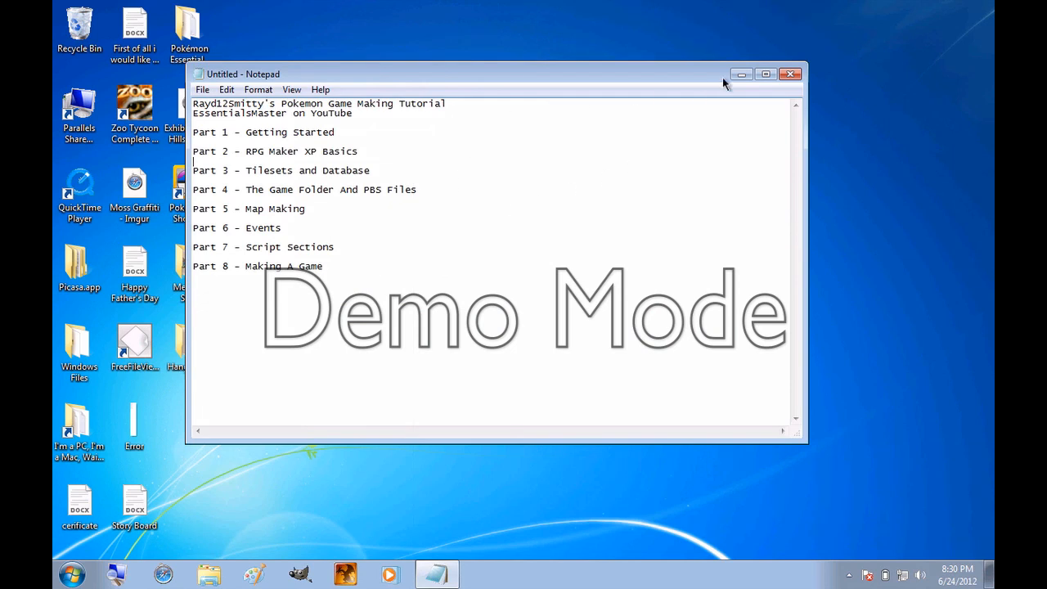
- Minimize the Notepad tutorial outline twice so the Windows desktop is showing
click(791, 72)
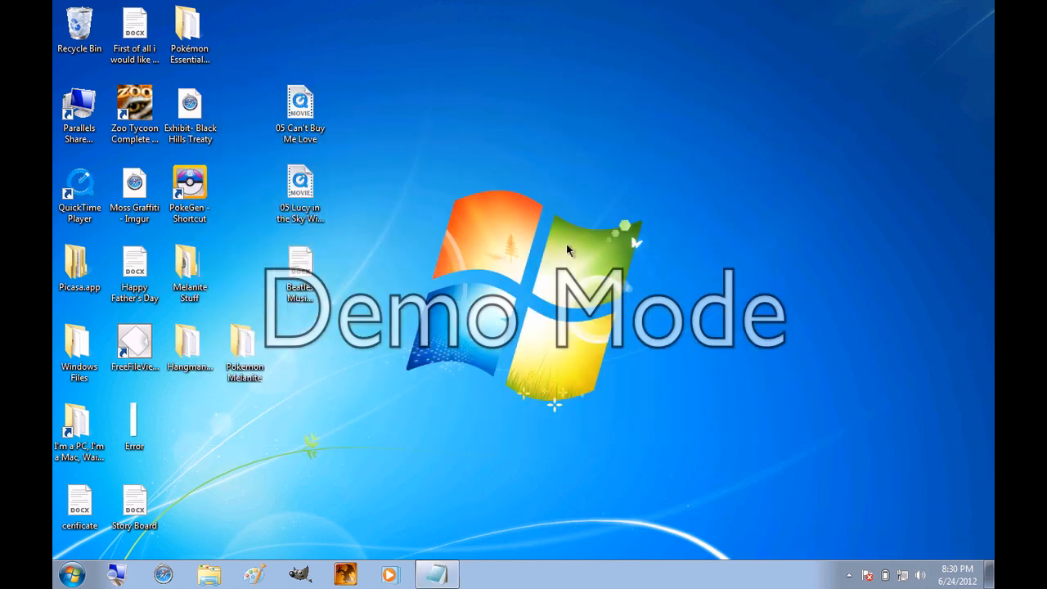
mouse_move(415, 183)
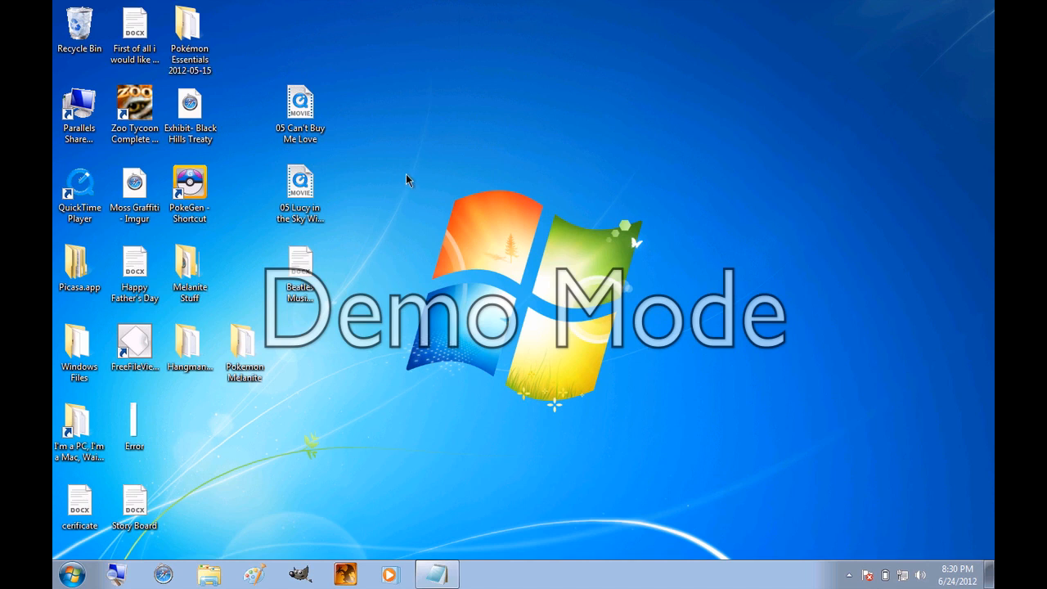
mouse_move(510, 442)
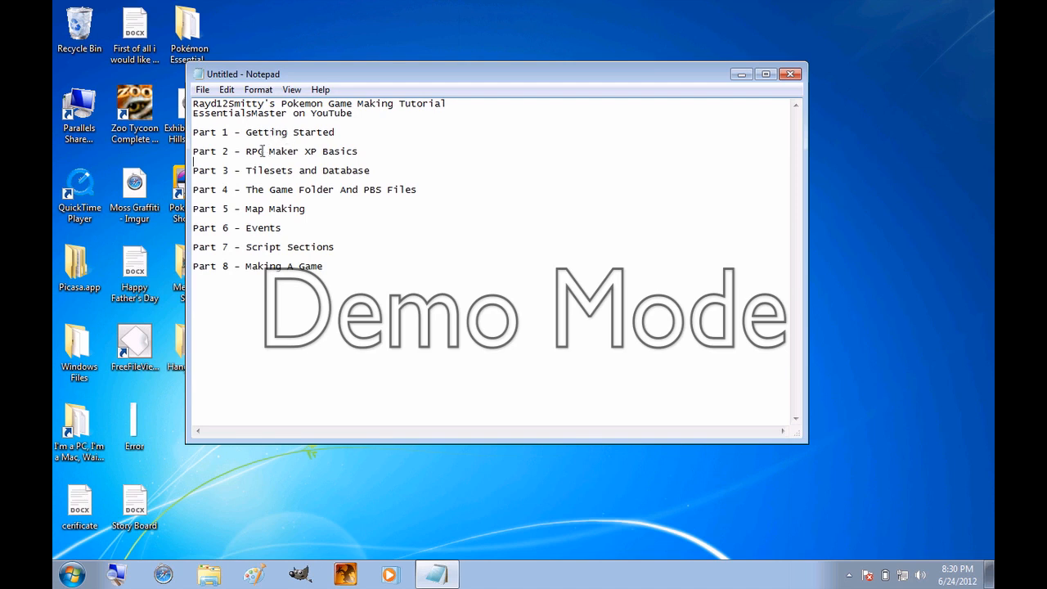
mouse_move(752, 96)
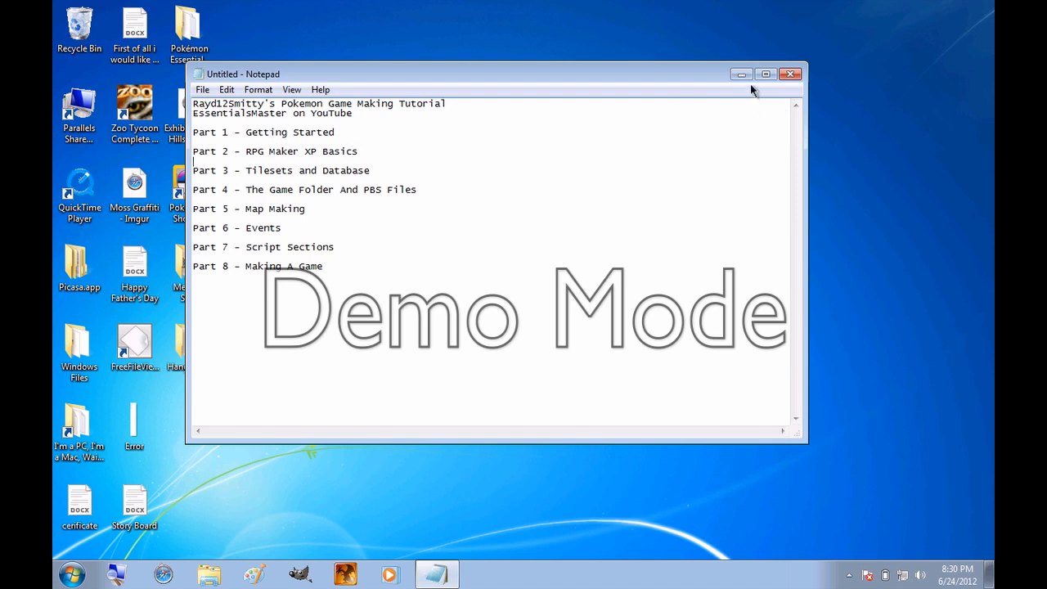
click(790, 72)
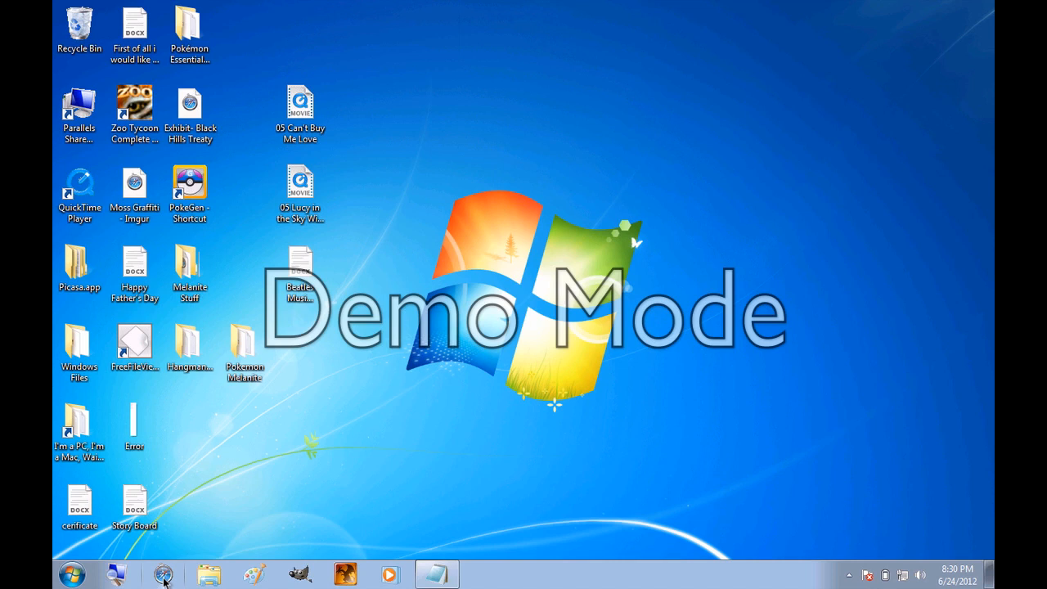
- Search Google for 'RPG Maker XP' and open the rpgmakerweb.com product page result
click(162, 571)
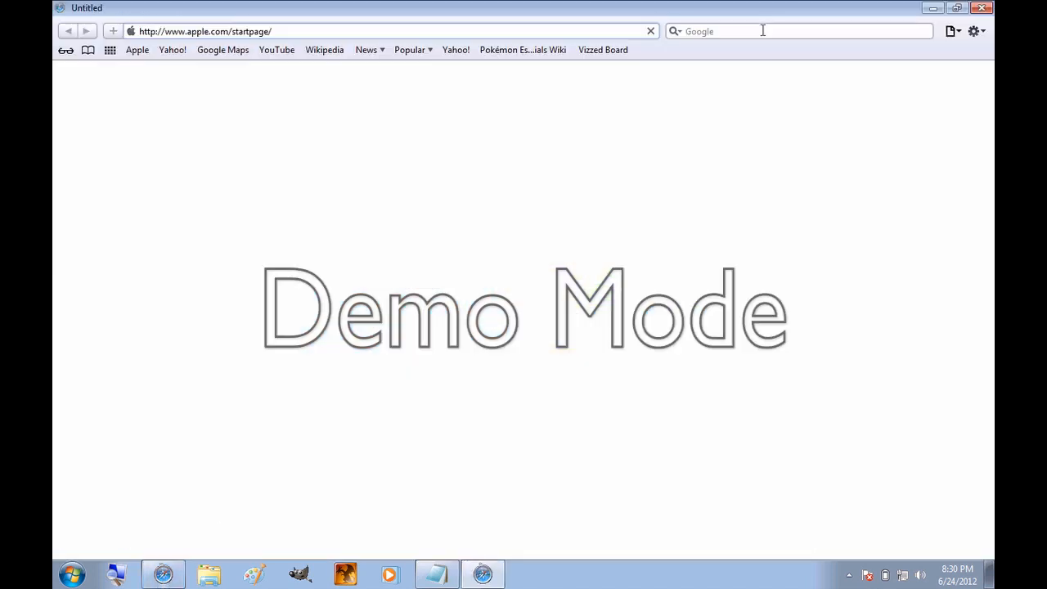
text(R)
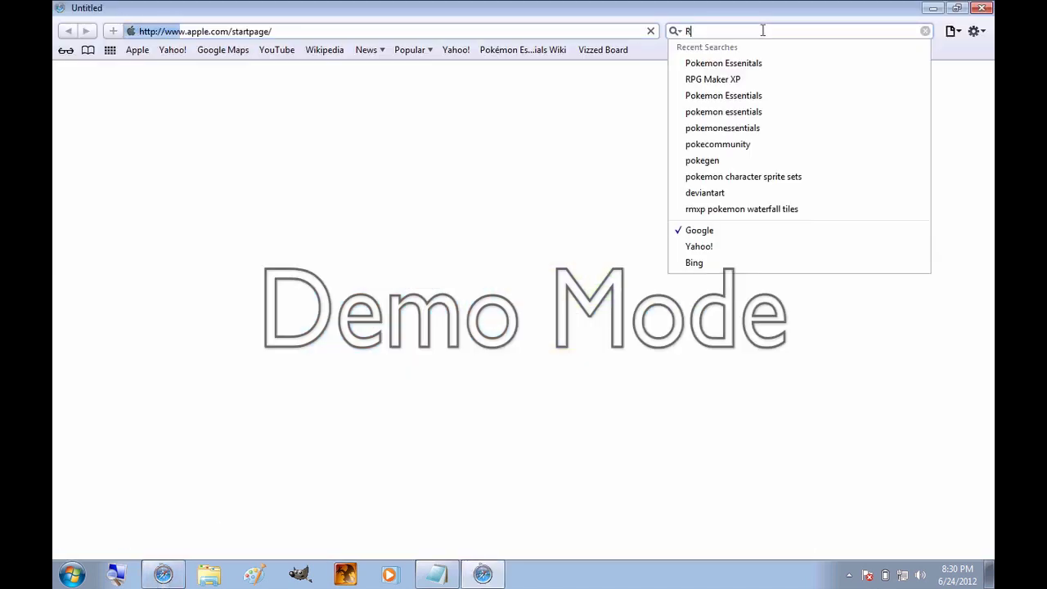
text(PG Maker XP)
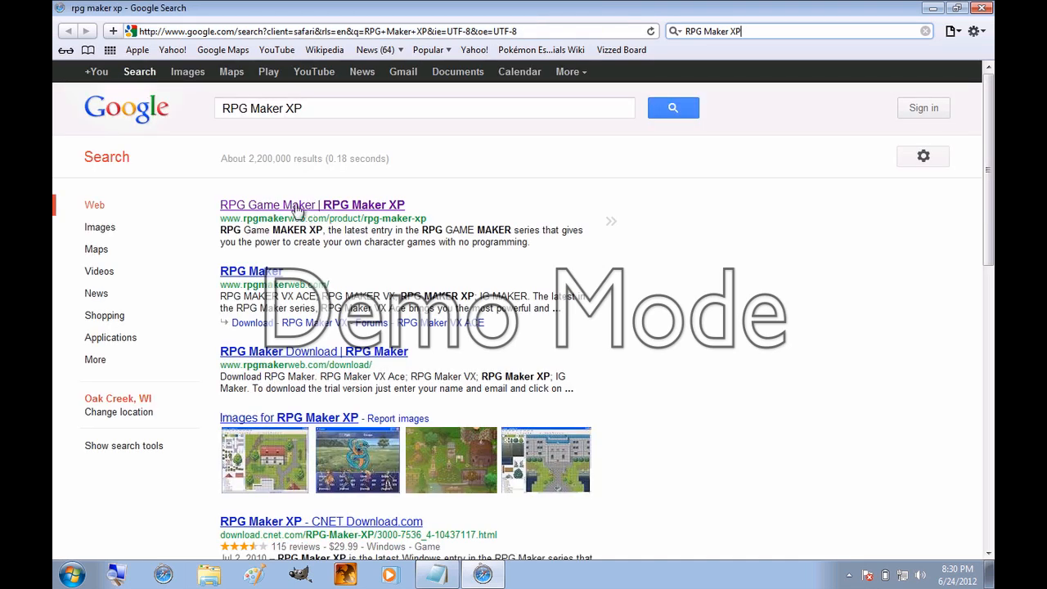
mouse_move(346, 213)
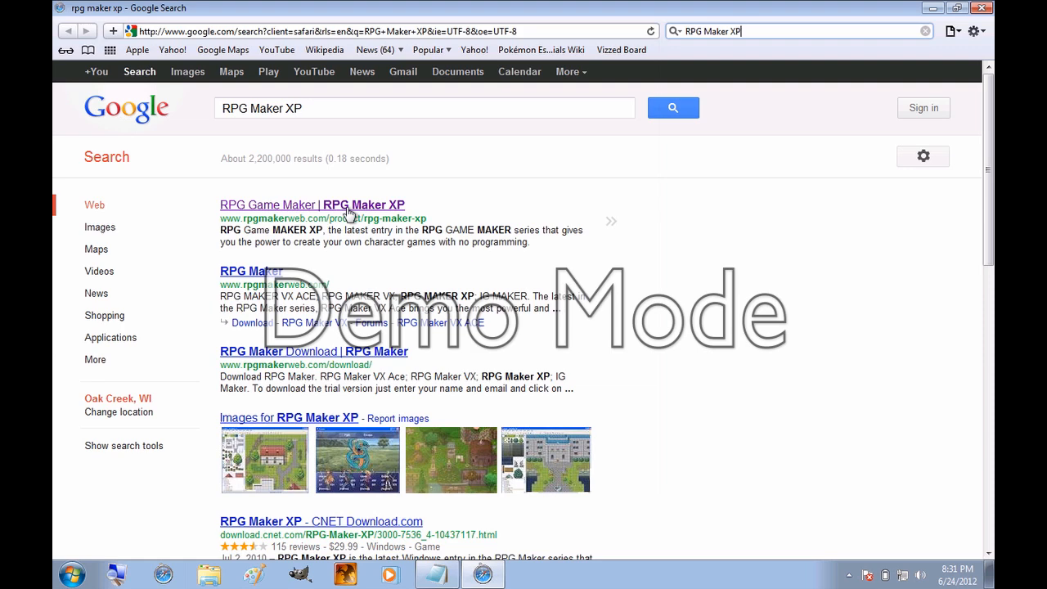
click(309, 205)
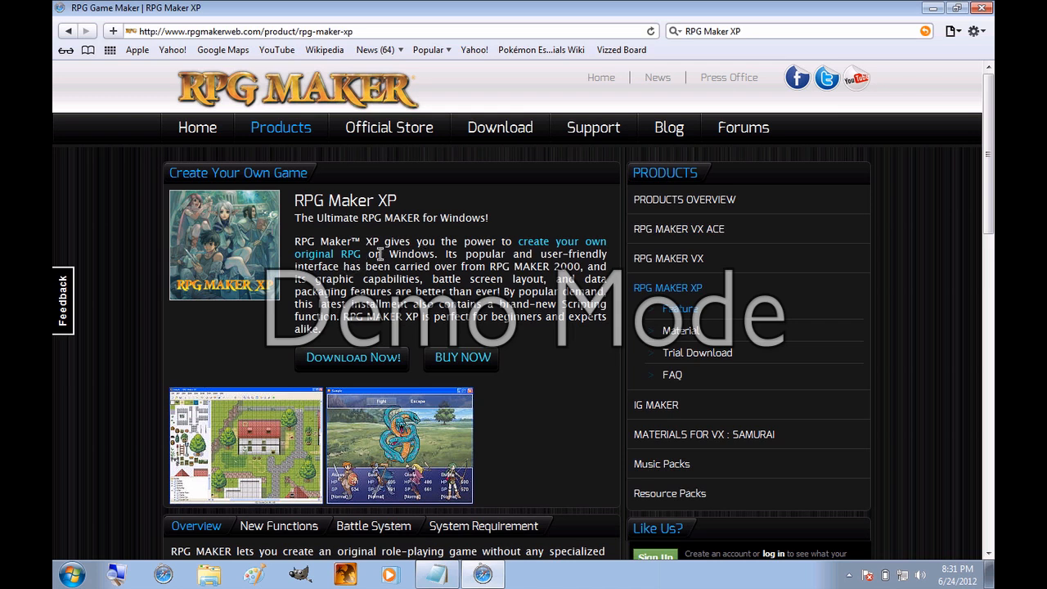
mouse_move(377, 253)
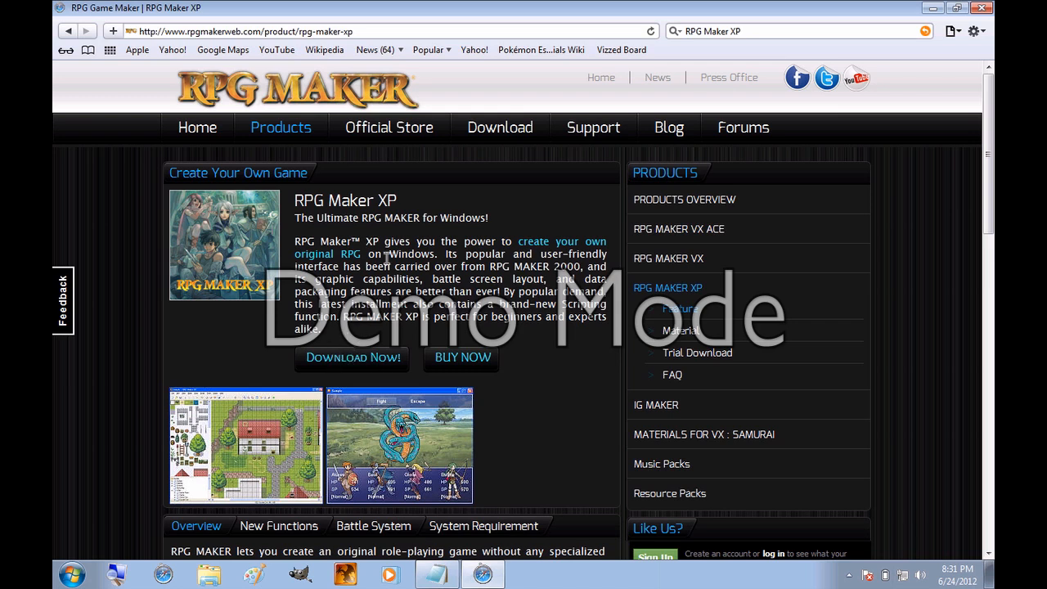
mouse_move(471, 275)
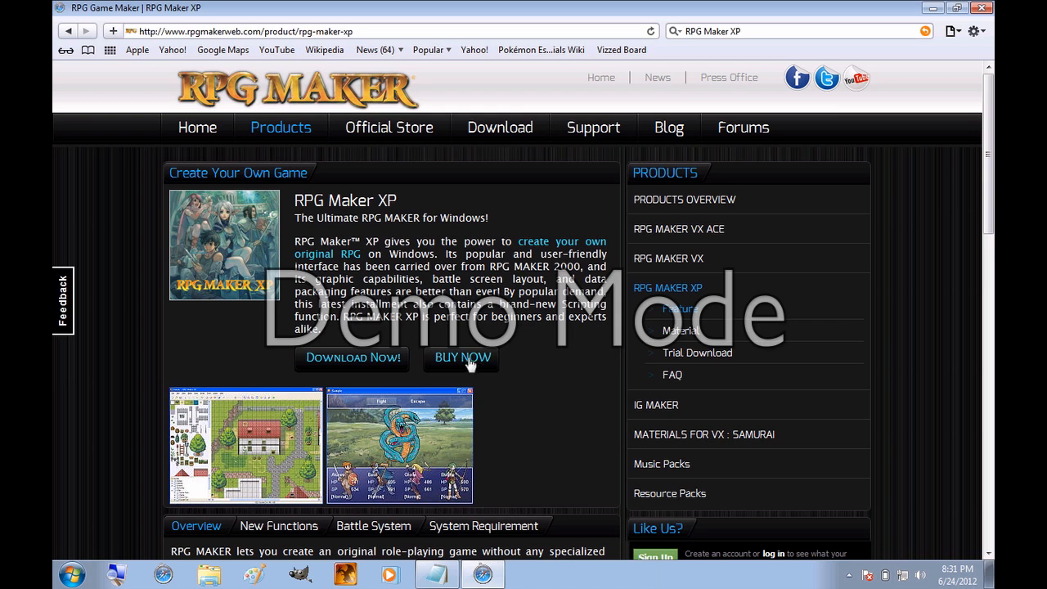
mouse_move(583, 409)
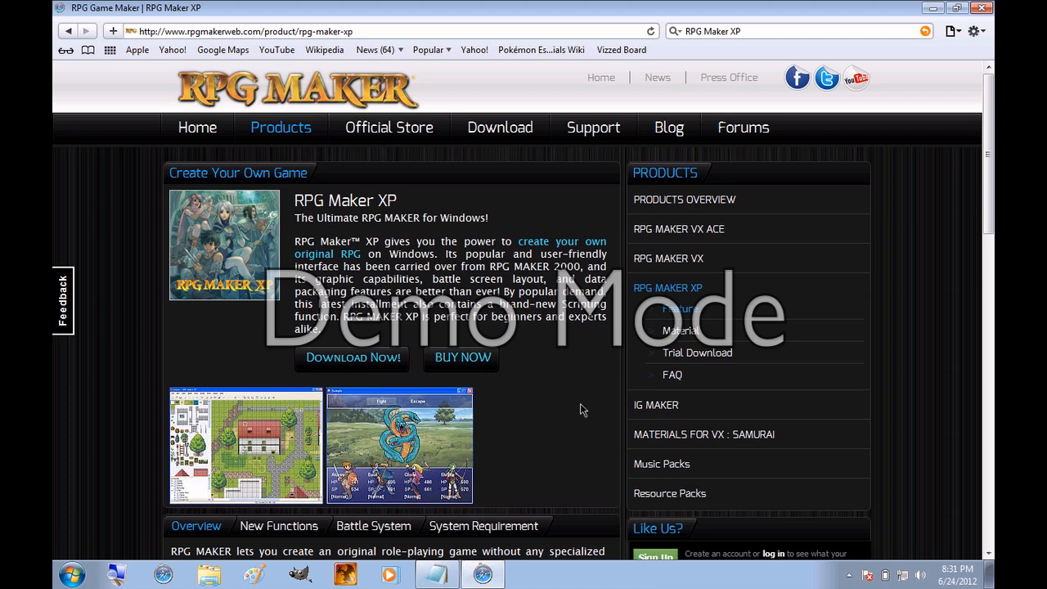
mouse_move(930, 11)
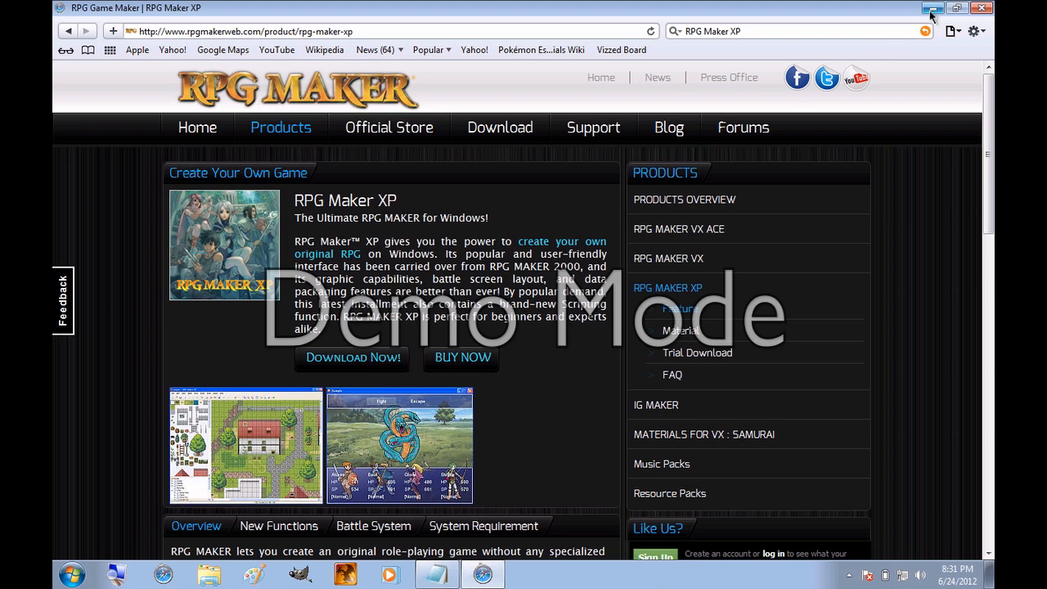
click(929, 10)
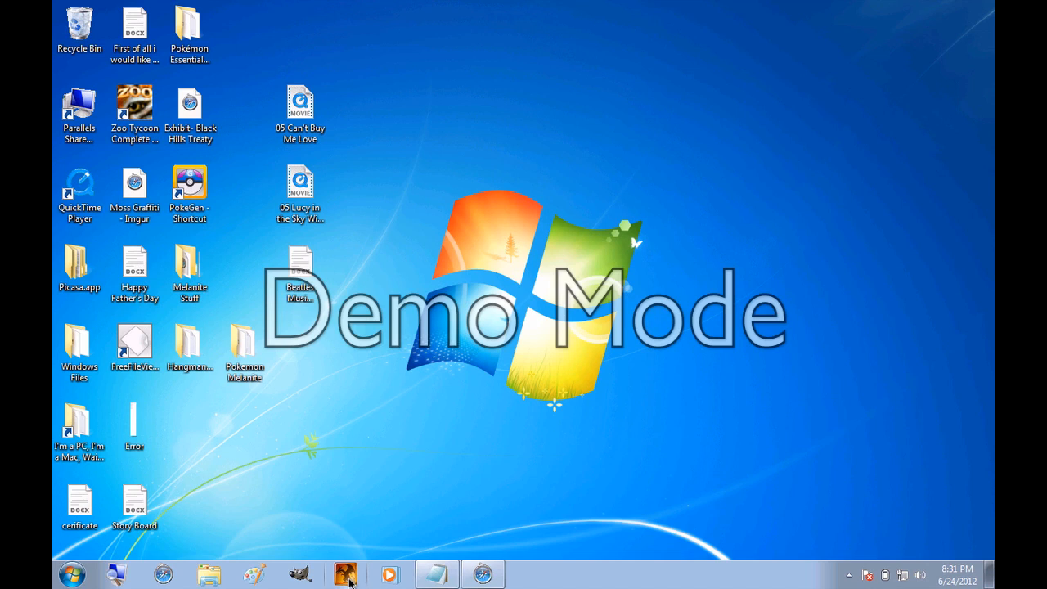
mouse_move(357, 569)
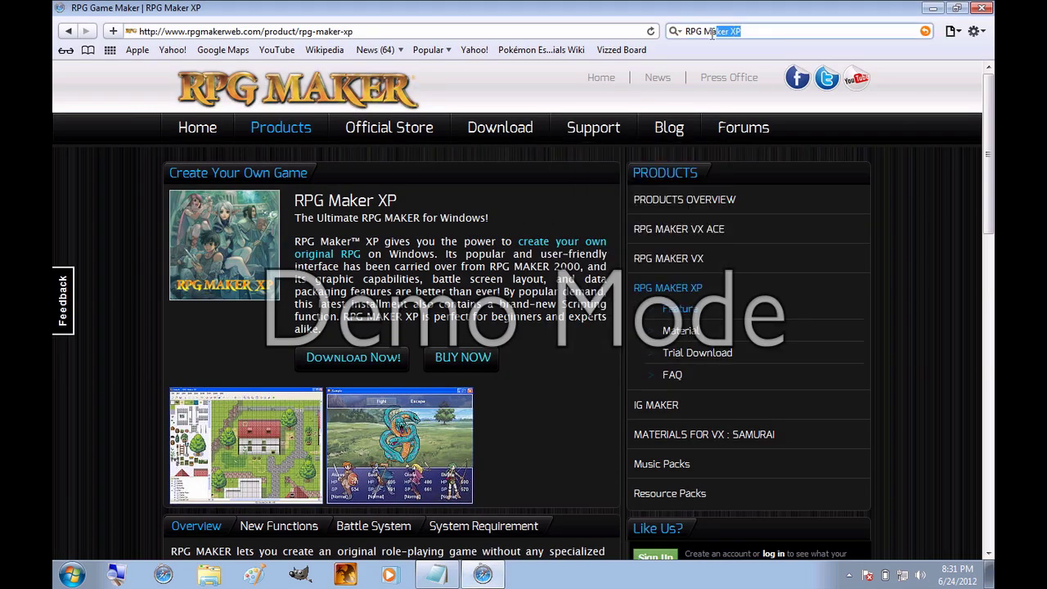
text(P)
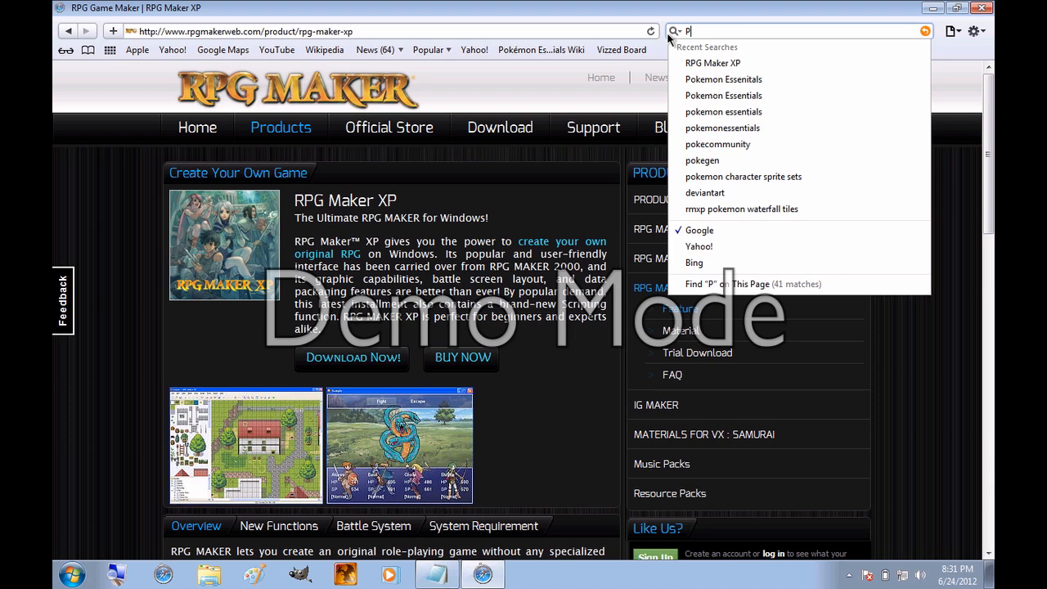
text(okemon Essentials)
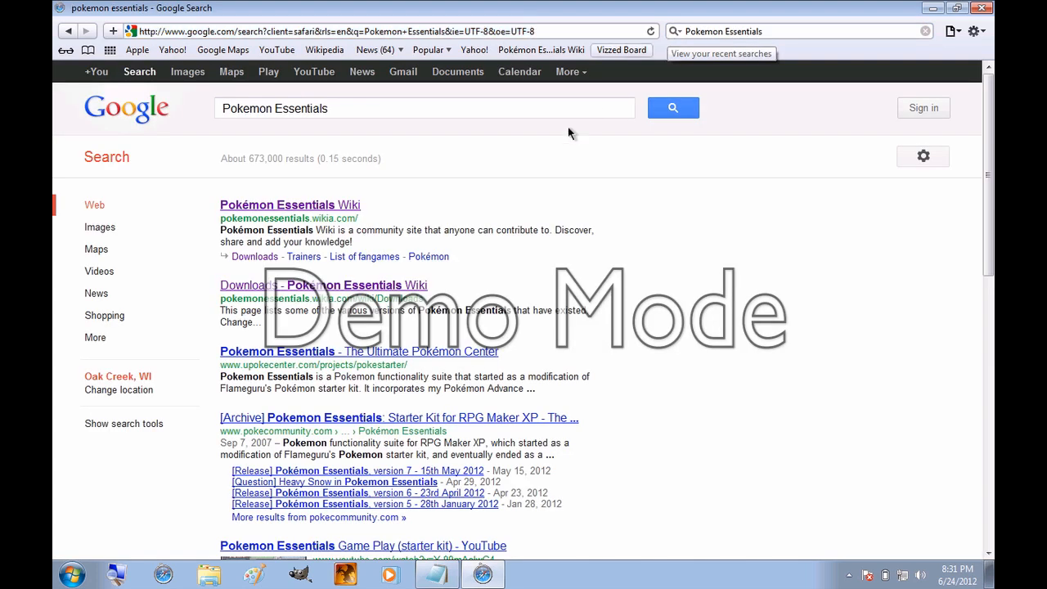
mouse_move(311, 211)
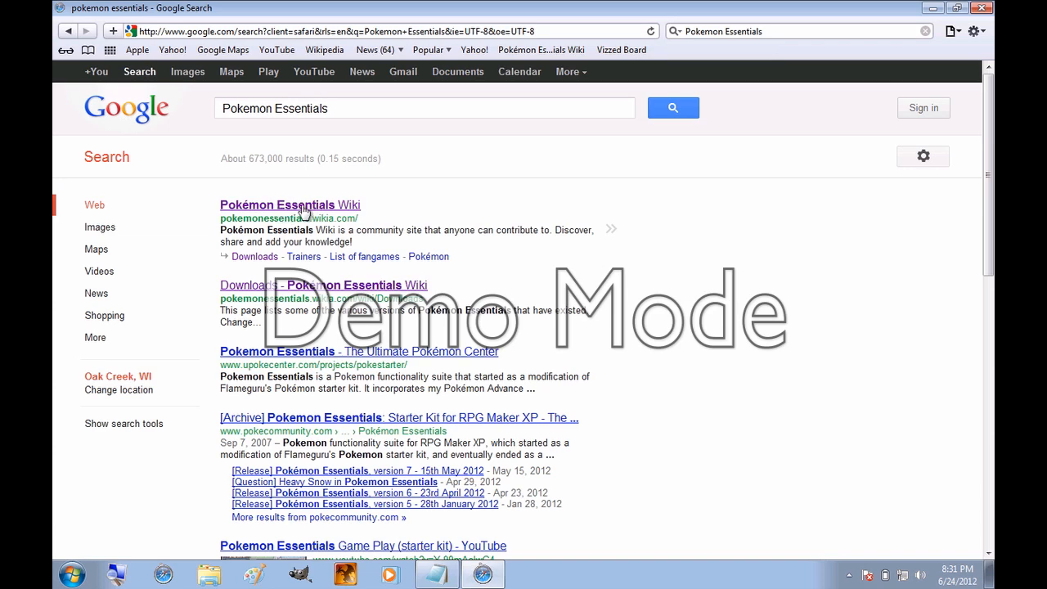
click(290, 205)
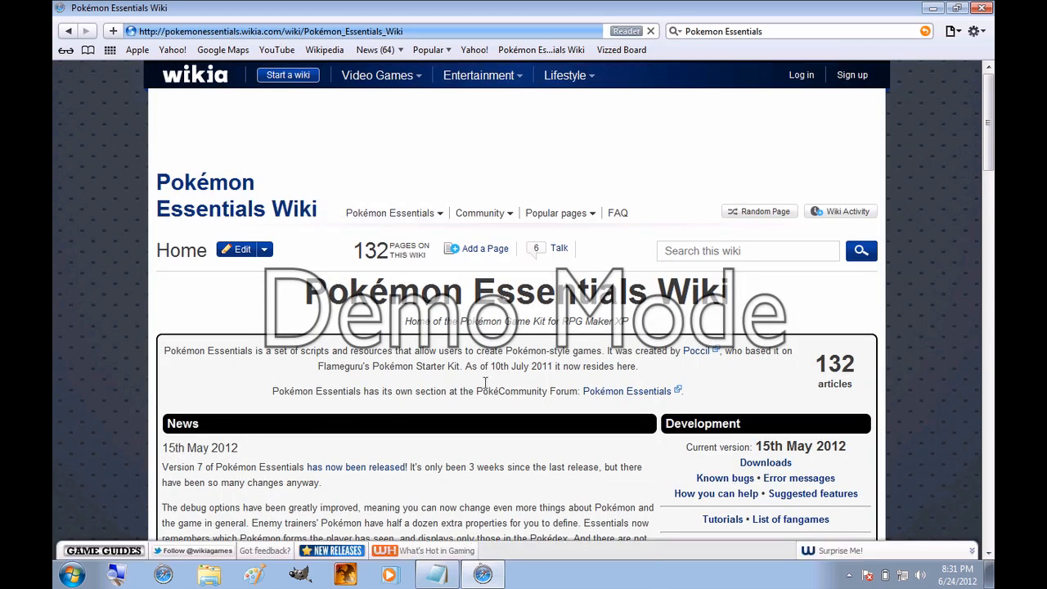
scroll(down, 3)
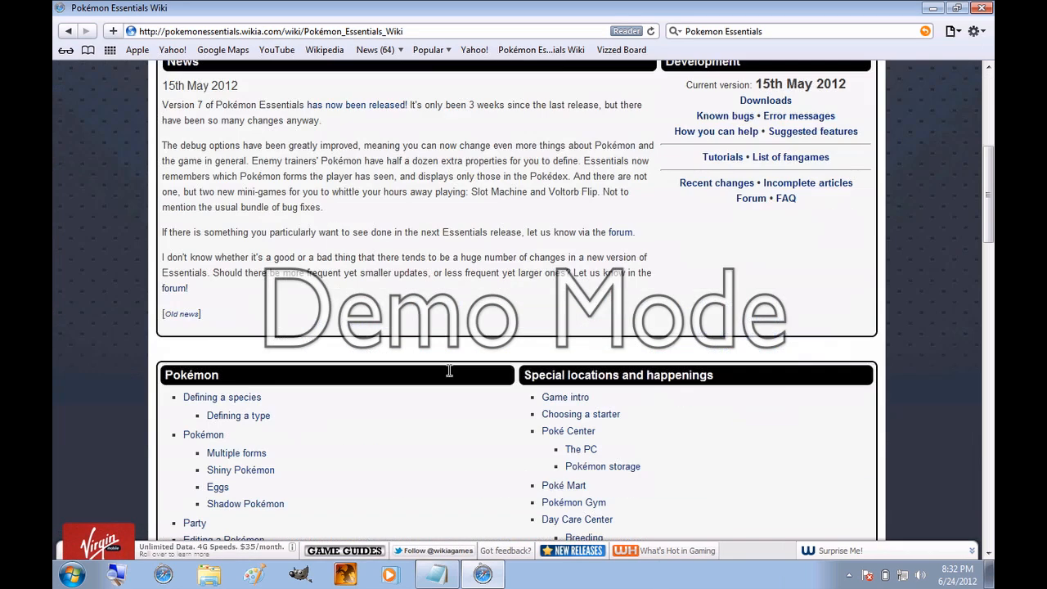
scroll(down, 3)
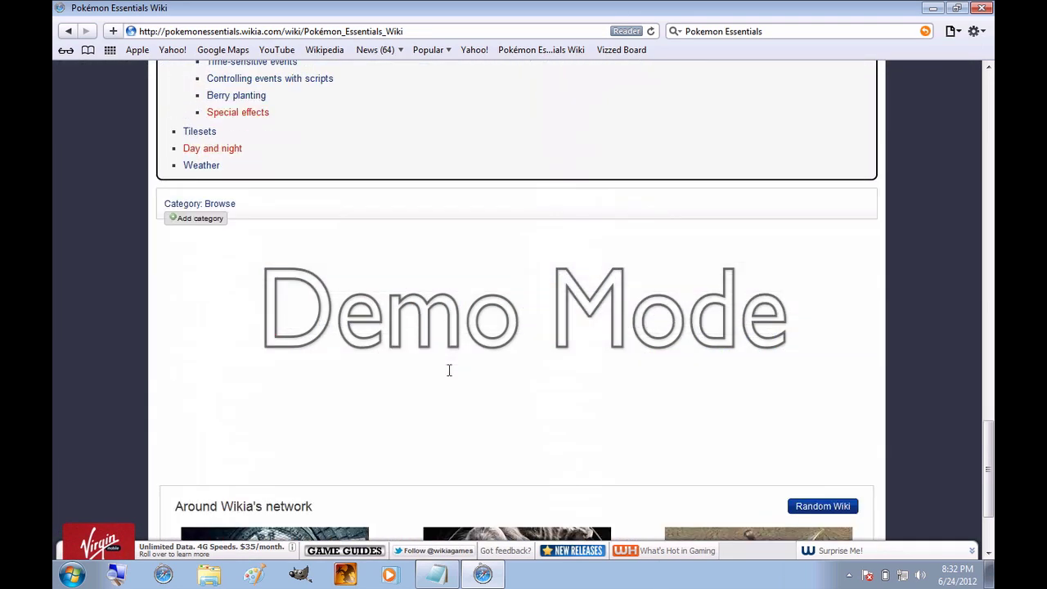
scroll(up, 3)
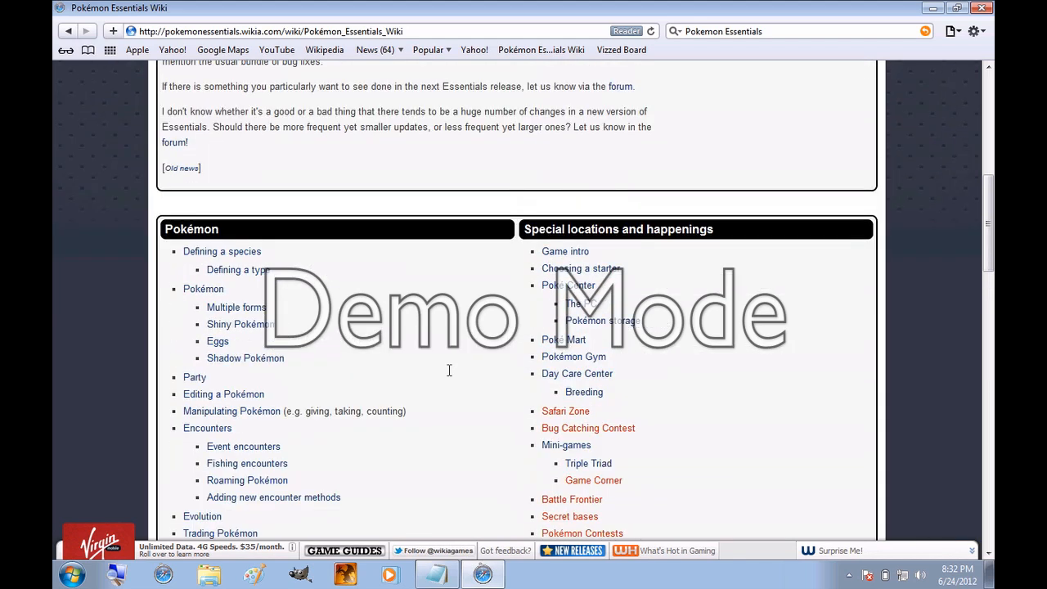
scroll(down, 3)
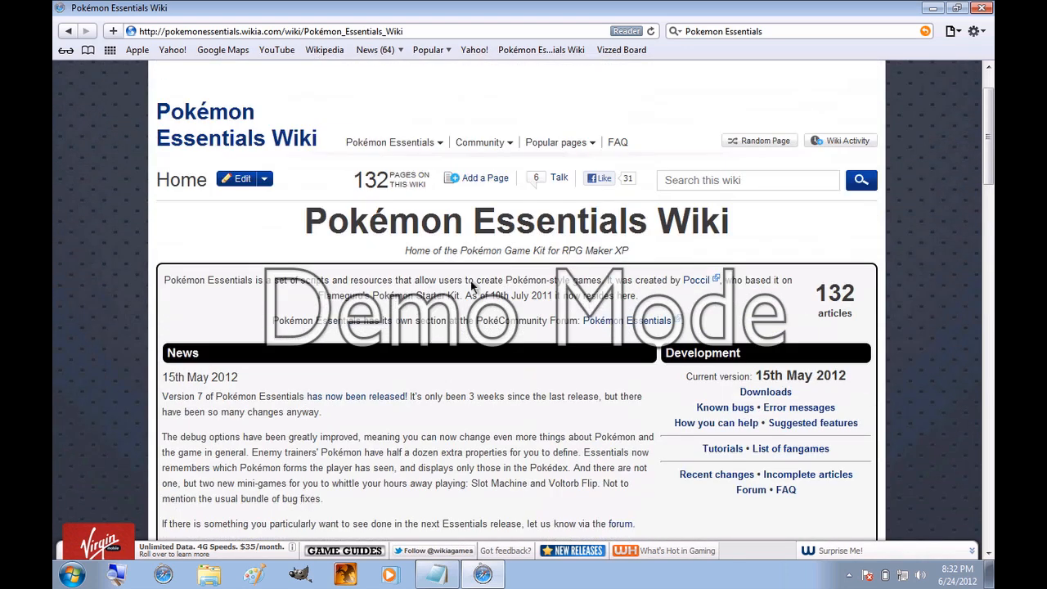
mouse_move(765, 392)
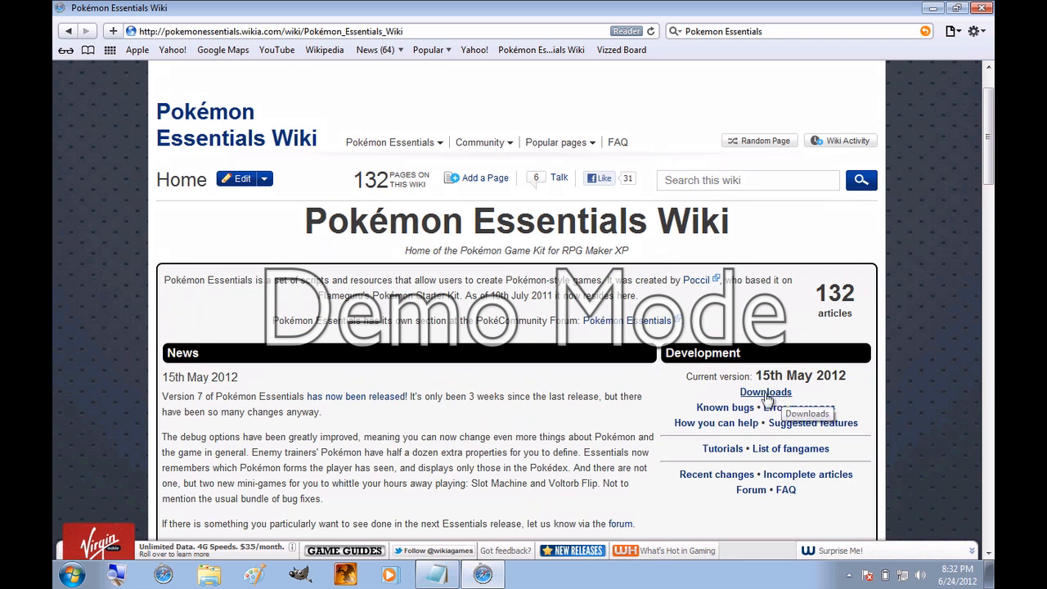
- Go to the wiki's Downloads page and follow the MediaFire link for version 7
click(766, 392)
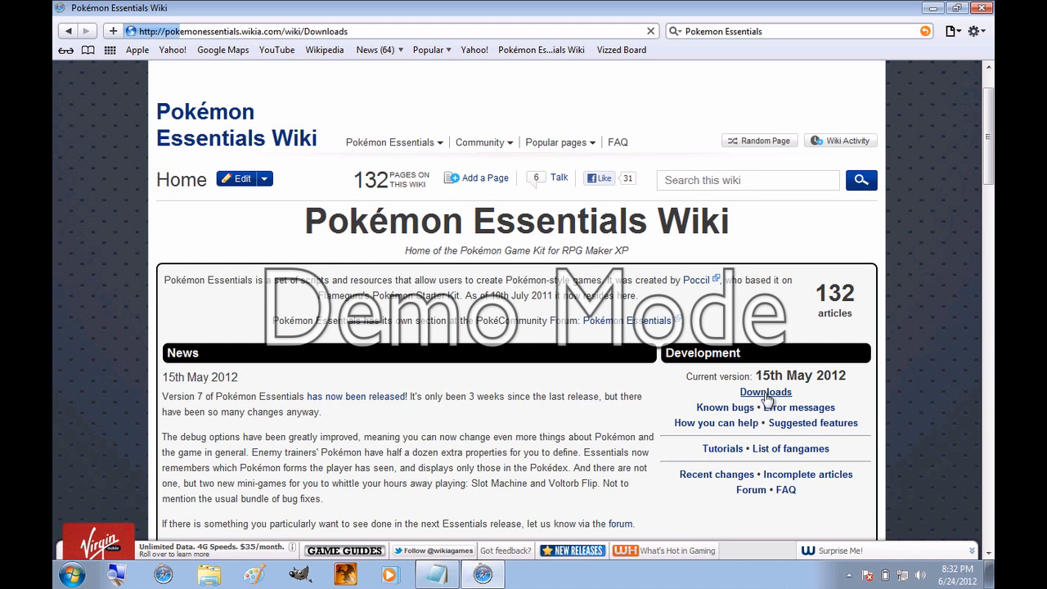
mouse_move(420, 396)
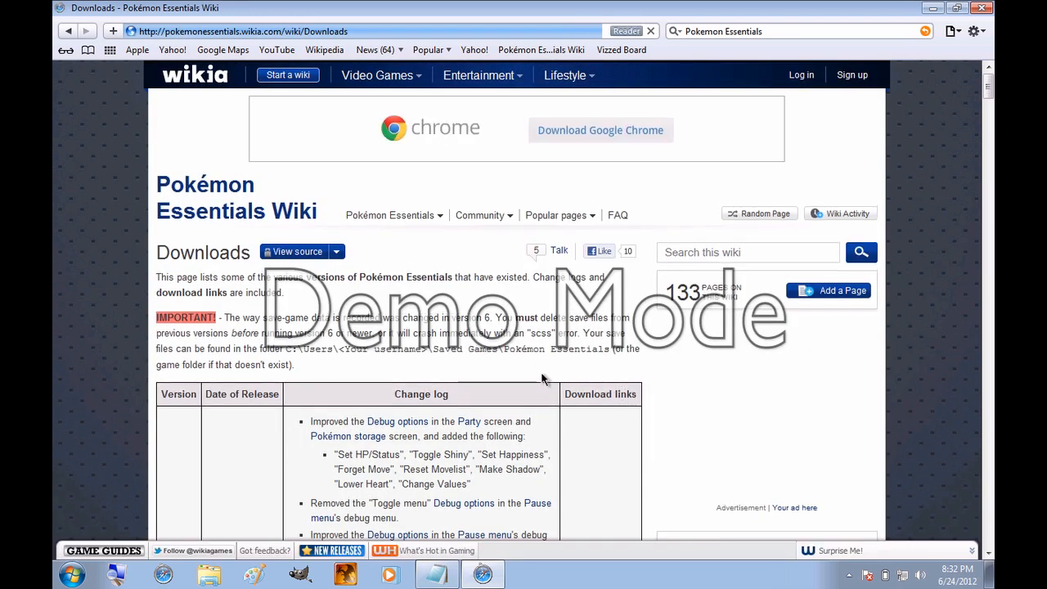
scroll(down, 3)
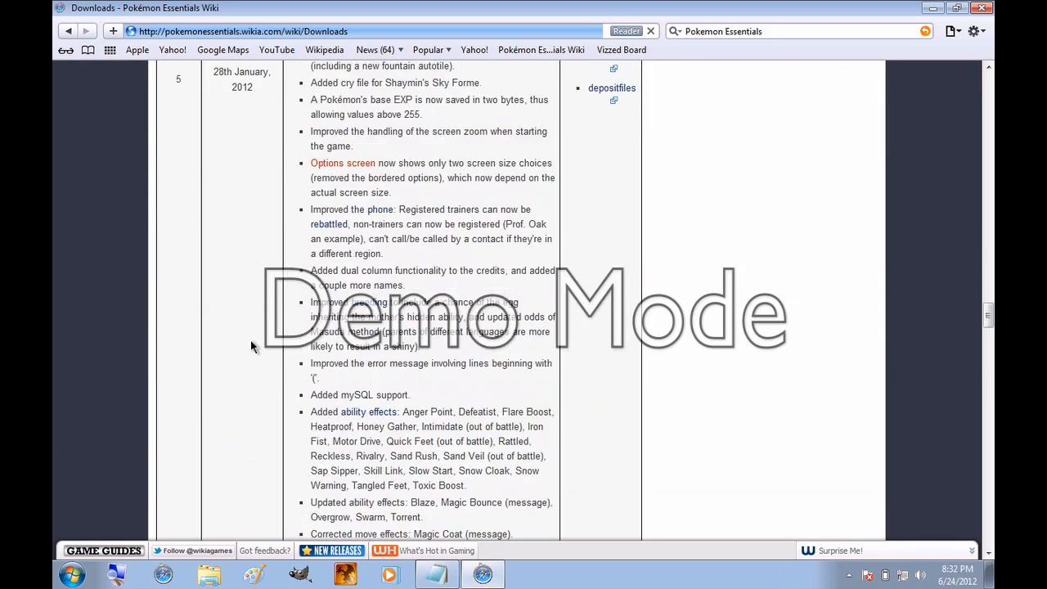
scroll(down, 3)
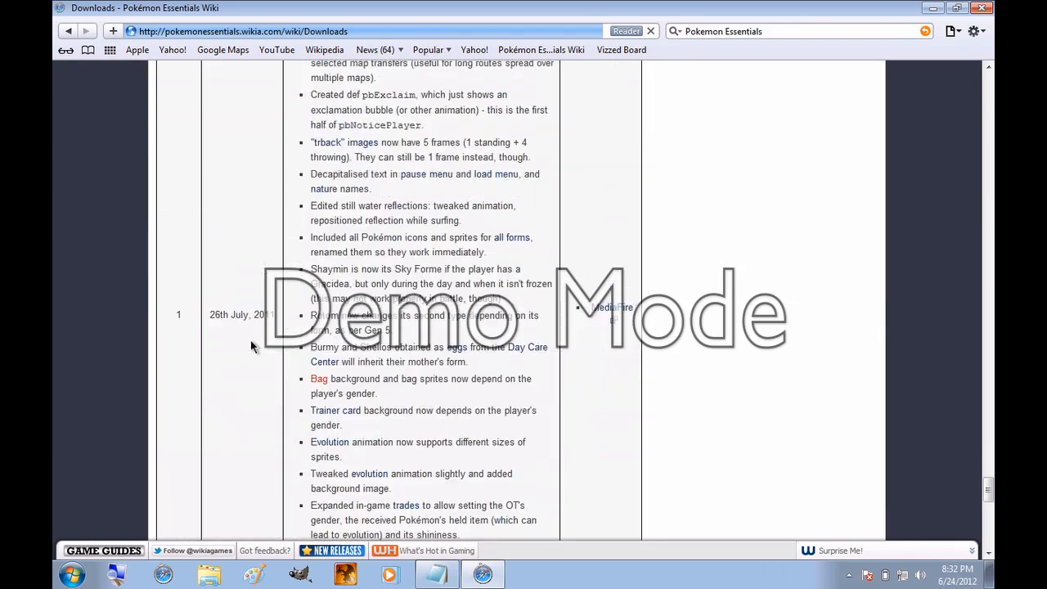
scroll(down, 3)
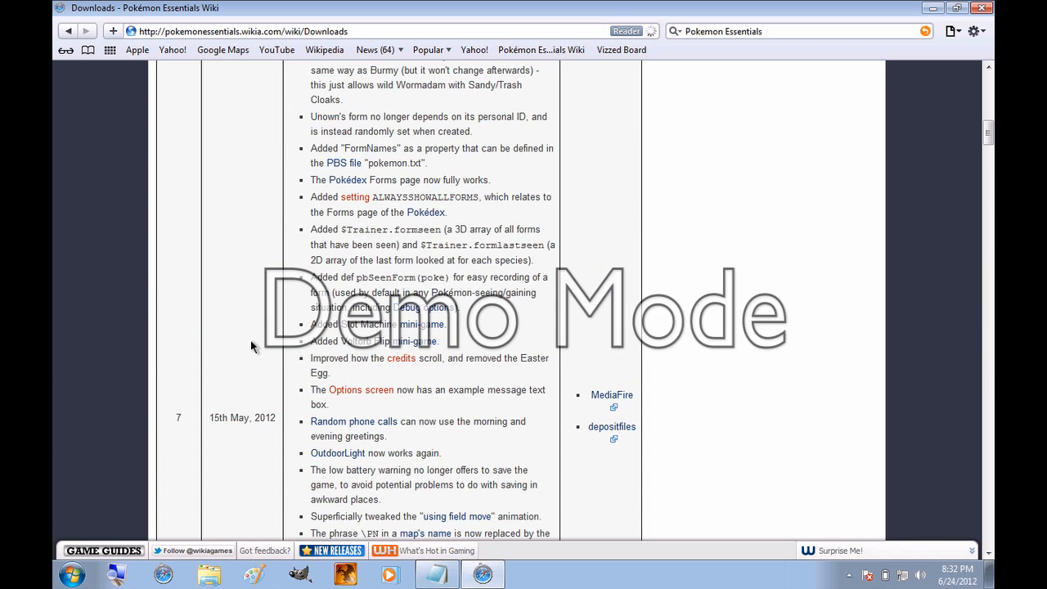
mouse_move(507, 401)
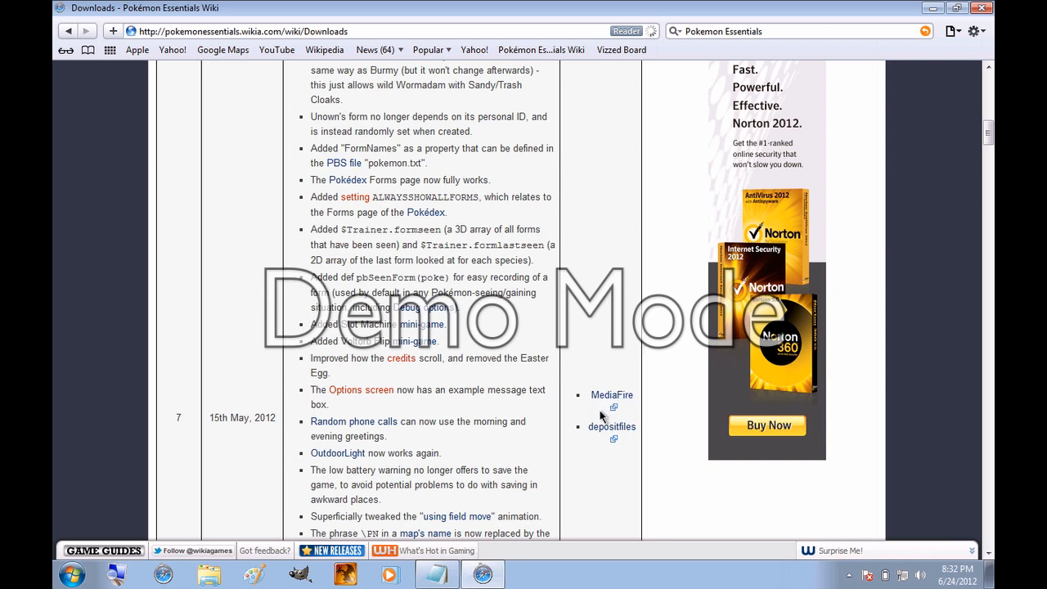
mouse_move(602, 431)
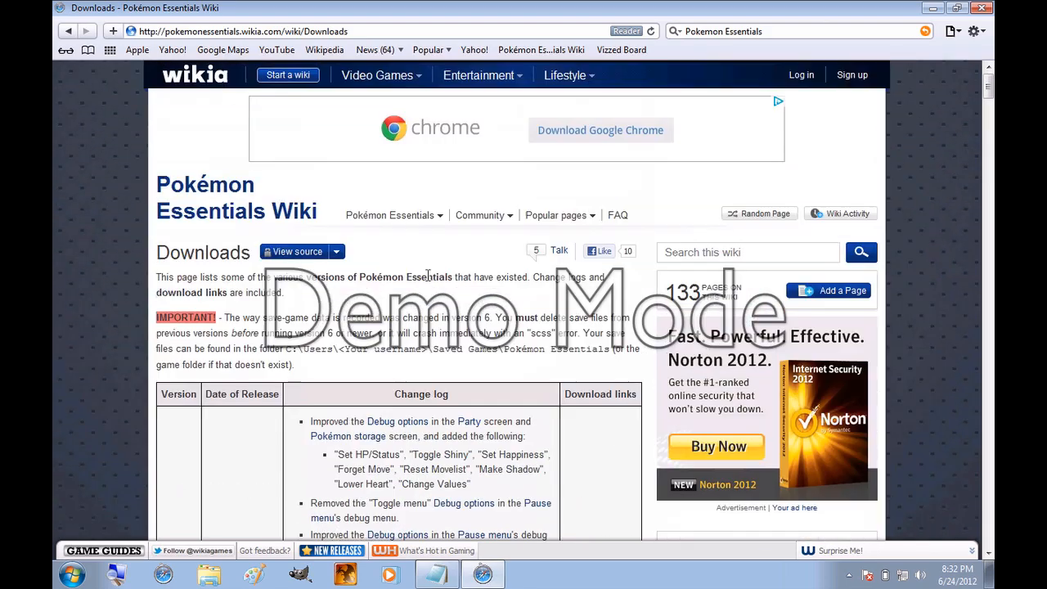
scroll(down, 3)
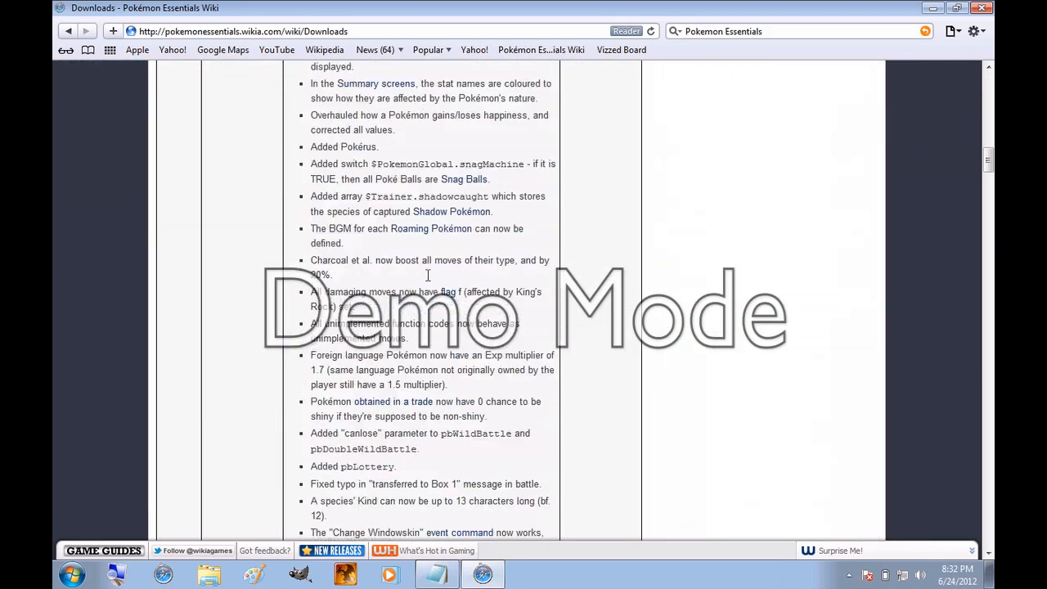
scroll(up, 3)
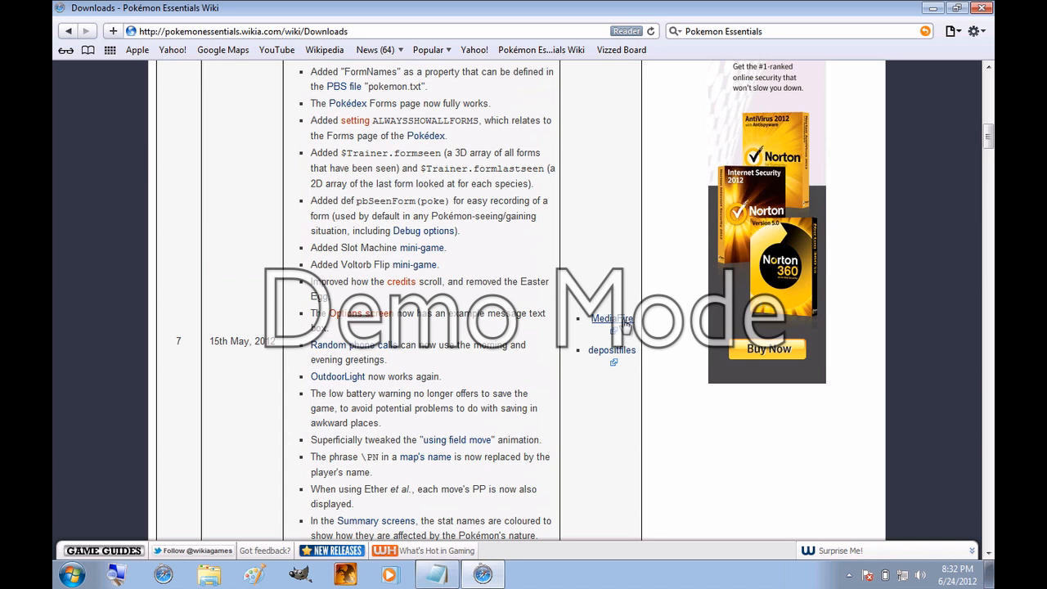
click(611, 319)
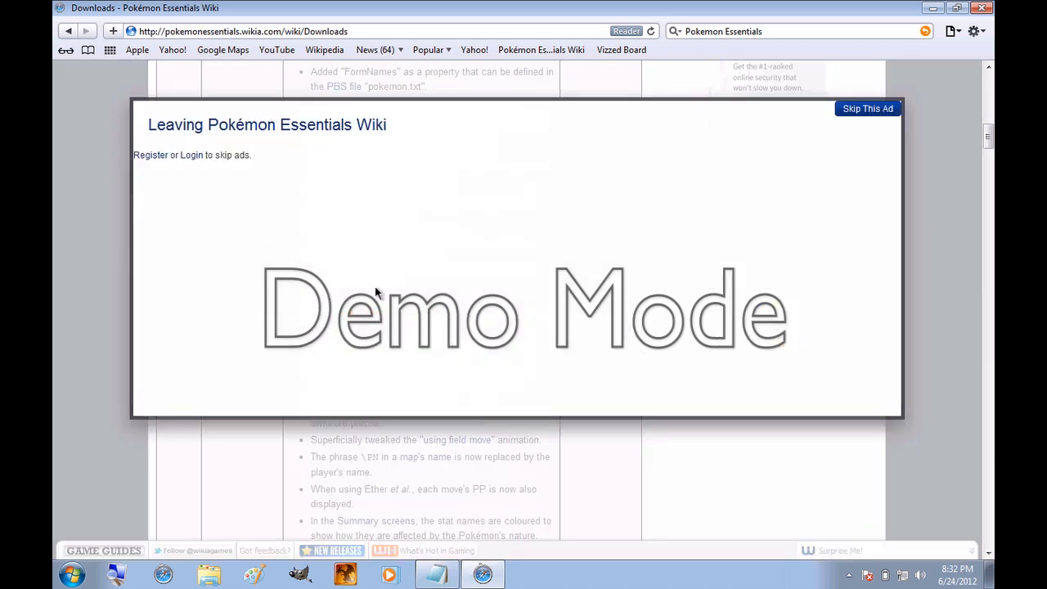
- Skip the leaving-wiki ad and start the Pokémon Essentials 2012-05-15.rar download on MediaFire
click(867, 108)
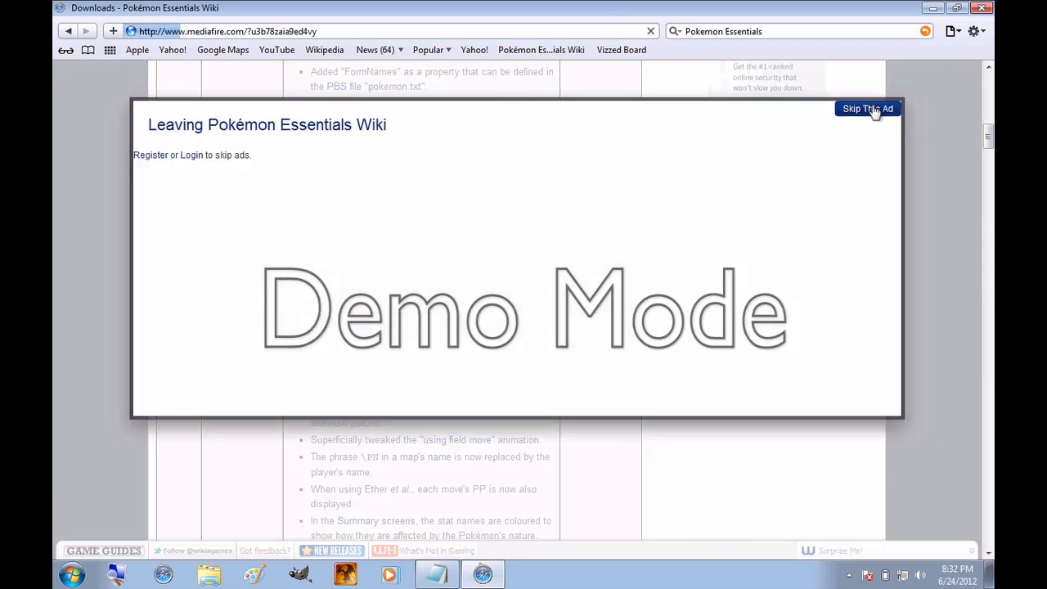
click(867, 108)
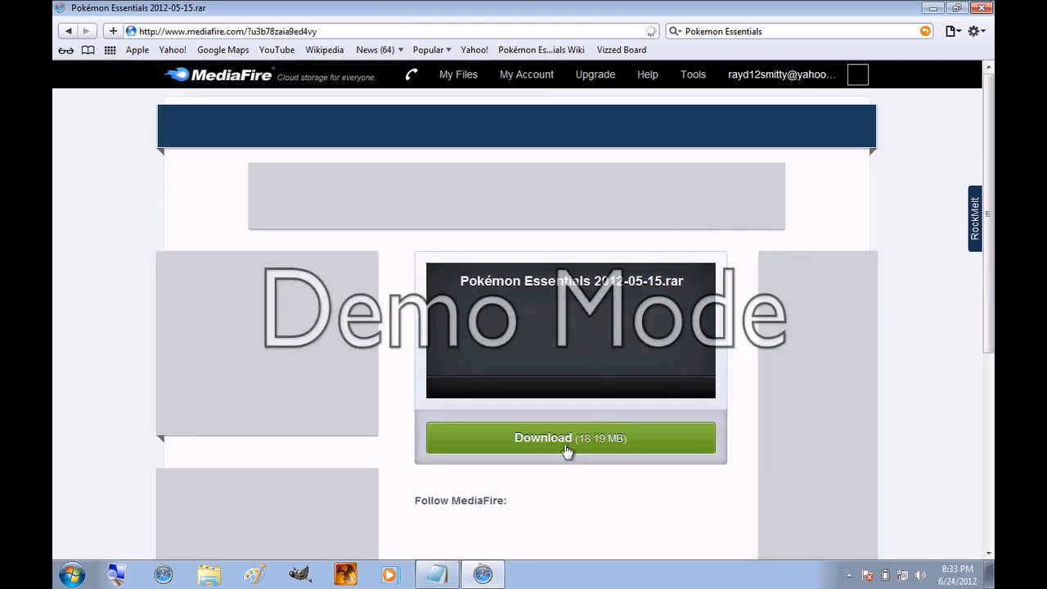
mouse_move(591, 445)
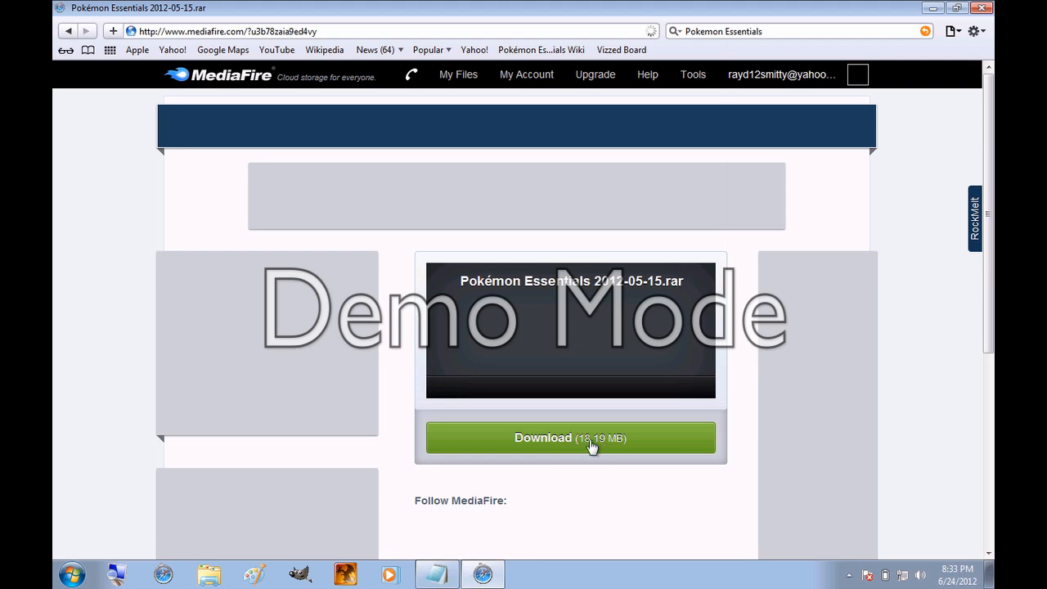
click(569, 439)
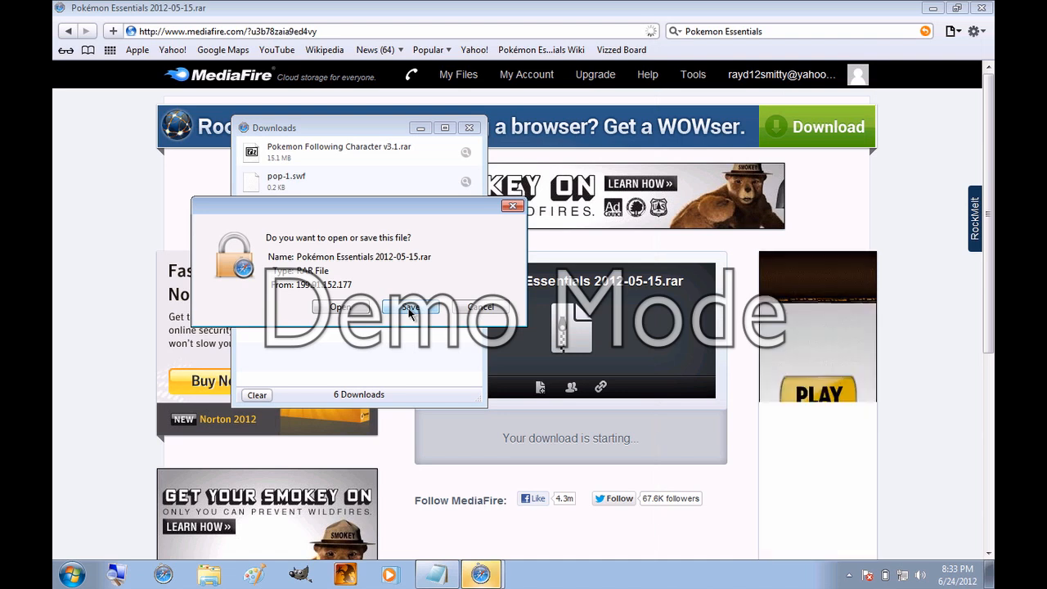
- Save the Pokémon Essentials 2012-05-15.rar archive, then begin a new search for '7 z'
click(412, 307)
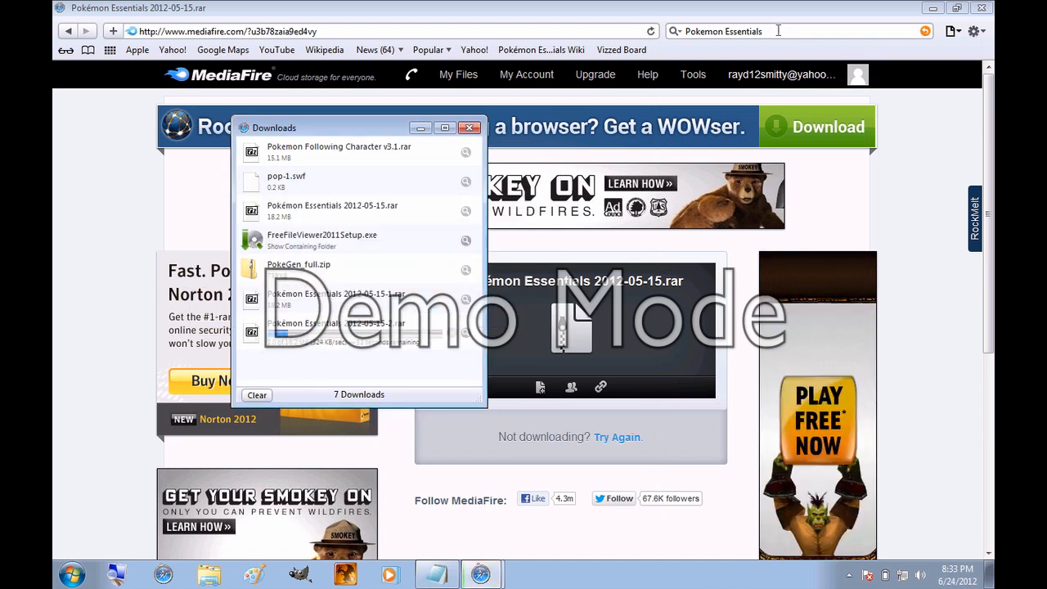
click(471, 128)
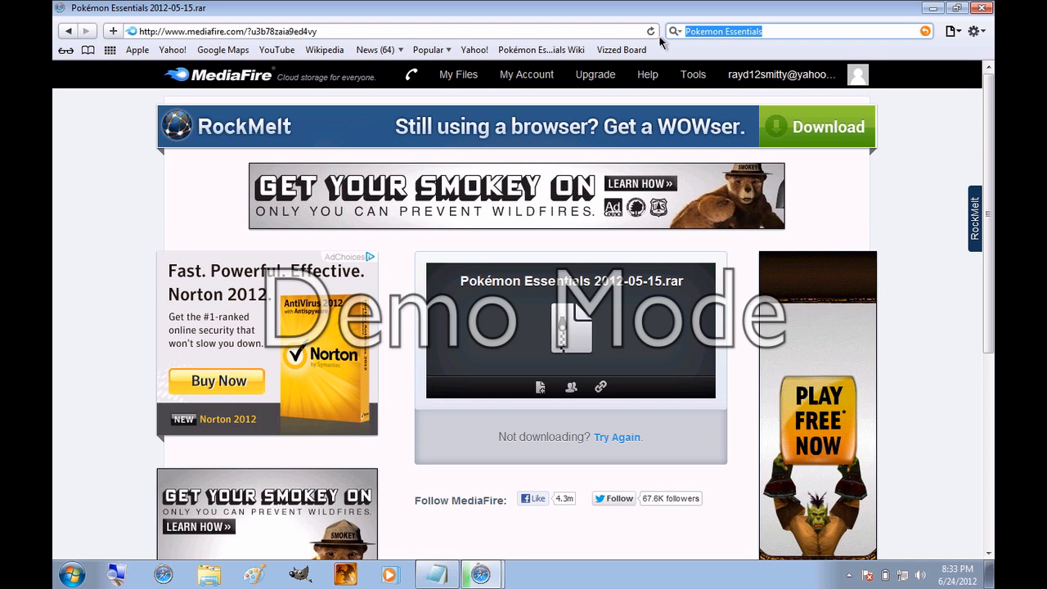
text(7 zip file manager)
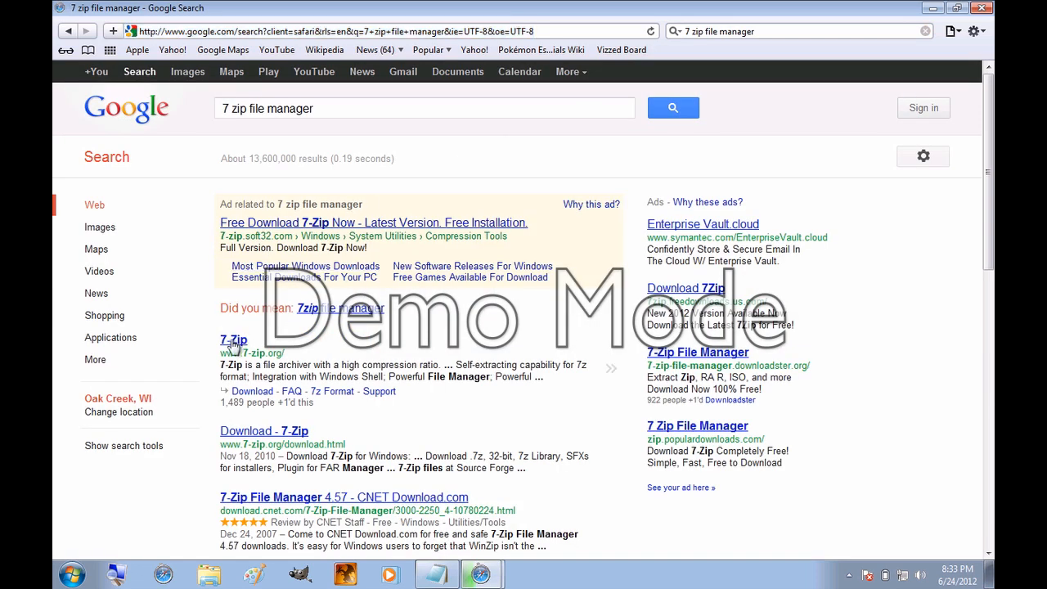
- Open 7-zip.org from the results and download the 32-bit Windows .exe installer
click(232, 341)
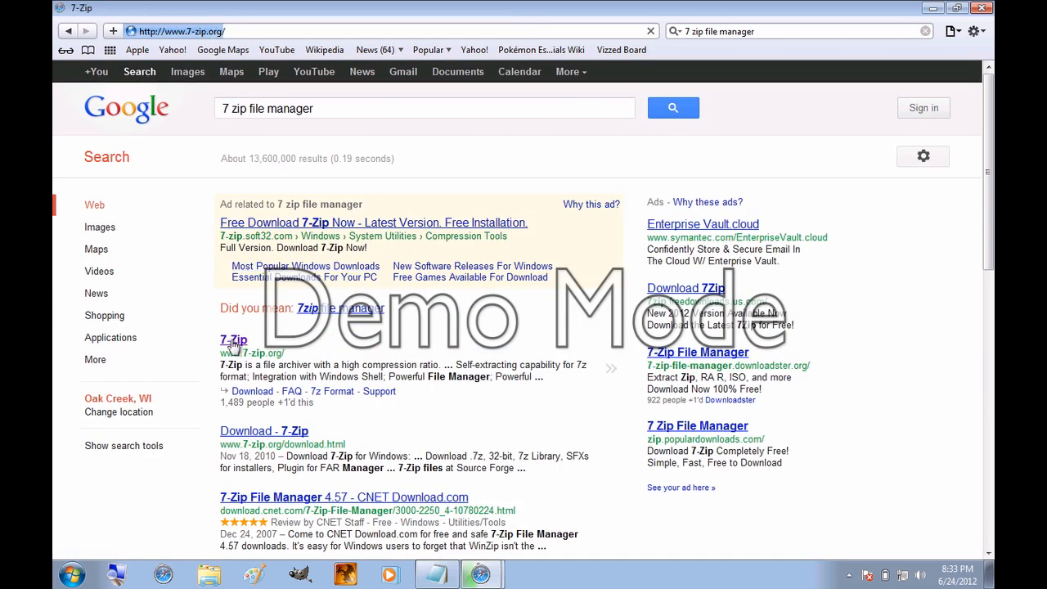
click(232, 339)
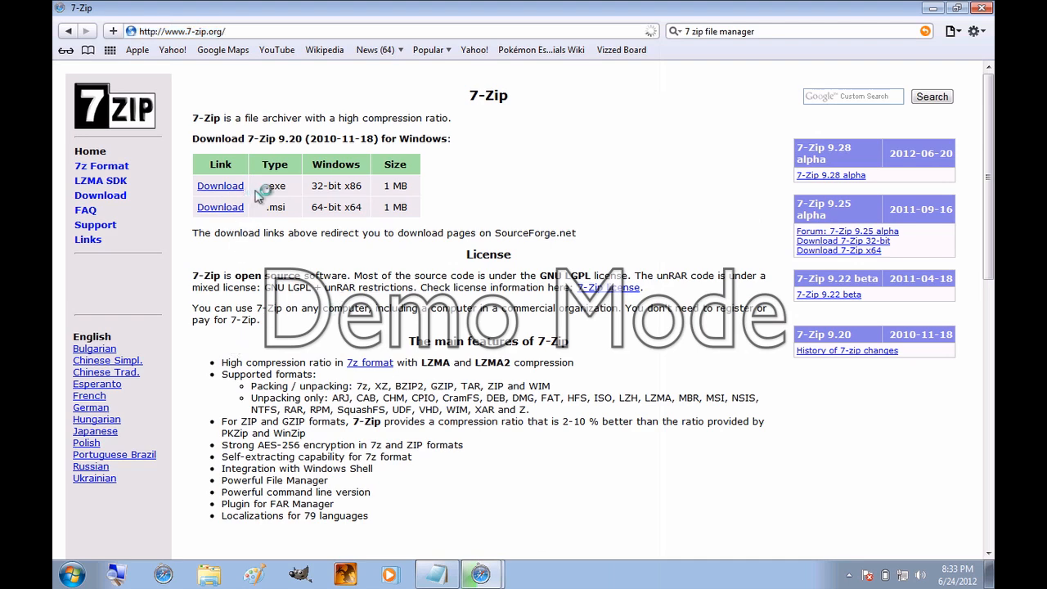
mouse_move(935, 81)
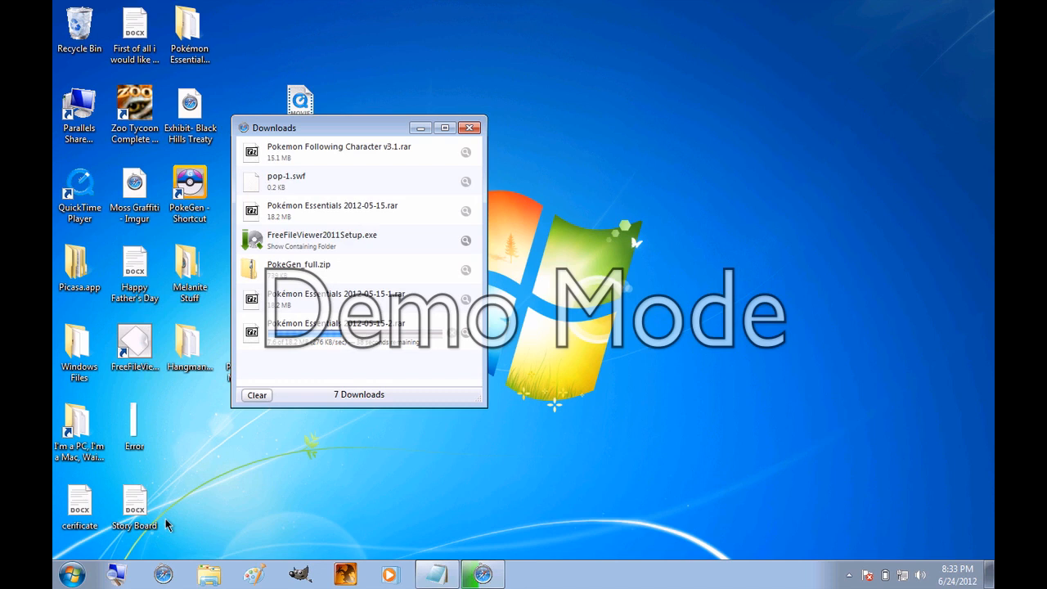
- Open the downloaded Pokémon Essentials 2012-05-15.rar from the Downloads list into 7-Zip
click(75, 569)
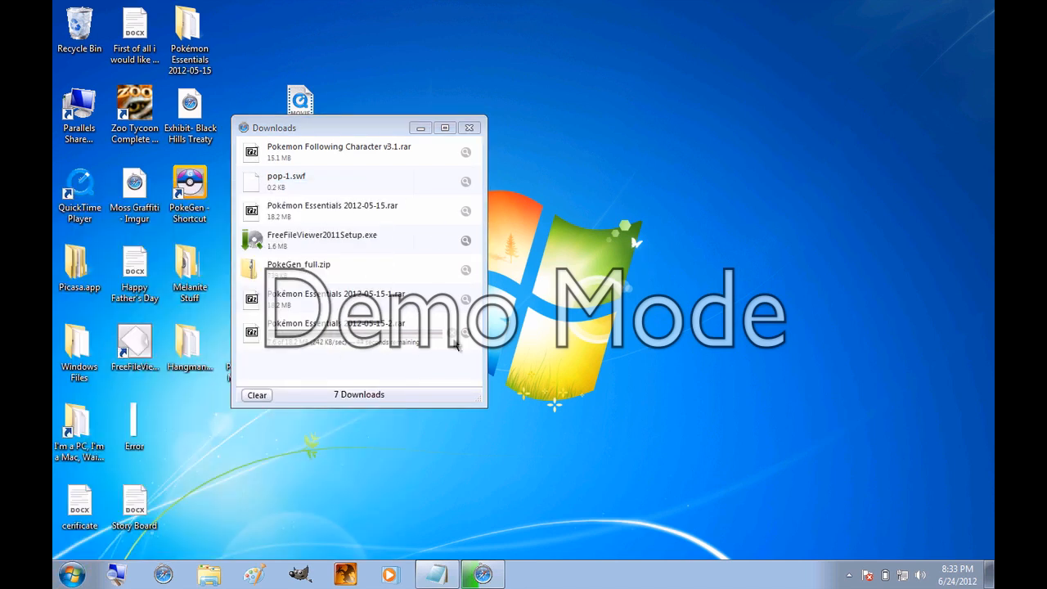
mouse_move(359, 227)
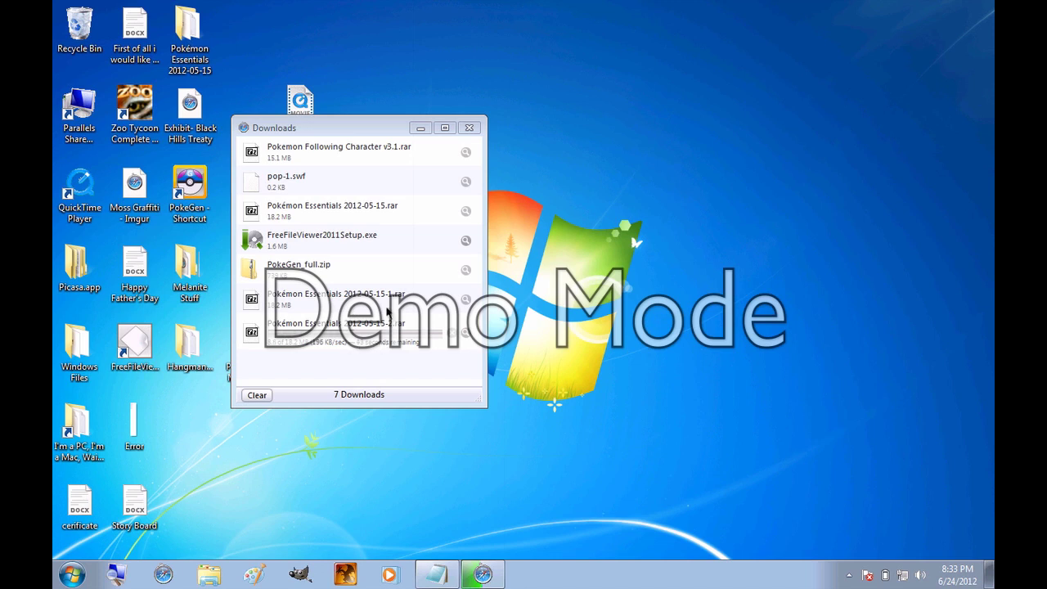
click(336, 298)
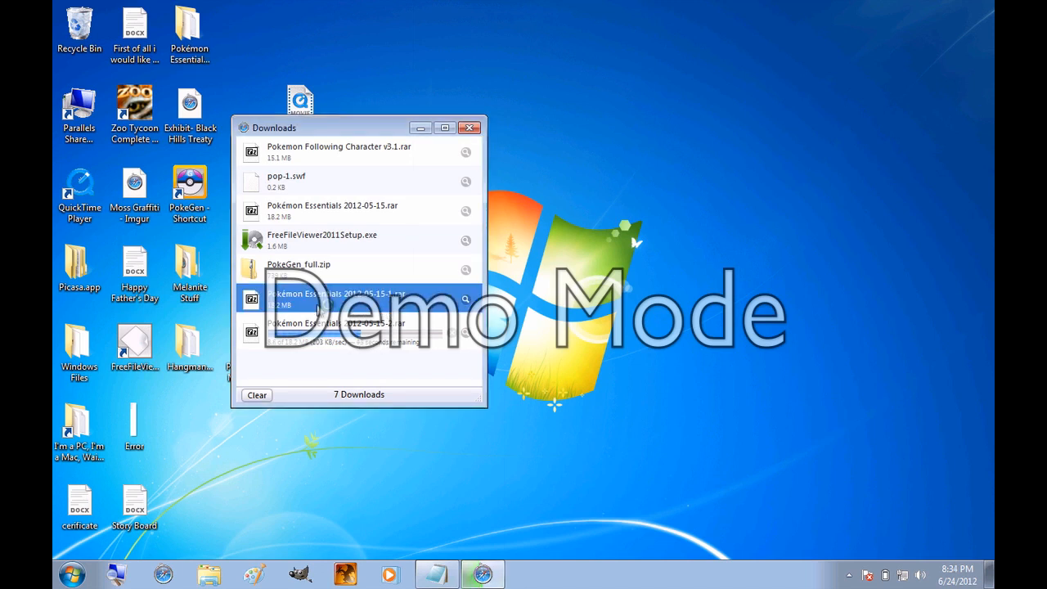
double_click(336, 298)
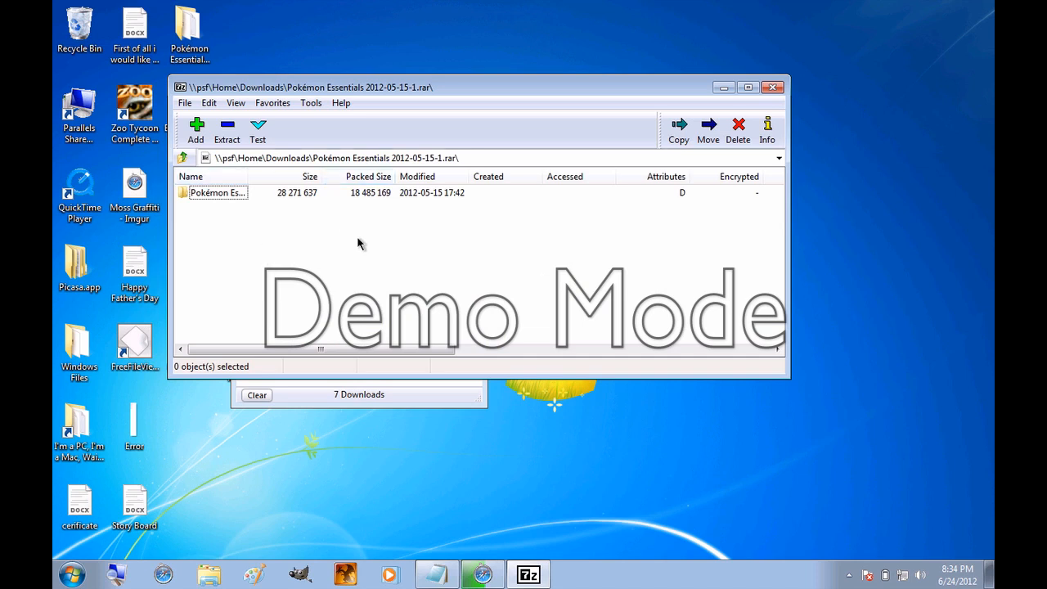
click(216, 193)
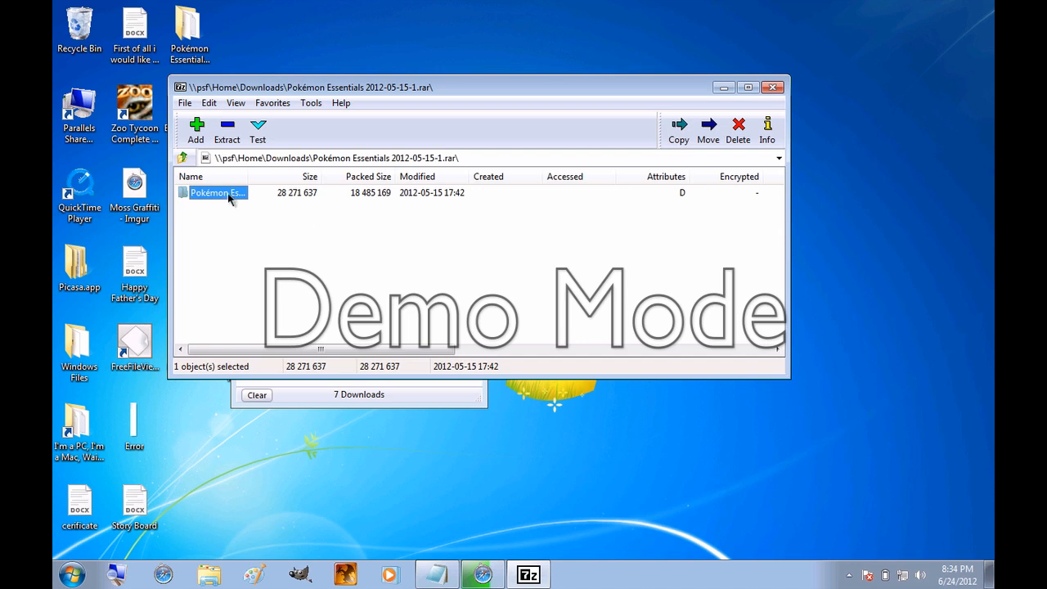
click(215, 193)
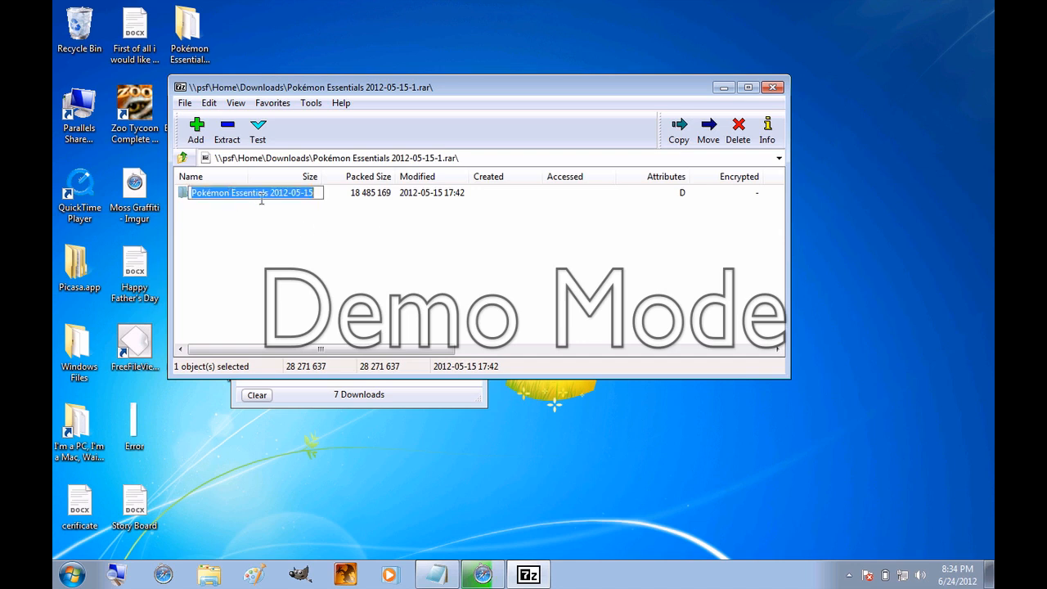
text(Tutorial)
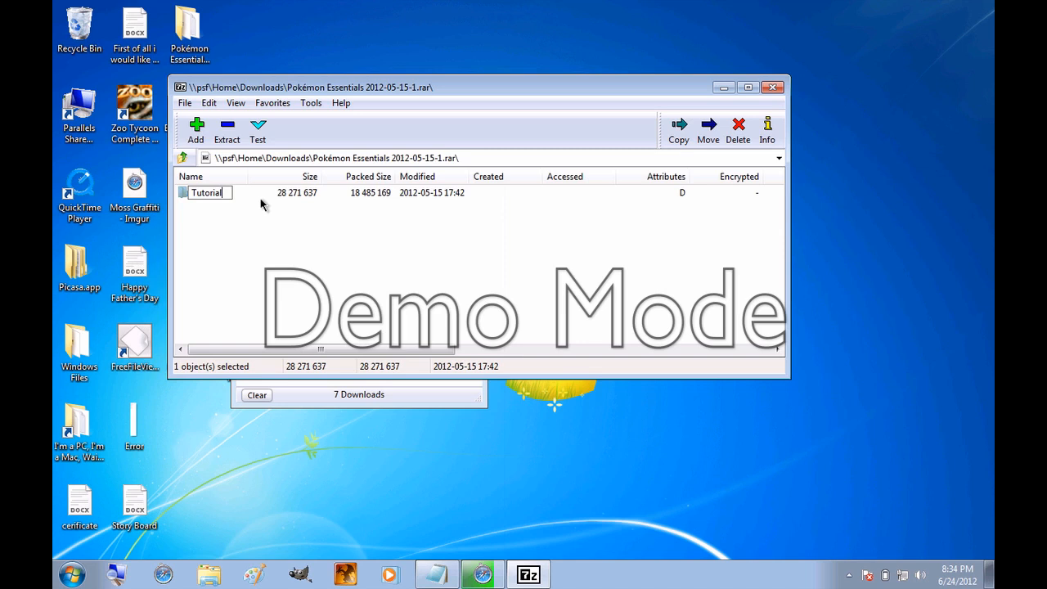
text(Folder)
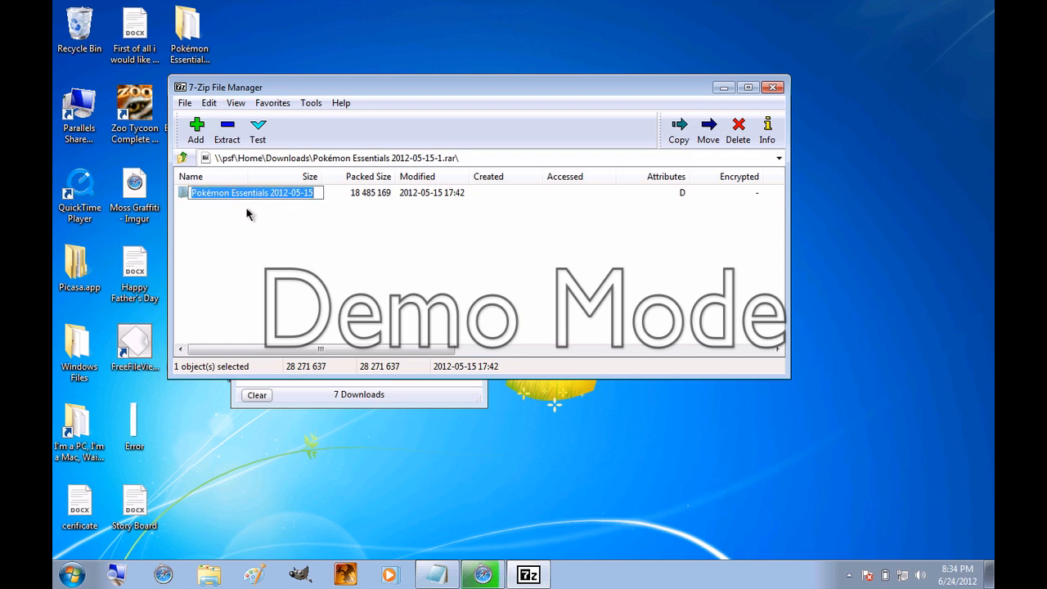
text(Tutorial o)
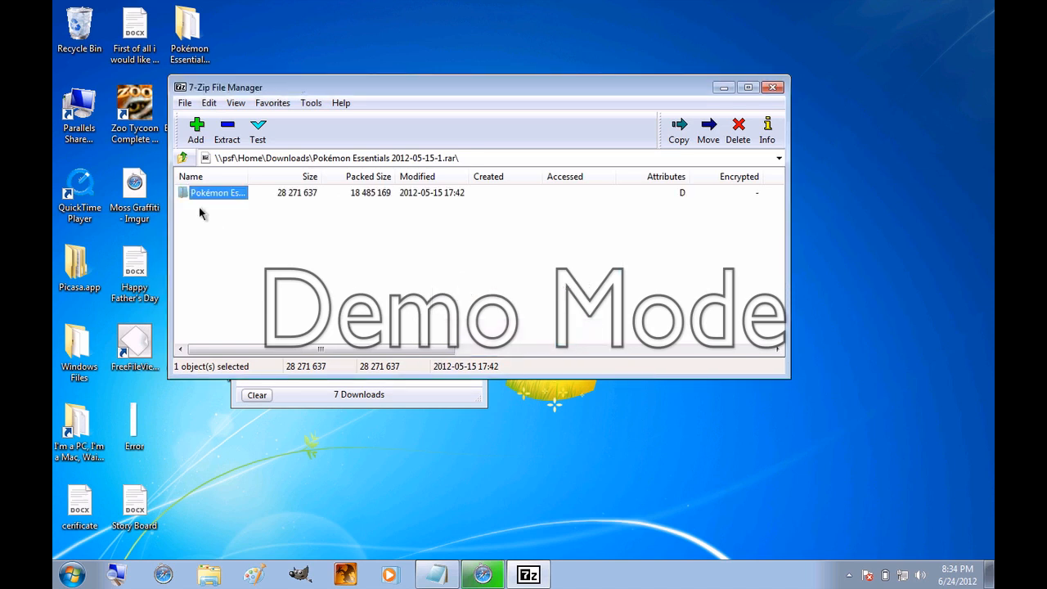
click(226, 127)
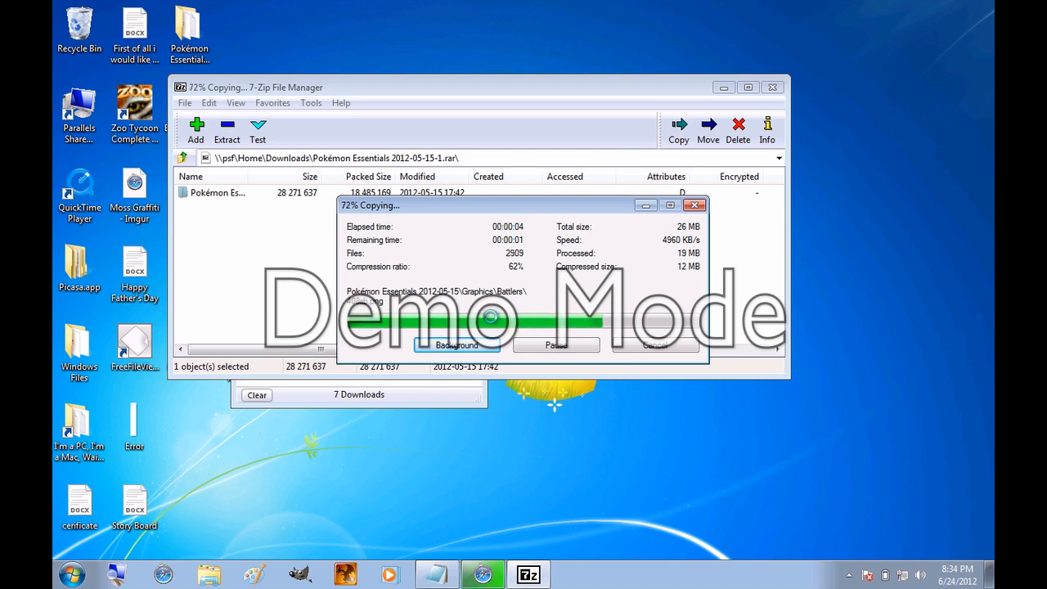
mouse_move(540, 393)
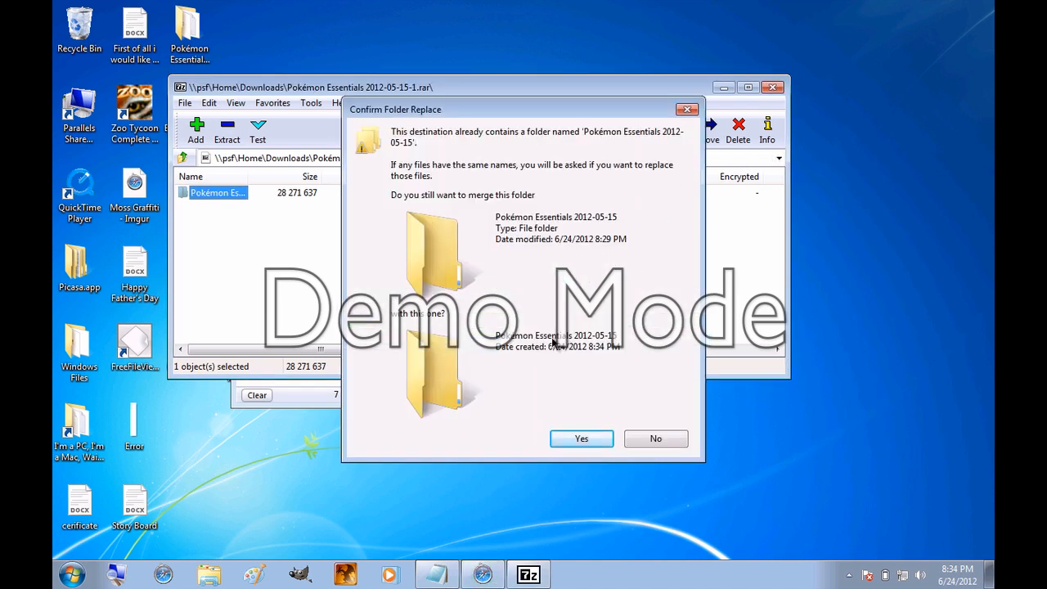
- Confirm merging into the existing Pokémon Essentials desktop folder and close 7-Zip
click(583, 439)
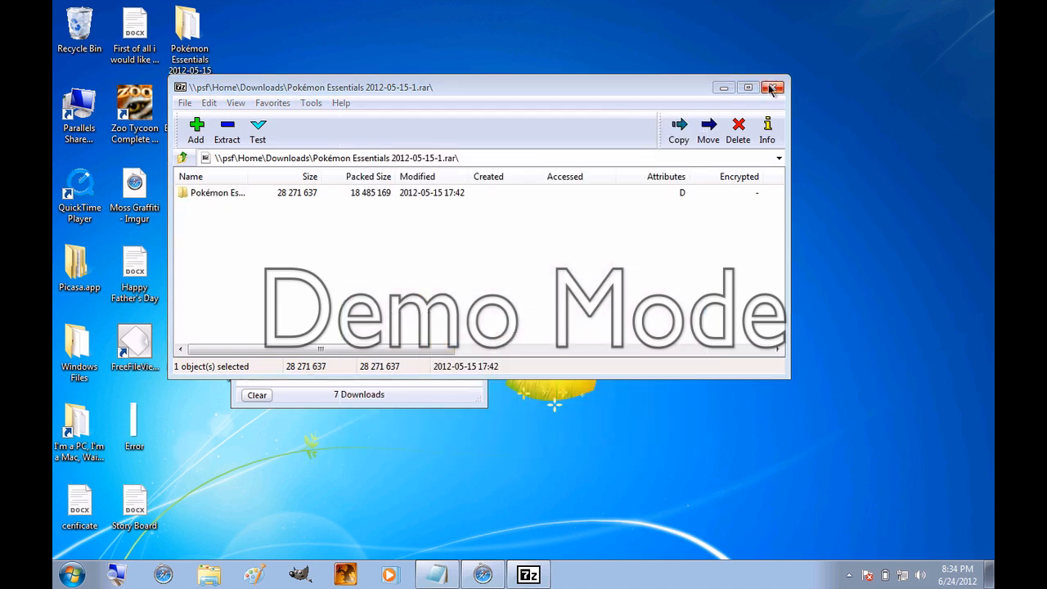
click(773, 85)
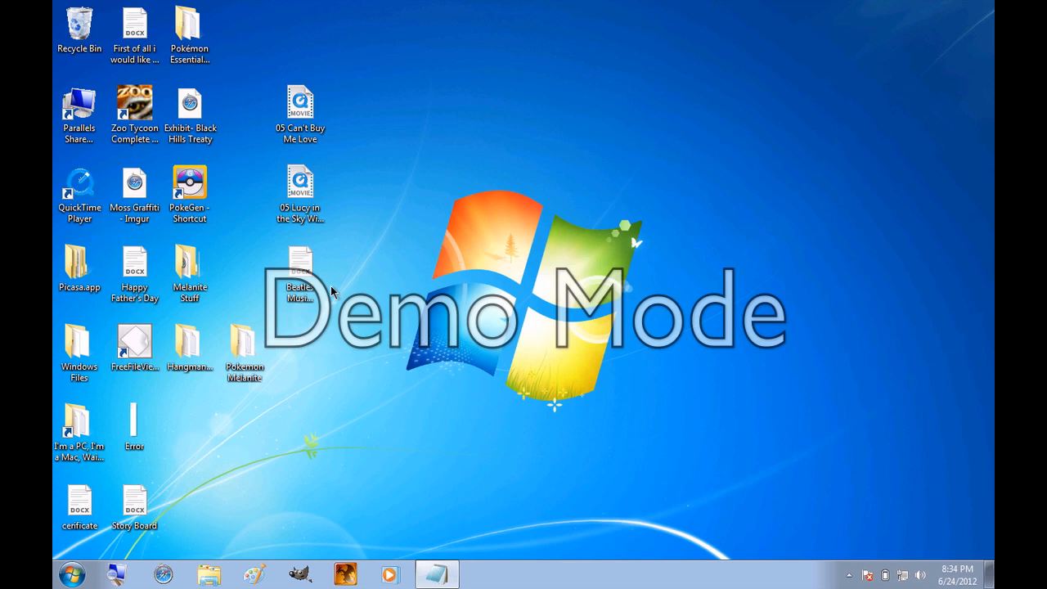
- Move the Pokémon Essentials folder to the desktop's right side, rename it 'Tutorial Folder' and open it
click(134, 188)
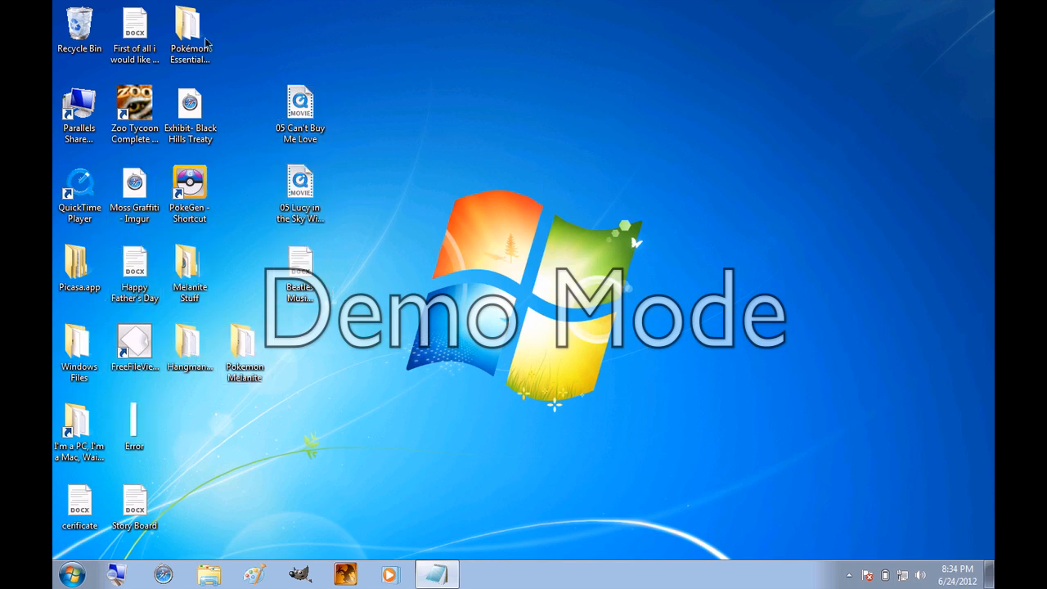
drag(190, 33, 831, 156)
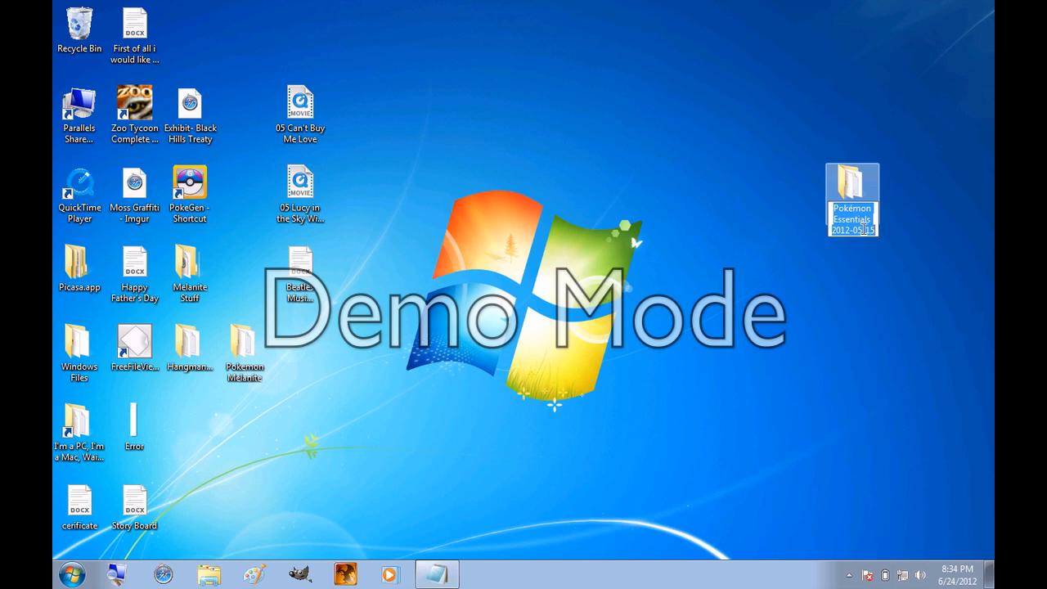
text(Tutorial Fole)
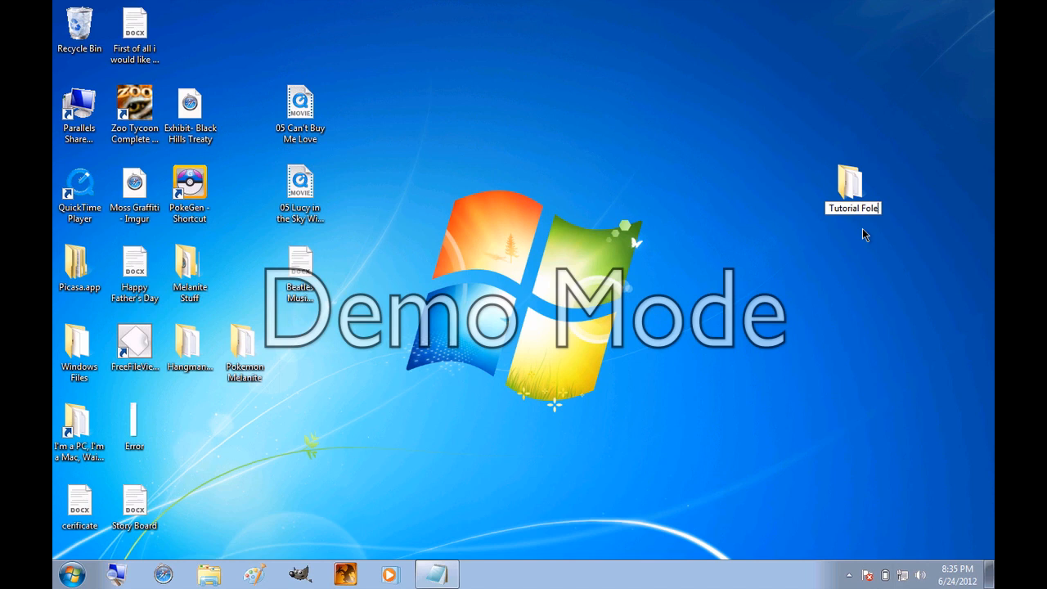
click(853, 188)
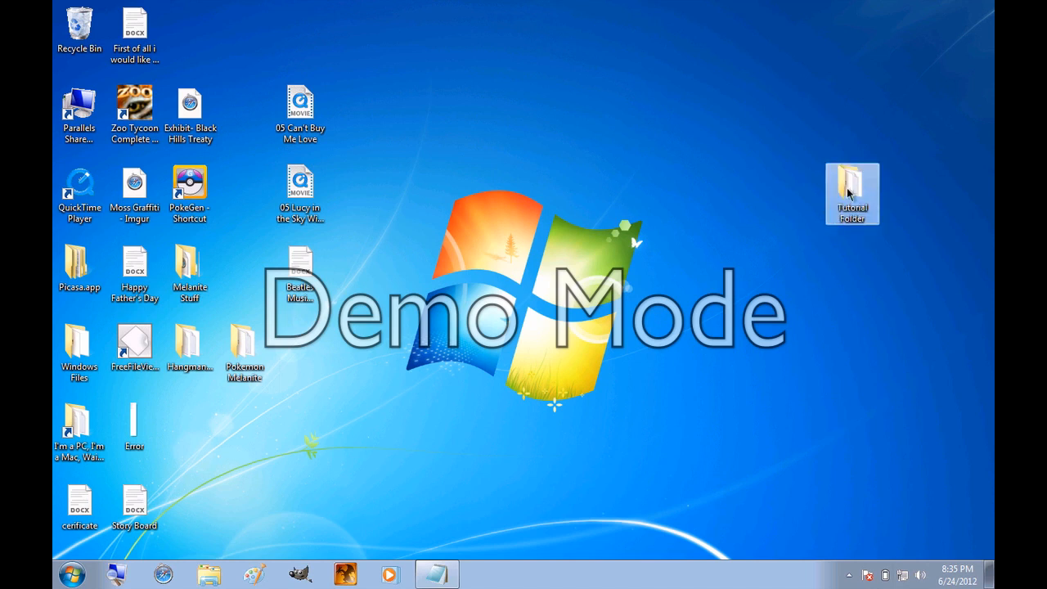
double_click(850, 190)
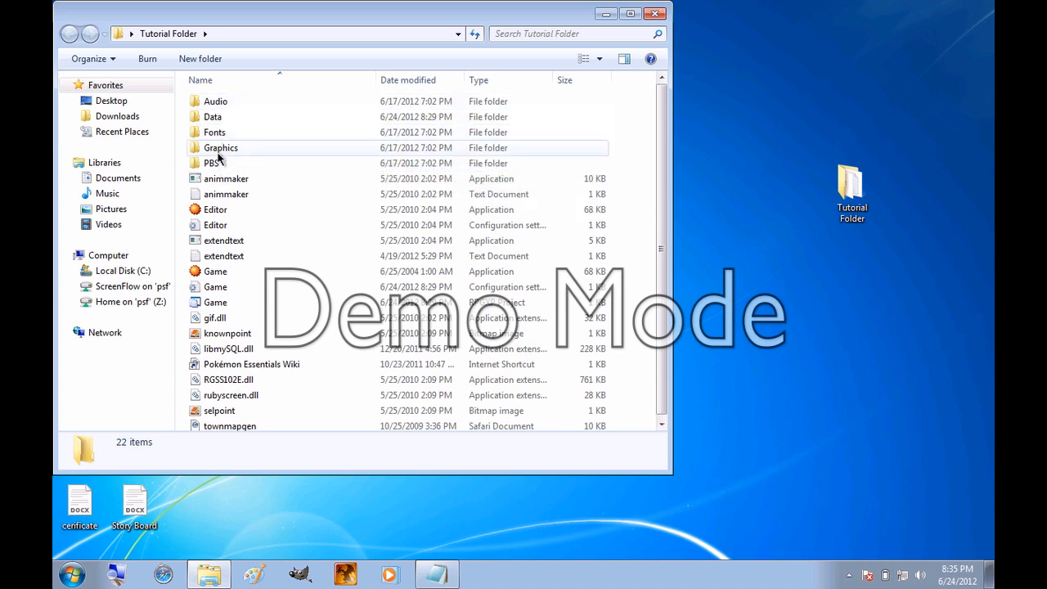
mouse_move(247, 180)
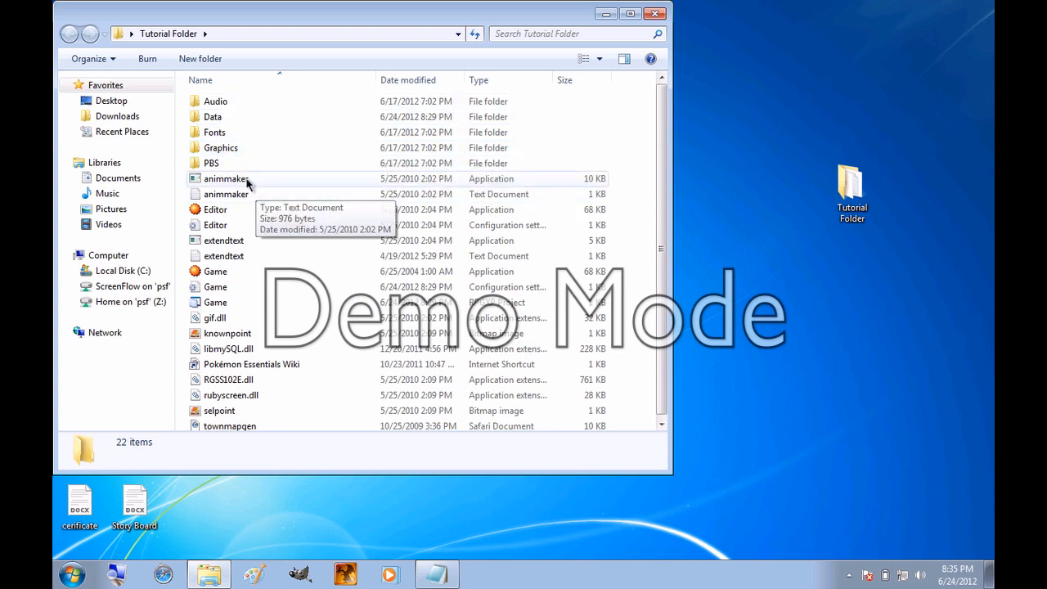
mouse_move(238, 358)
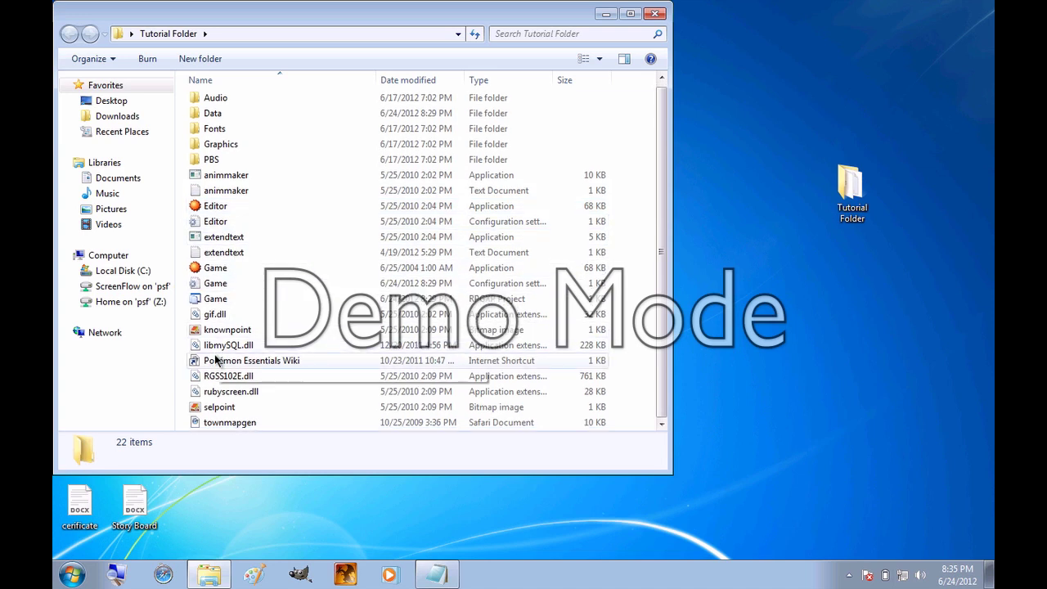
mouse_move(262, 360)
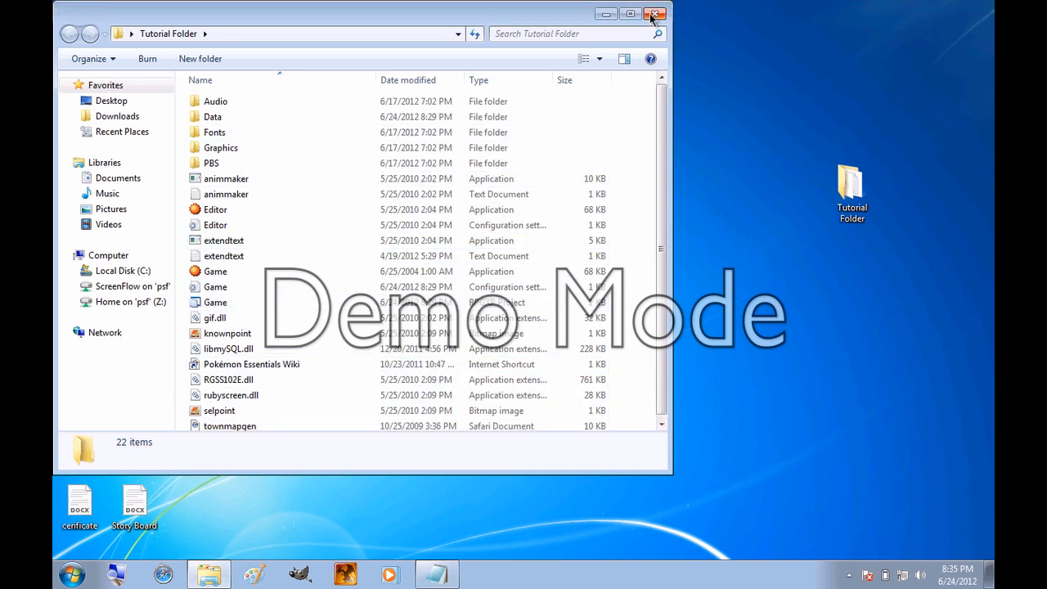
- Close the Tutorial Folder Explorer window, leaving the desktop showing
click(652, 13)
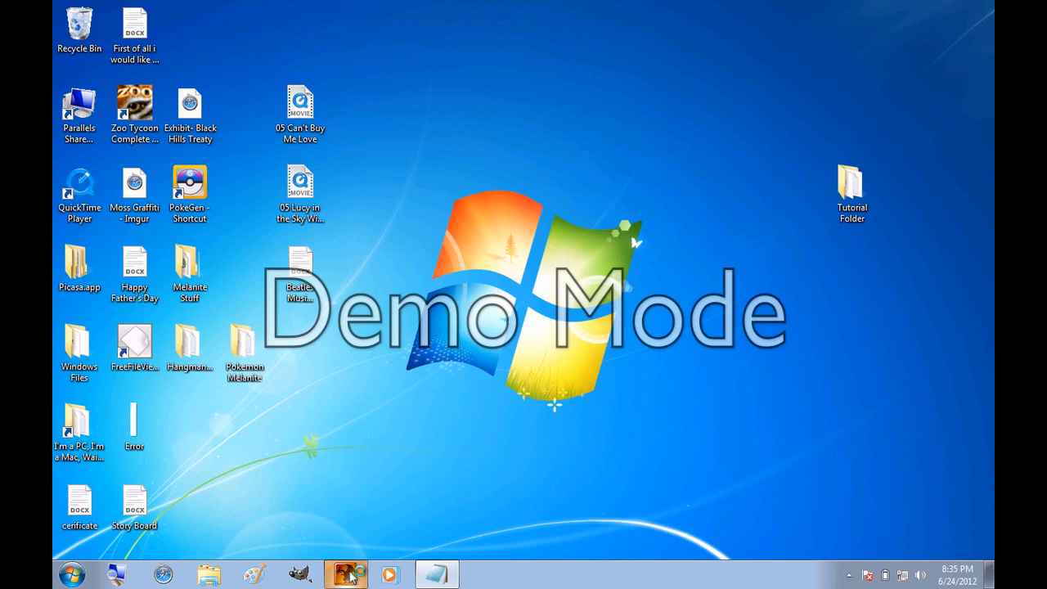
- Launch RPG Maker XP and start opening an existing project
click(347, 569)
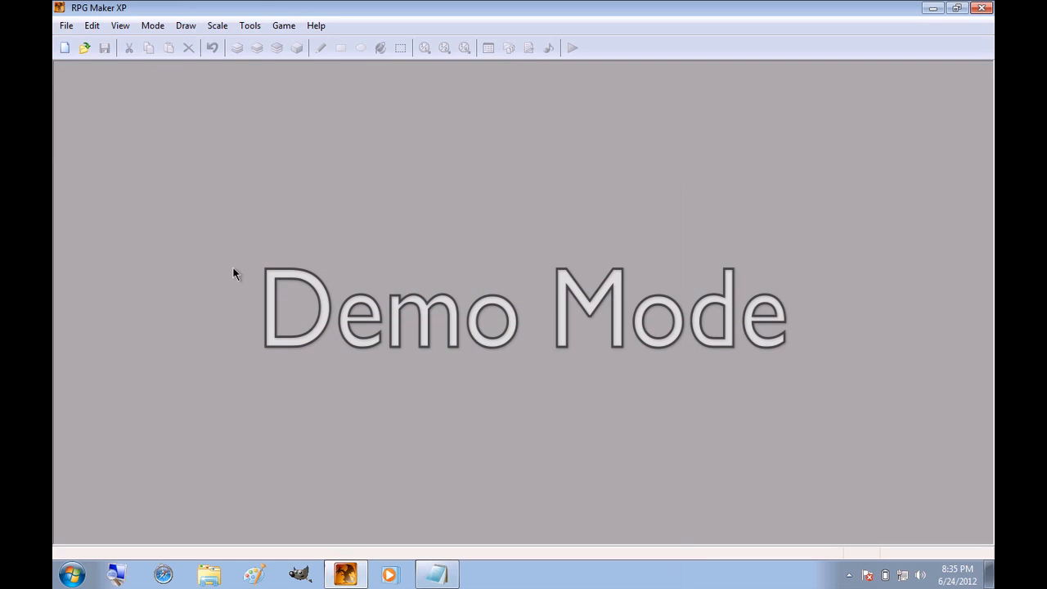
click(65, 26)
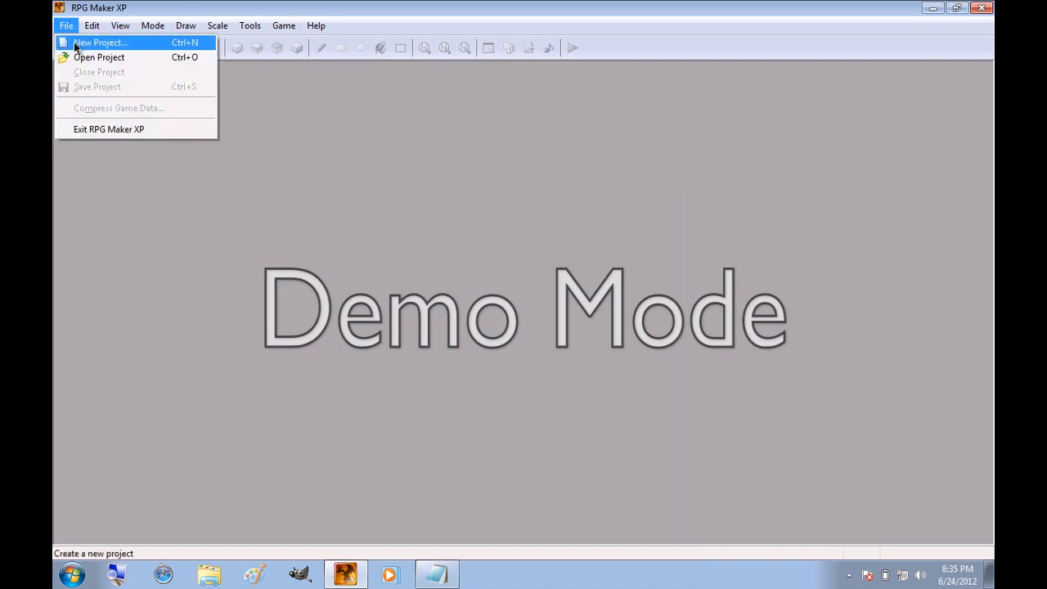
click(98, 59)
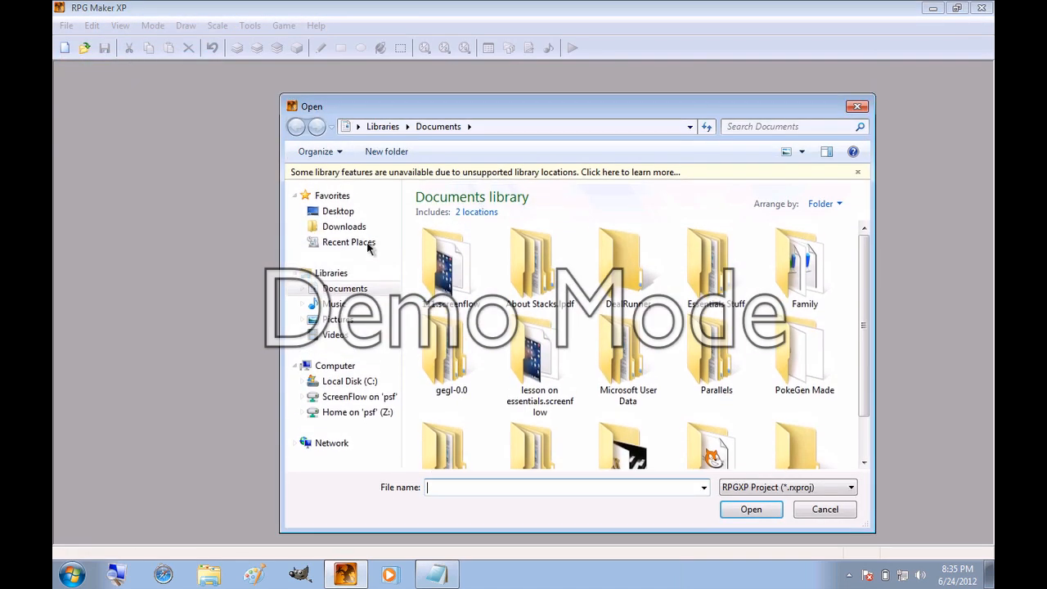
- Browse from the Desktop into Tutorial Folder to reach the Game project file
click(337, 193)
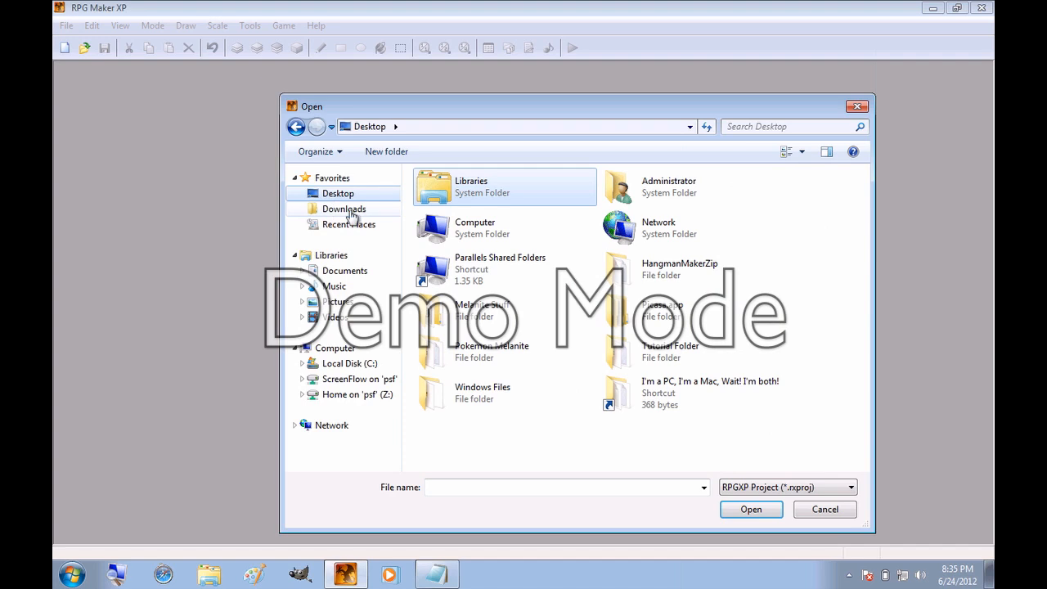
double_click(343, 209)
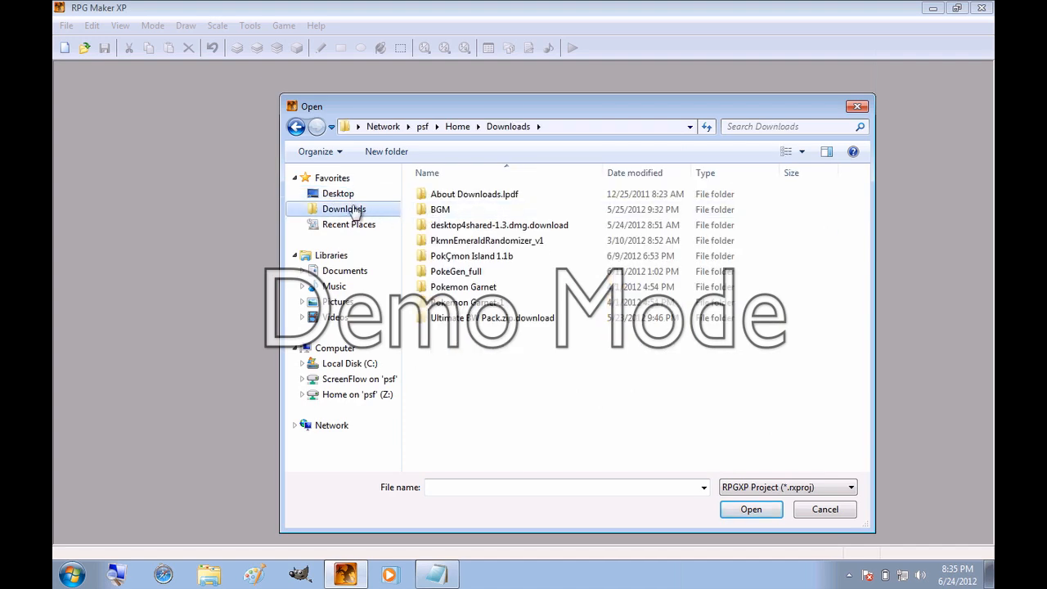
click(337, 193)
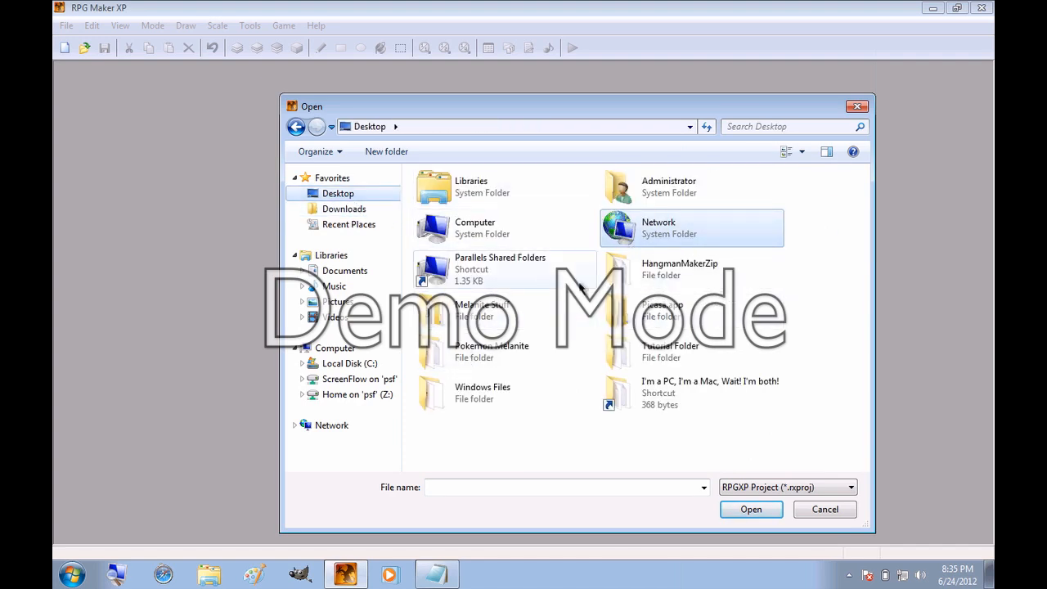
mouse_move(669, 352)
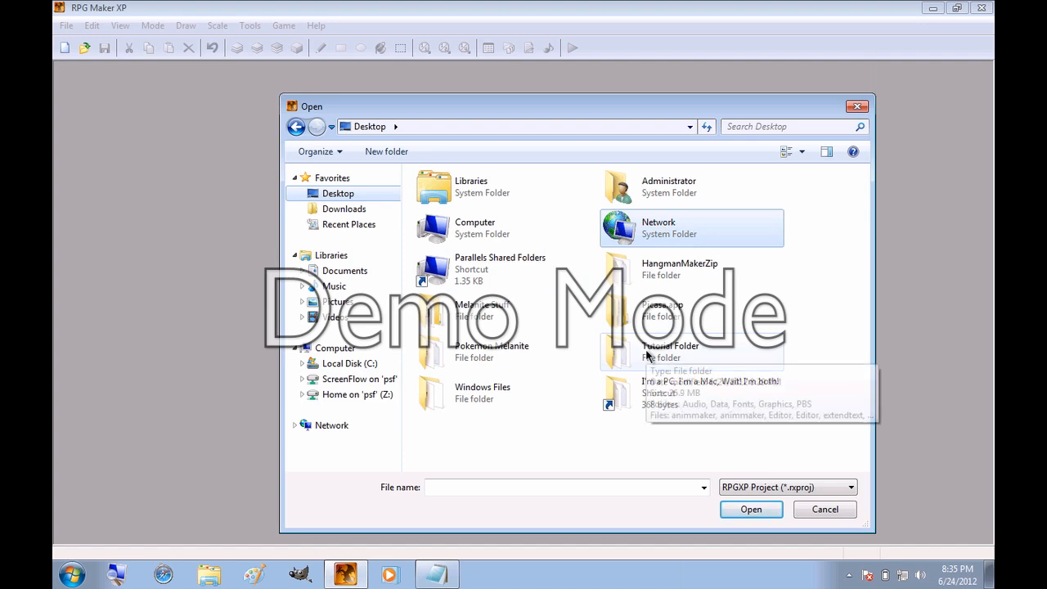
double_click(669, 350)
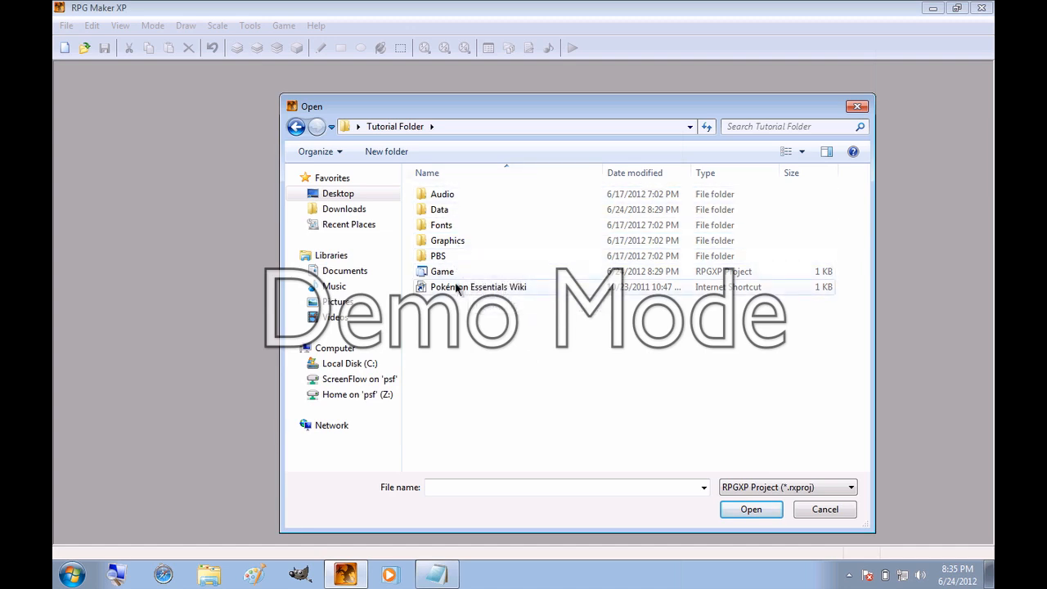
mouse_move(445, 272)
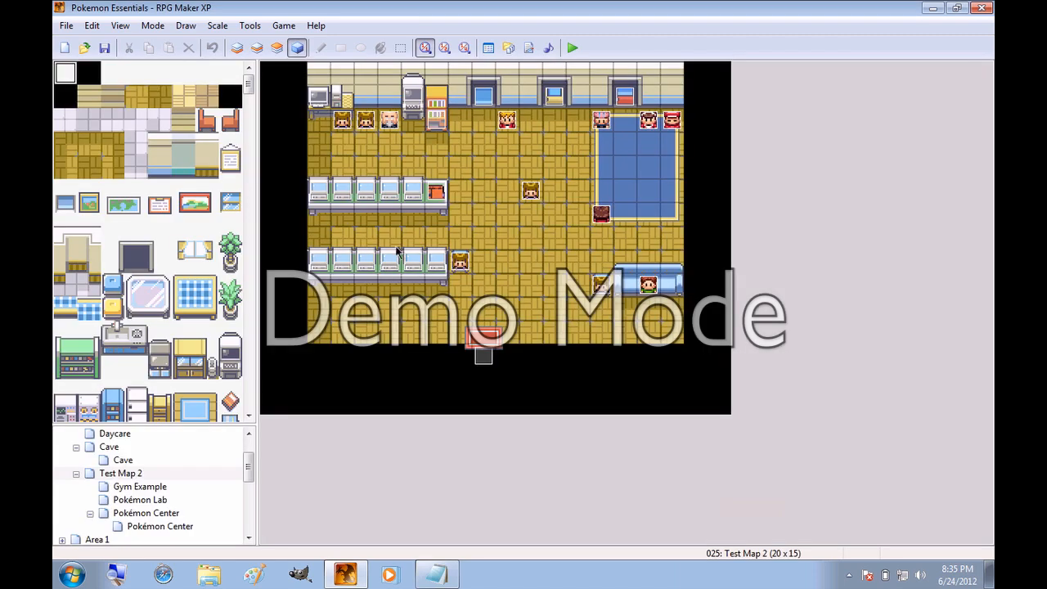
mouse_move(350, 200)
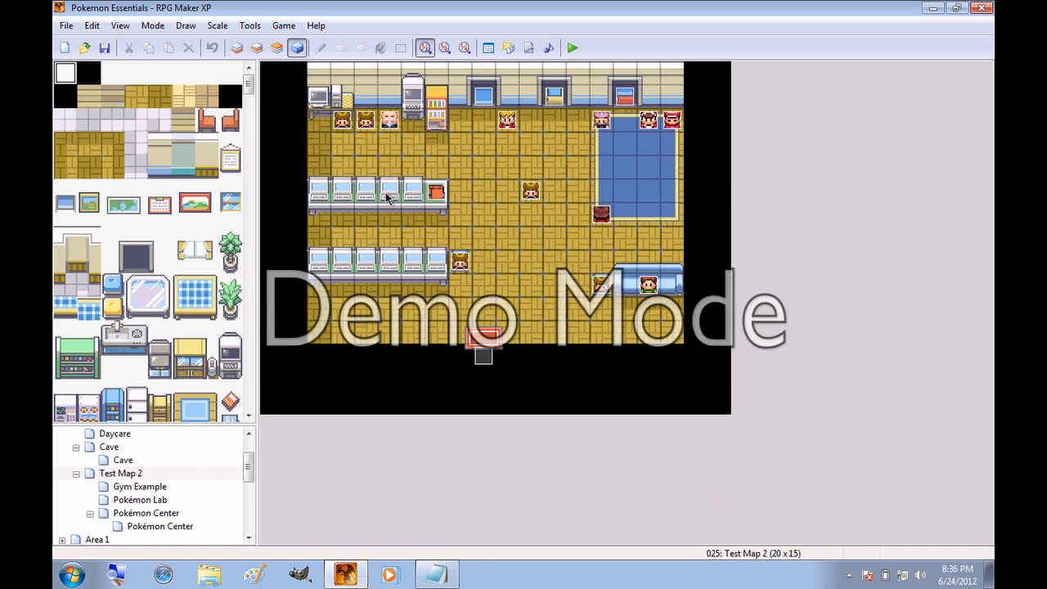
mouse_move(409, 306)
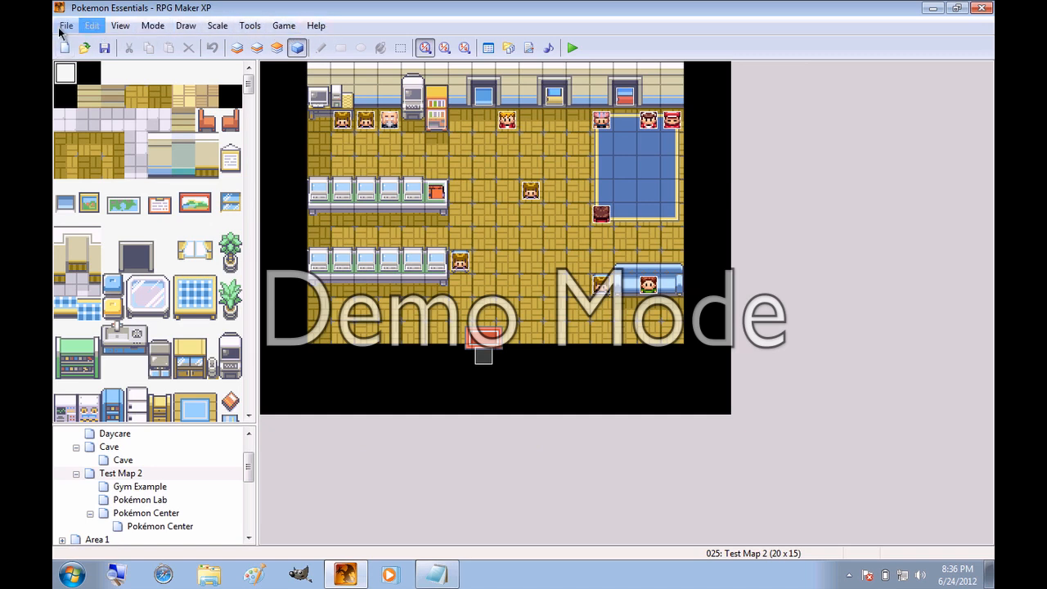
click(62, 27)
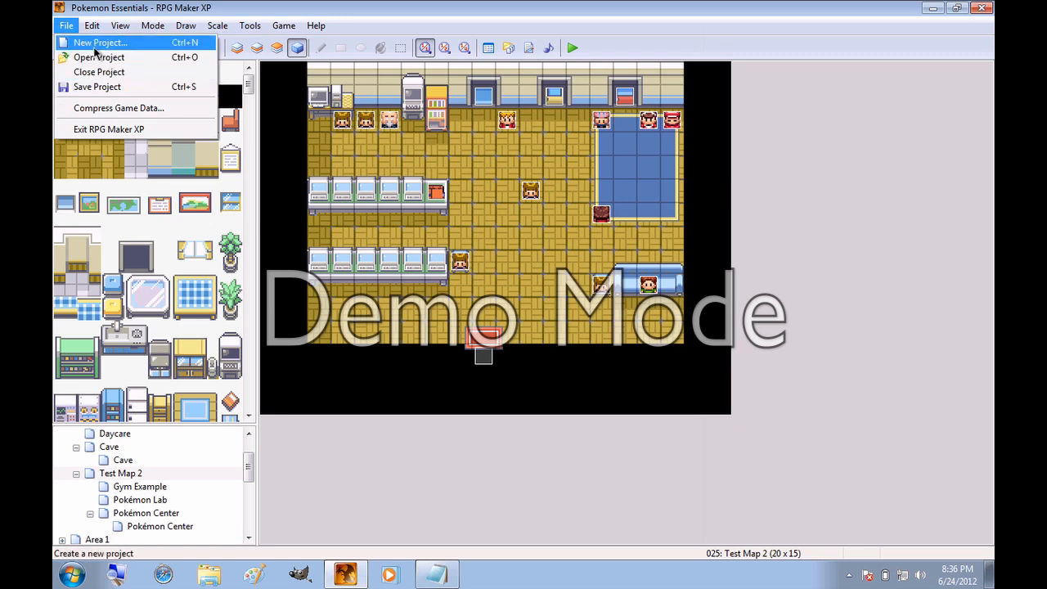
mouse_move(98, 72)
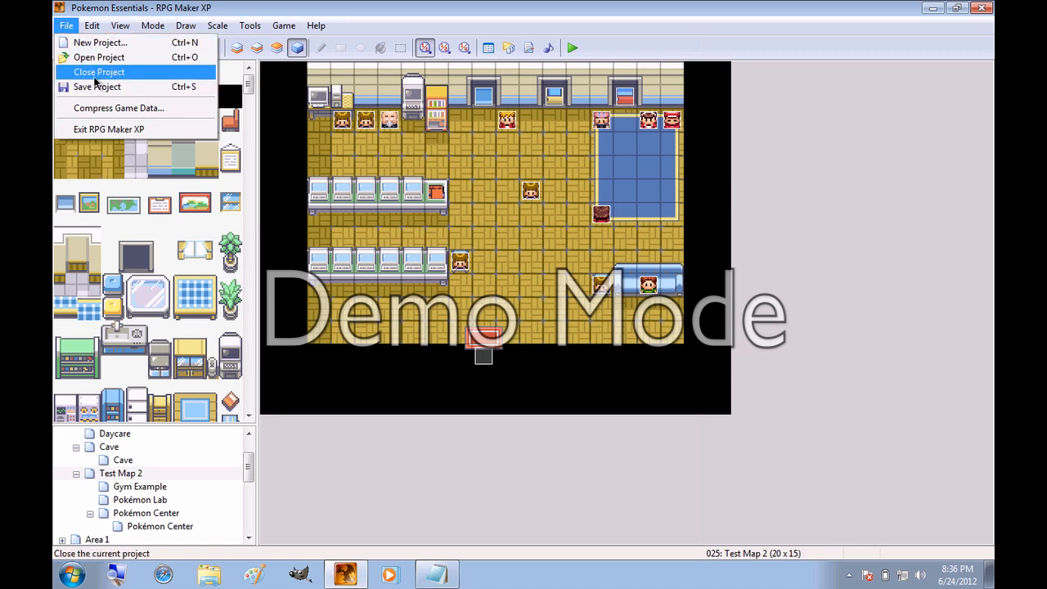
mouse_move(98, 43)
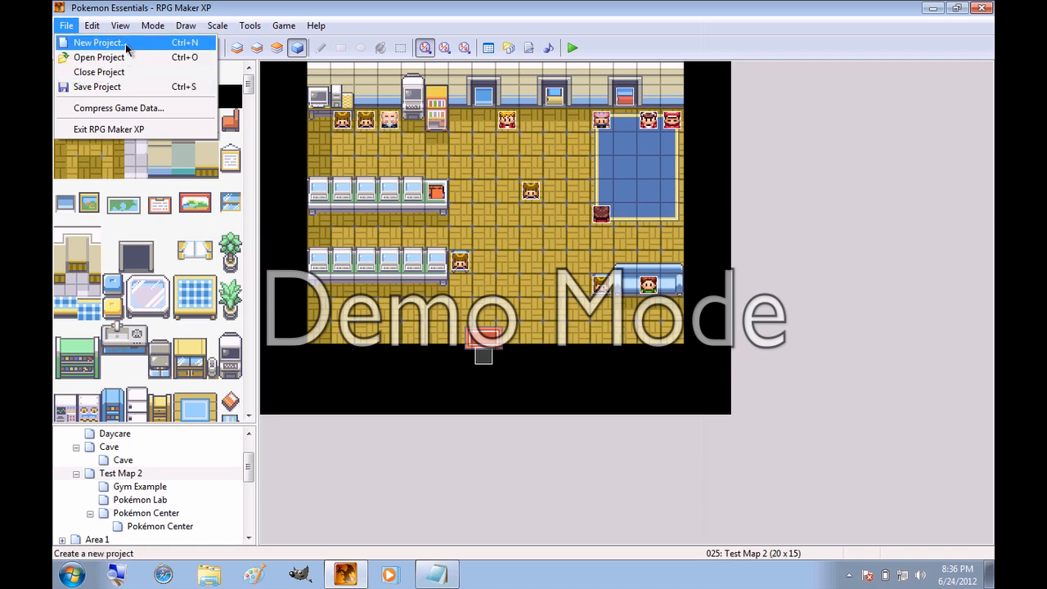
mouse_move(118, 108)
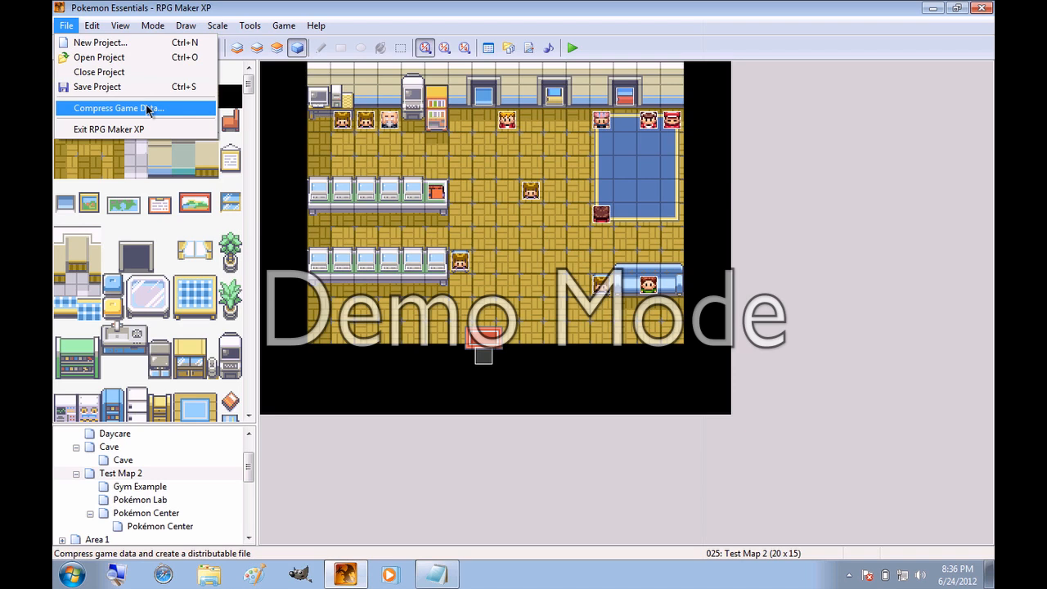
click(92, 27)
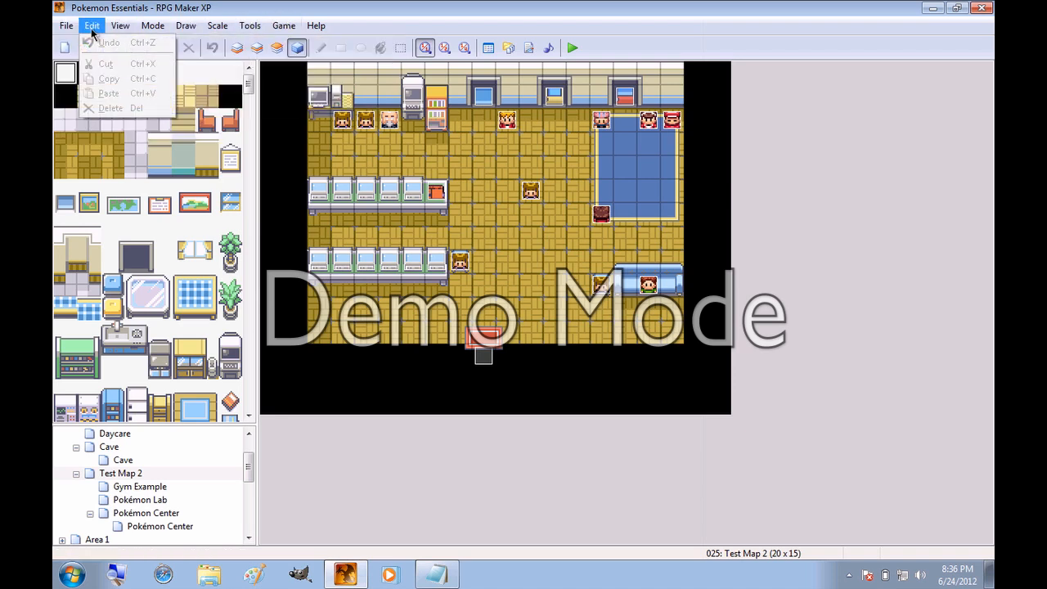
mouse_move(105, 64)
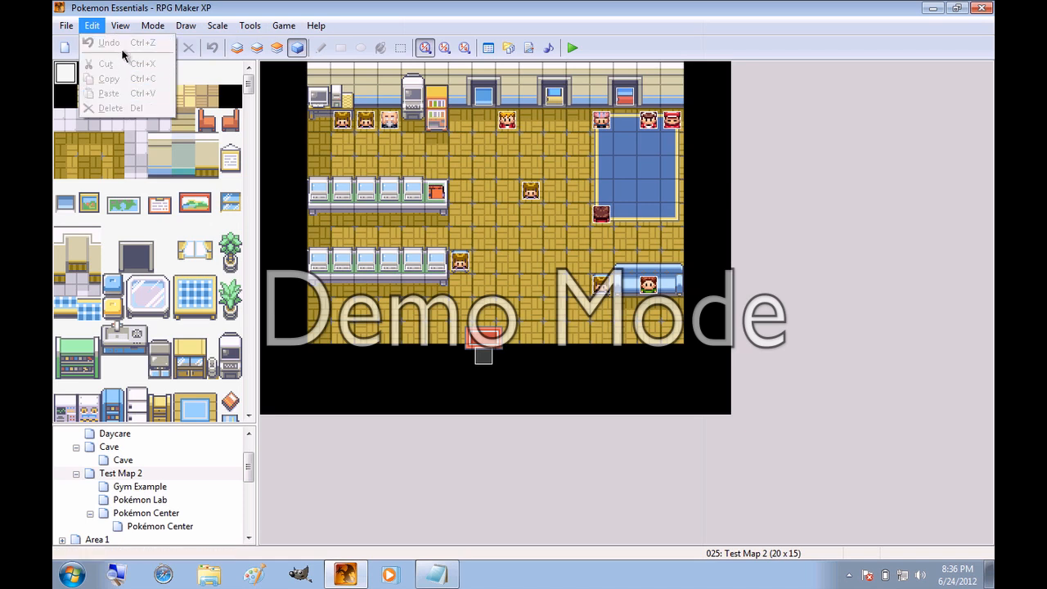
mouse_move(108, 64)
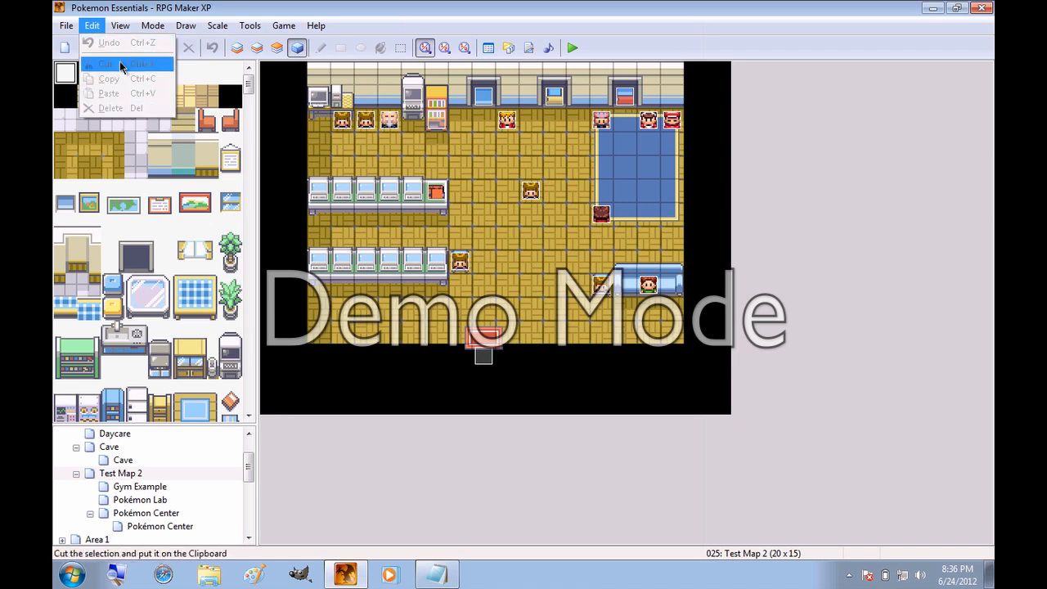
mouse_move(121, 111)
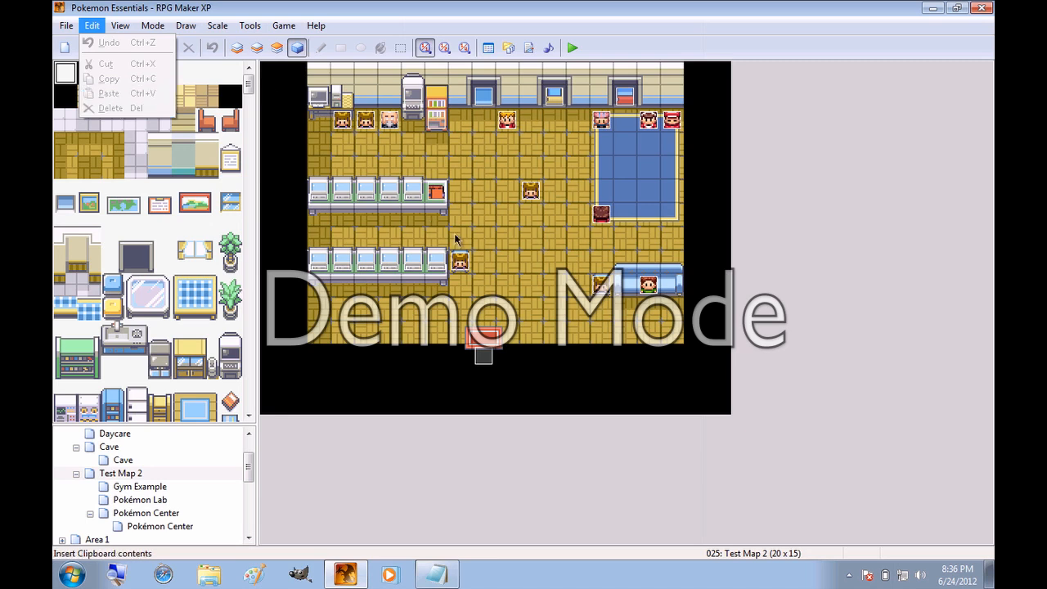
click(121, 26)
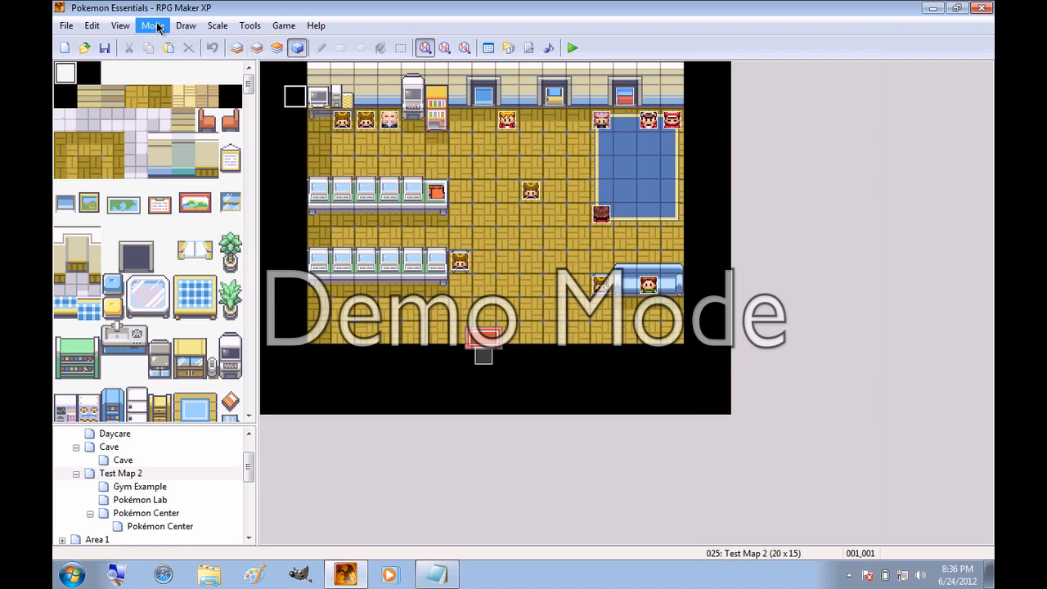
click(186, 26)
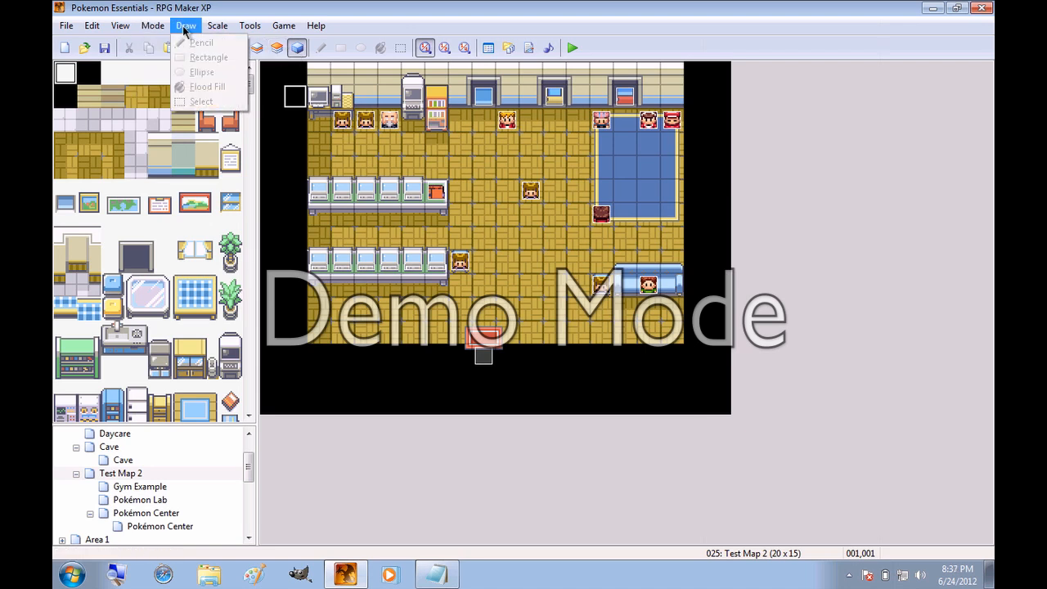
mouse_move(203, 86)
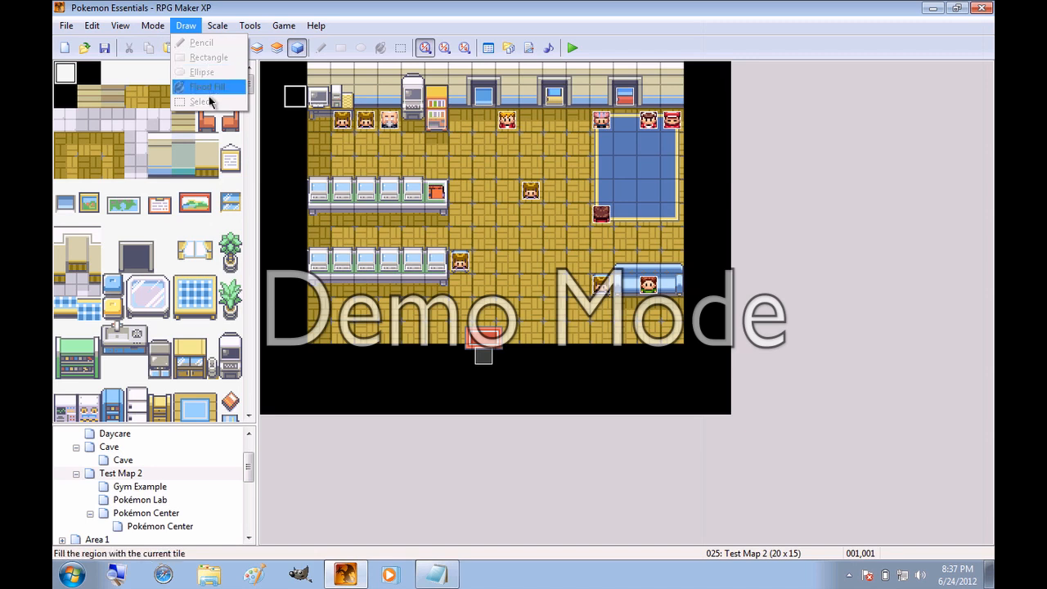
click(216, 26)
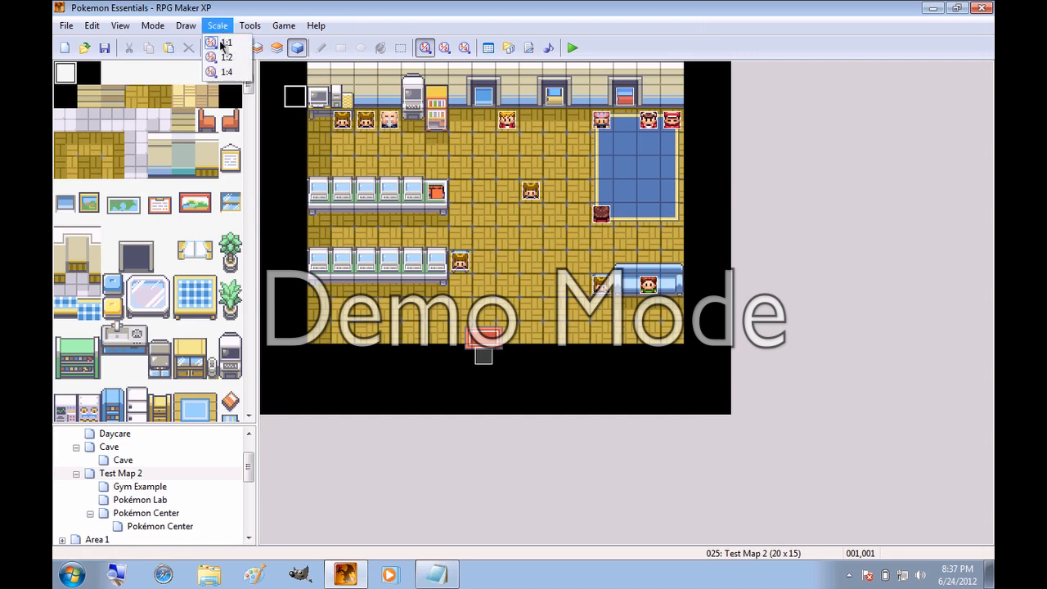
click(226, 59)
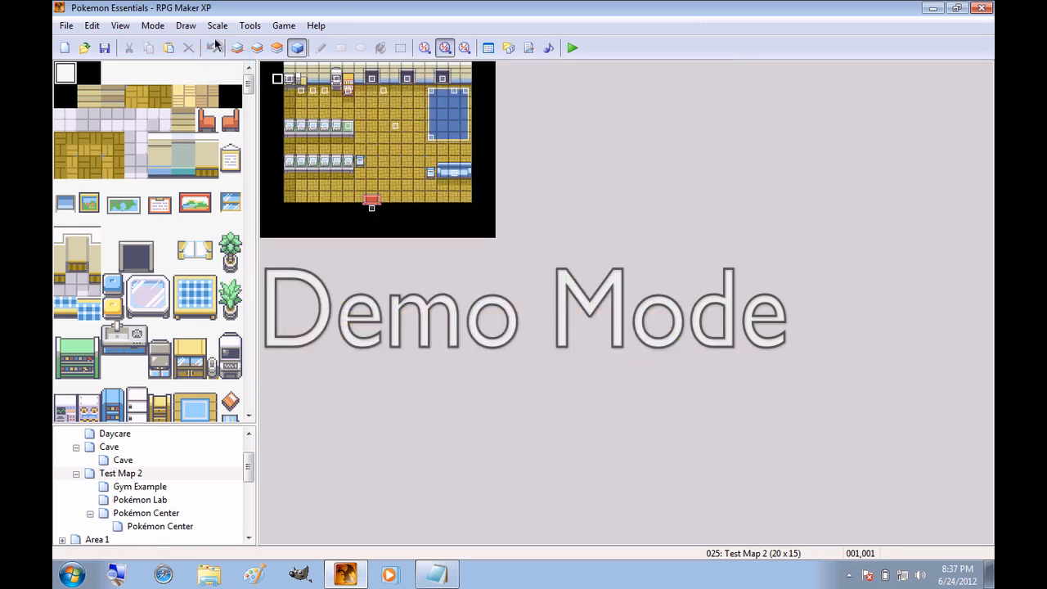
click(464, 46)
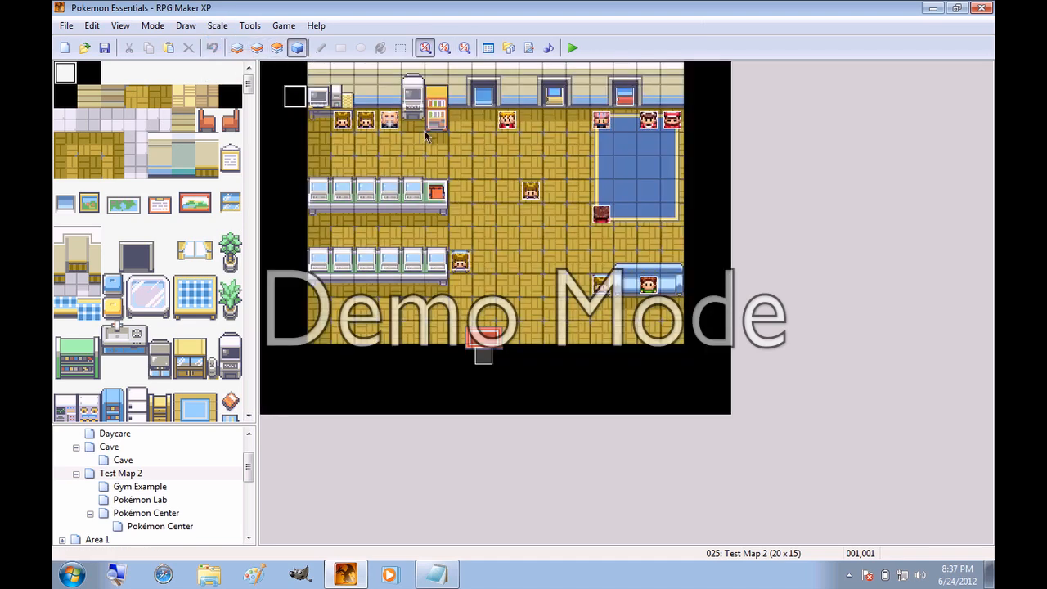
- Retitle the game to 'Tutorial Game' via Game > Change Title, browsing Tools and Help menus
click(249, 26)
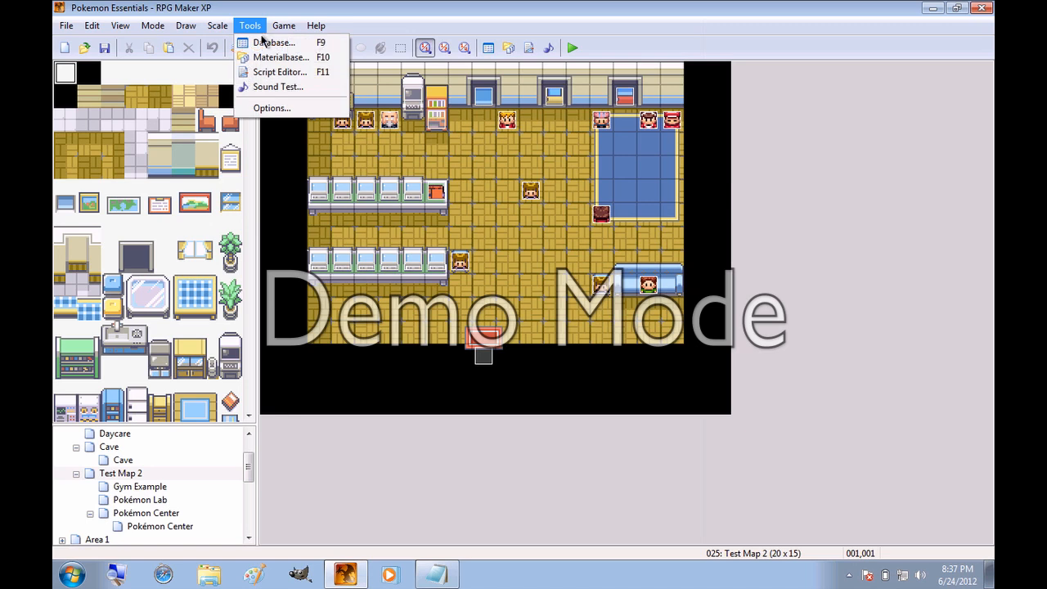
mouse_move(285, 57)
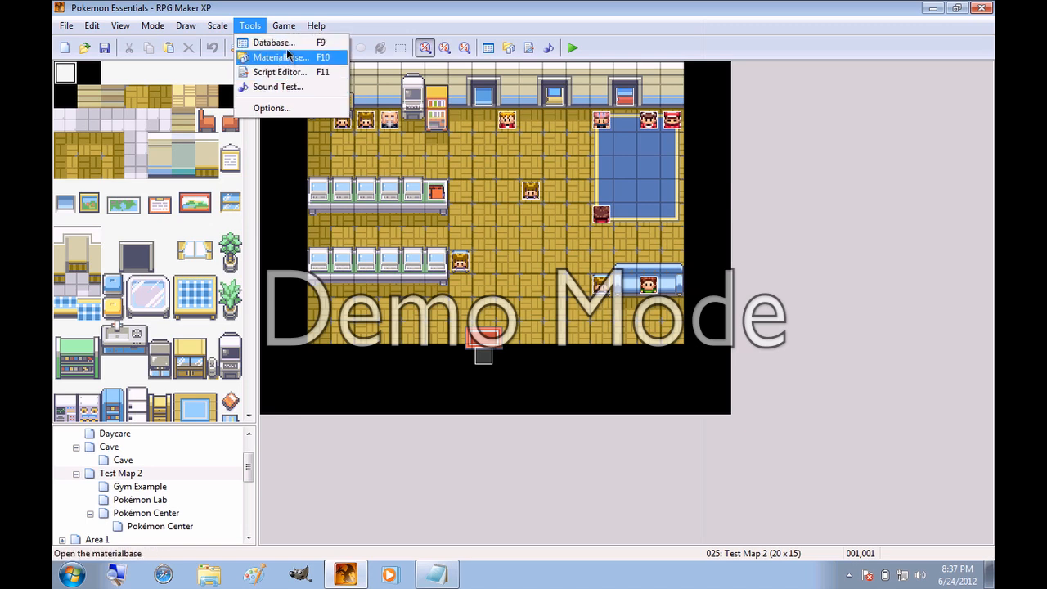
mouse_move(304, 72)
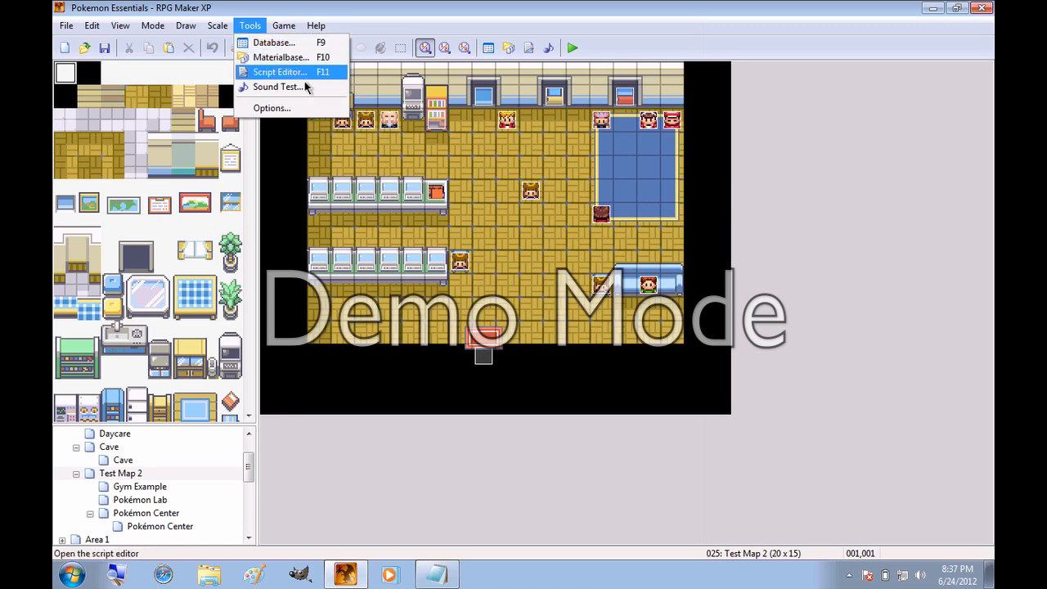
mouse_move(294, 87)
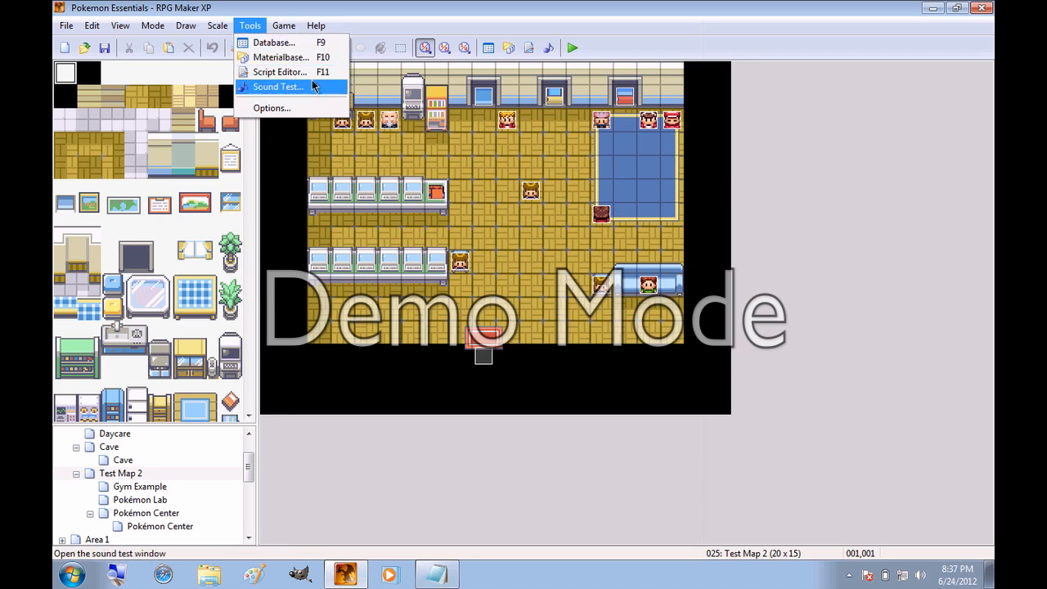
click(283, 27)
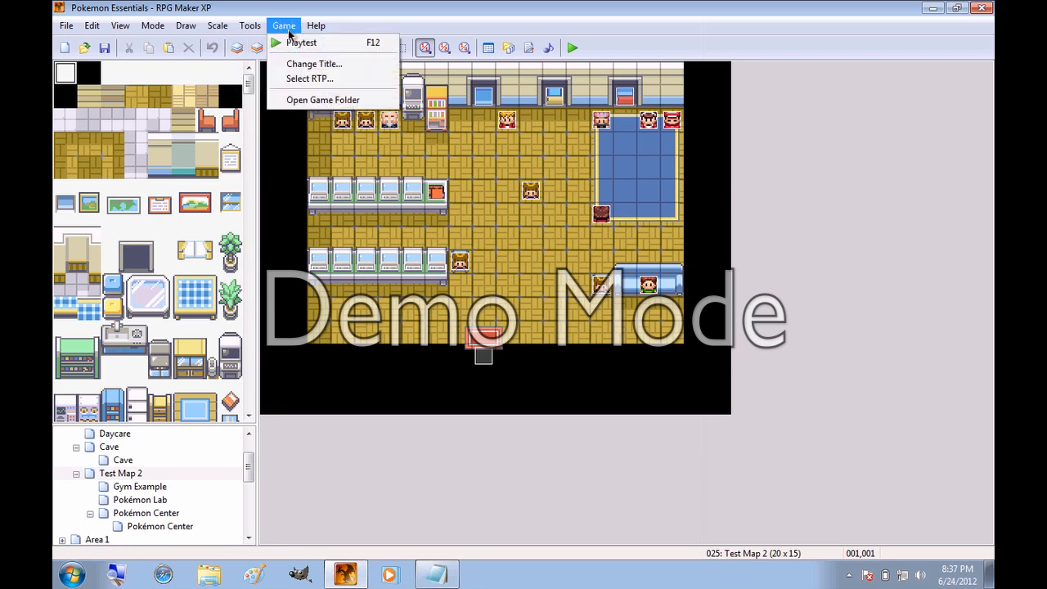
mouse_move(303, 42)
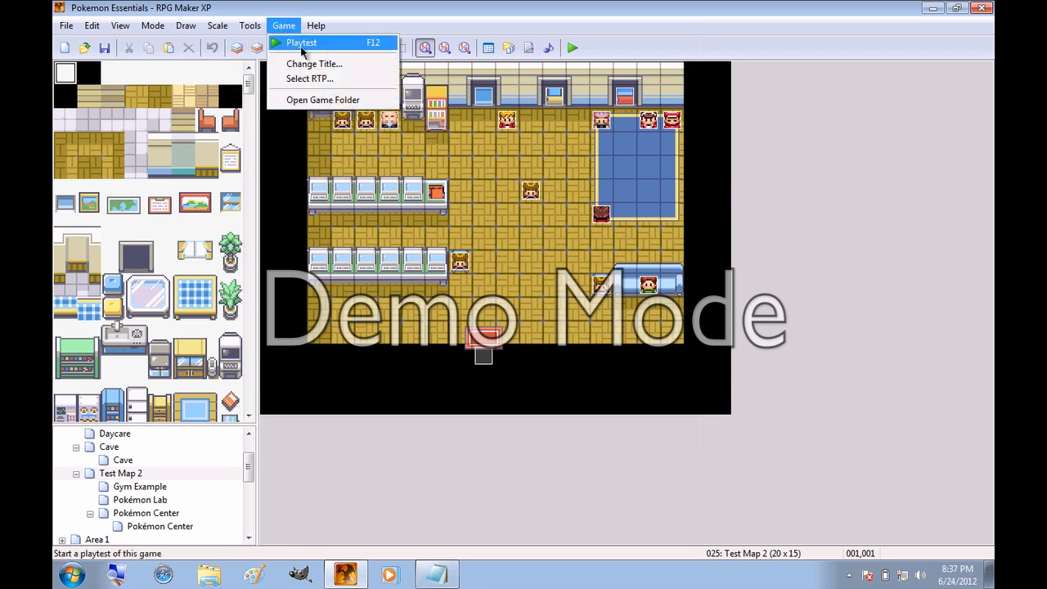
mouse_move(314, 64)
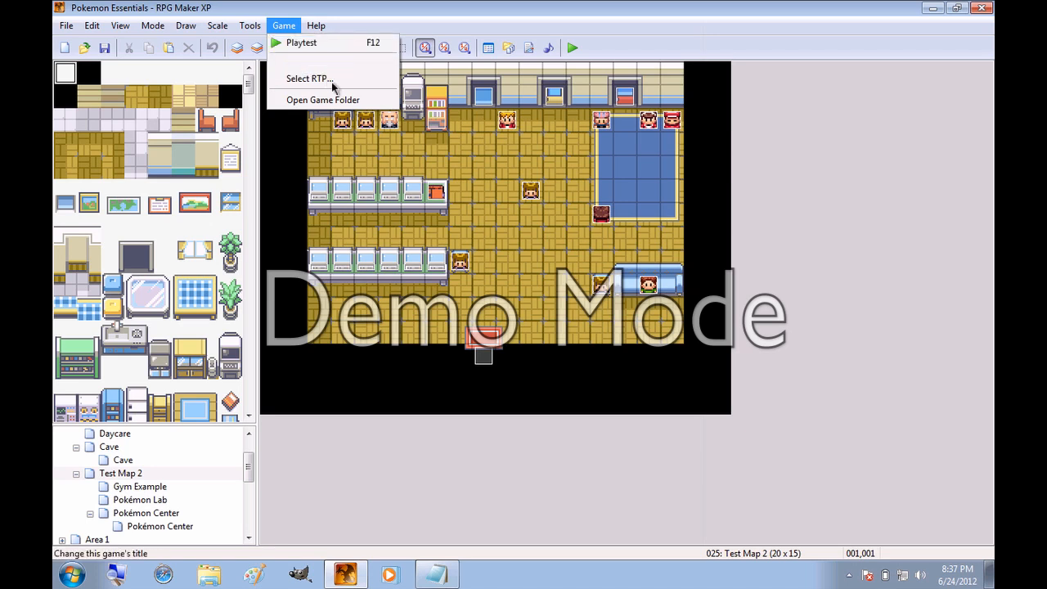
mouse_move(314, 79)
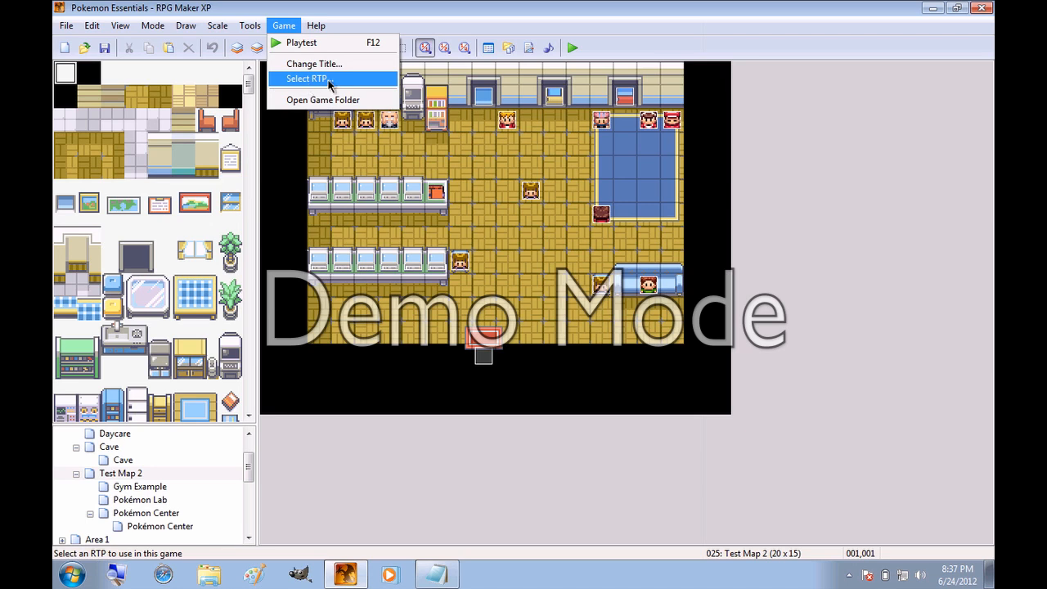
click(314, 64)
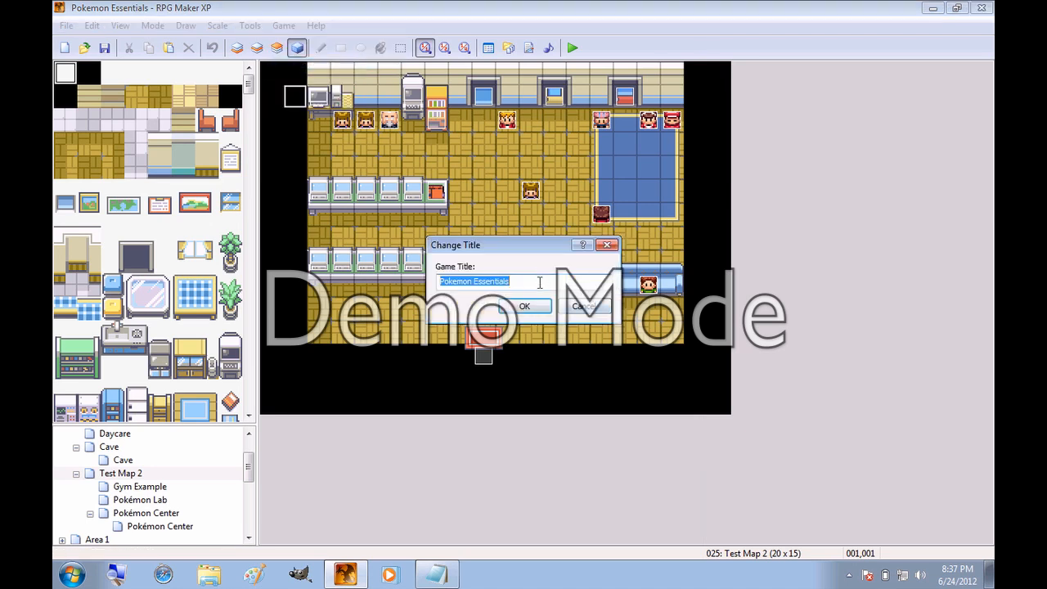
text(Tutorial Ga)
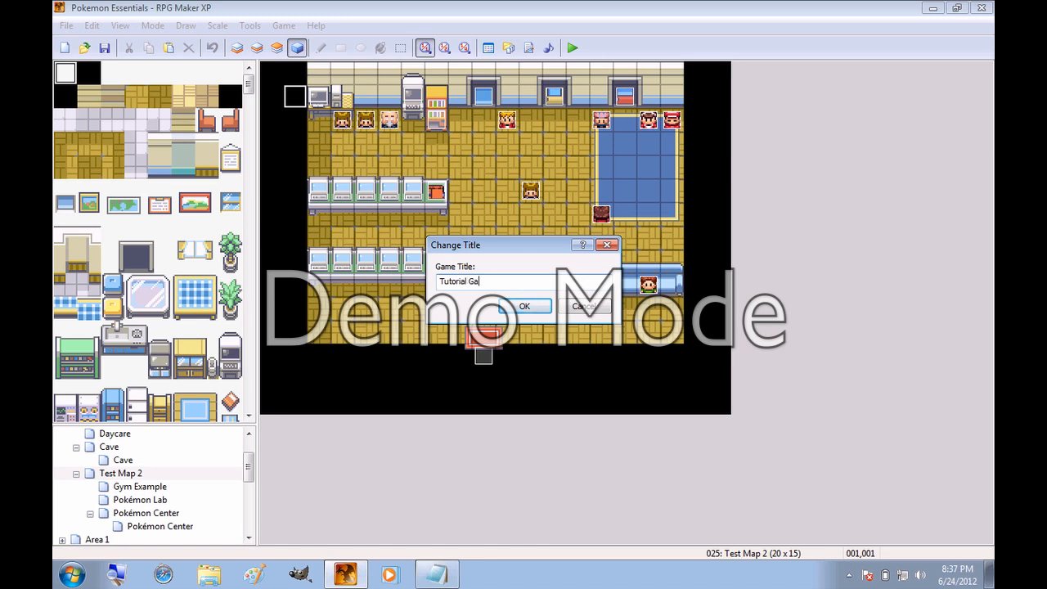
click(523, 306)
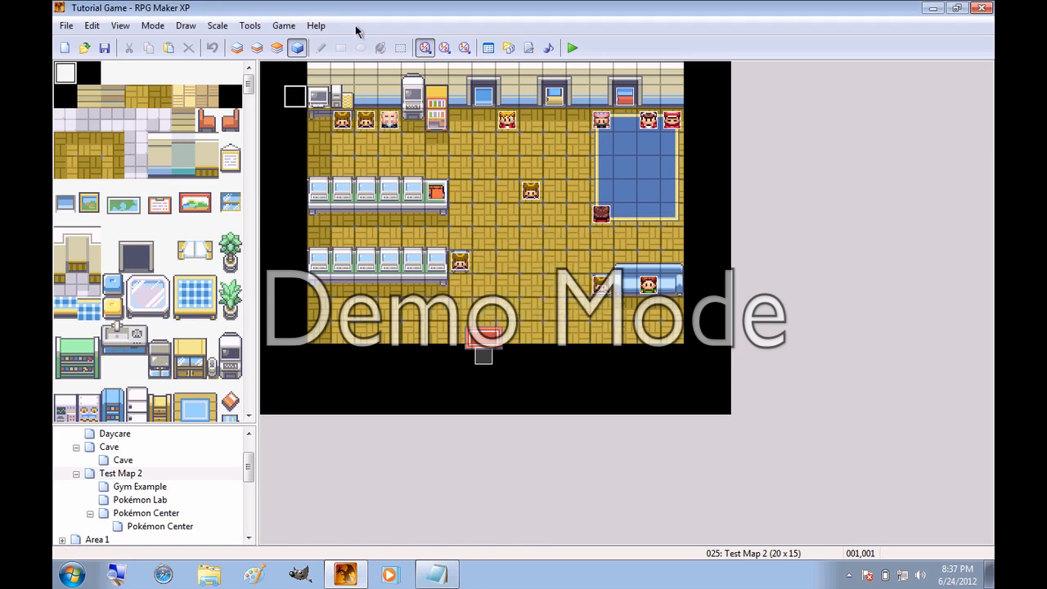
click(316, 26)
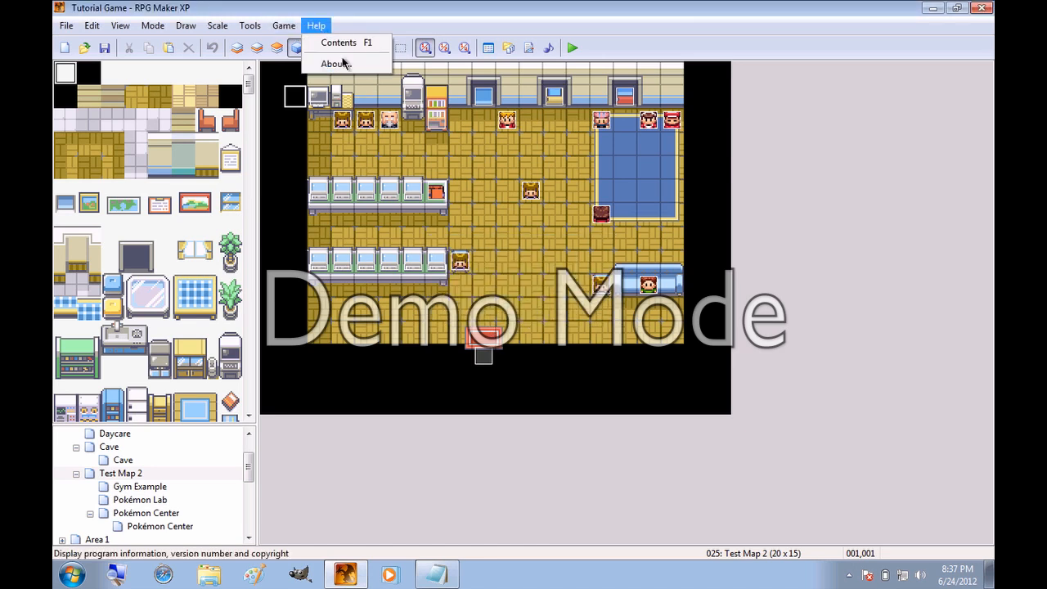
mouse_move(337, 64)
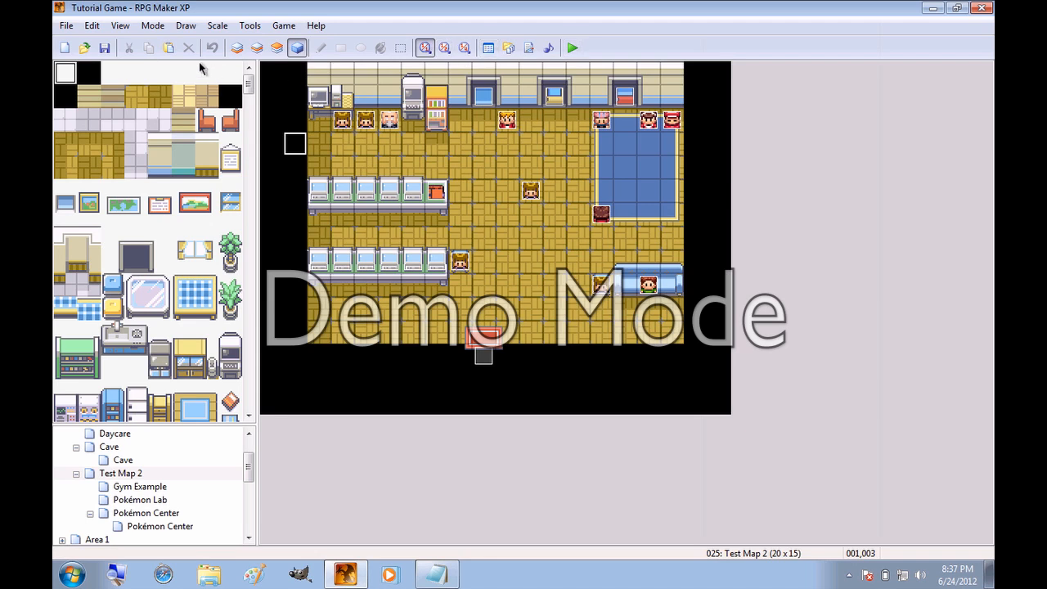
mouse_move(79, 47)
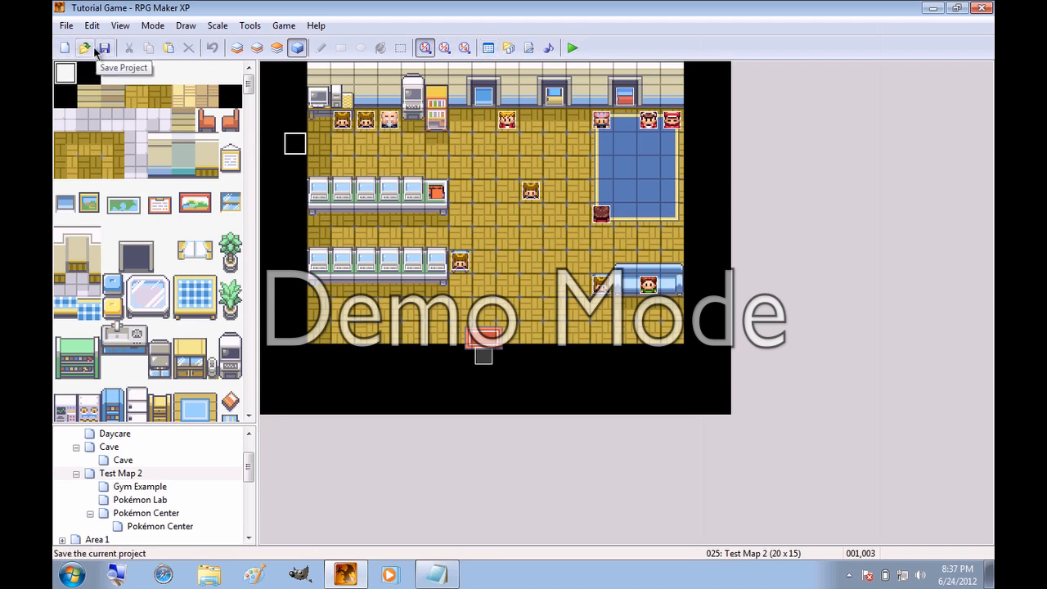
mouse_move(64, 46)
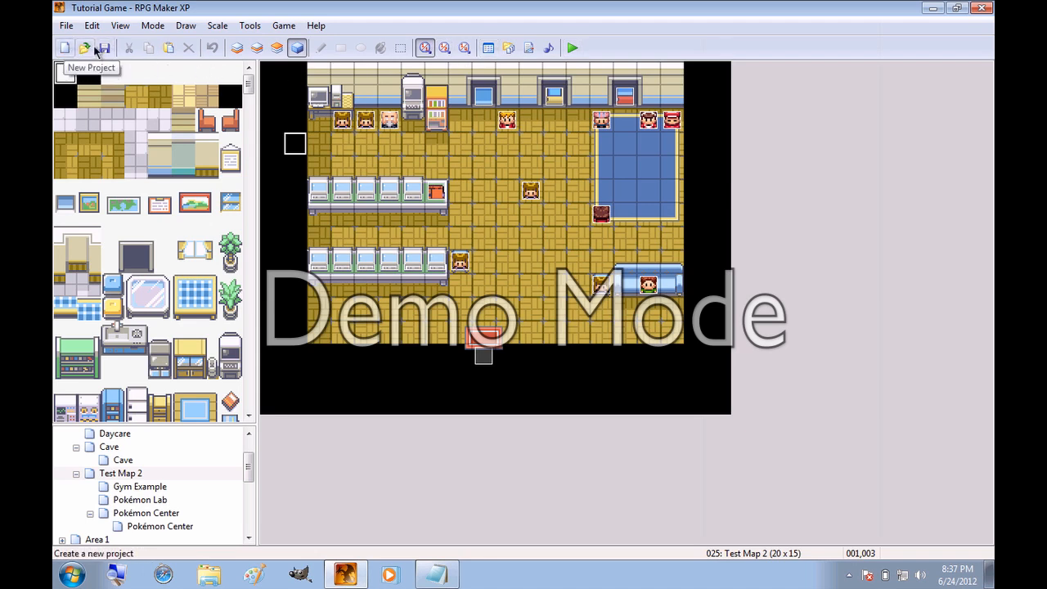
mouse_move(131, 51)
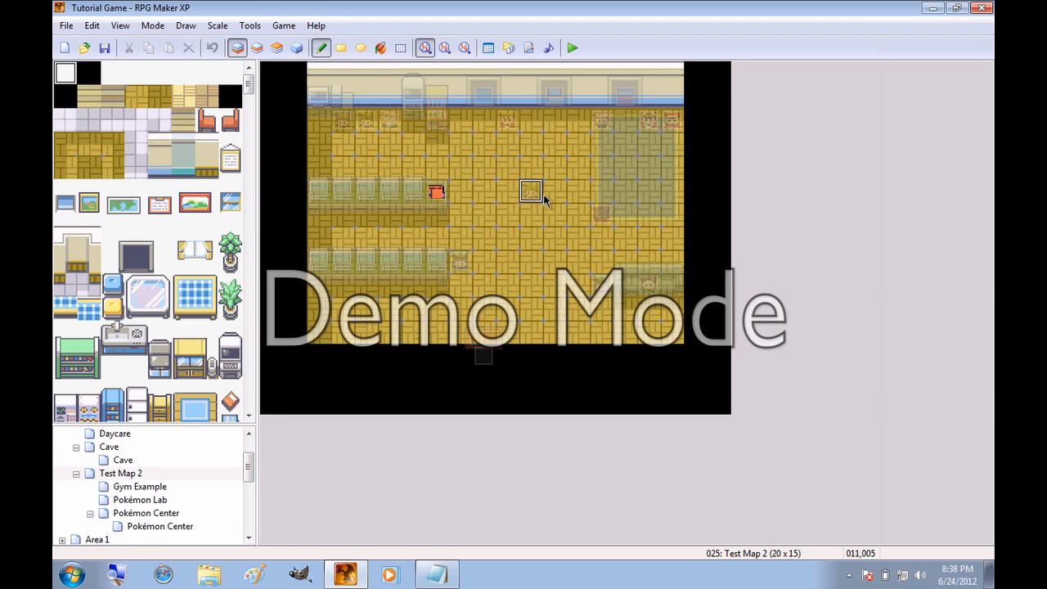
click(255, 48)
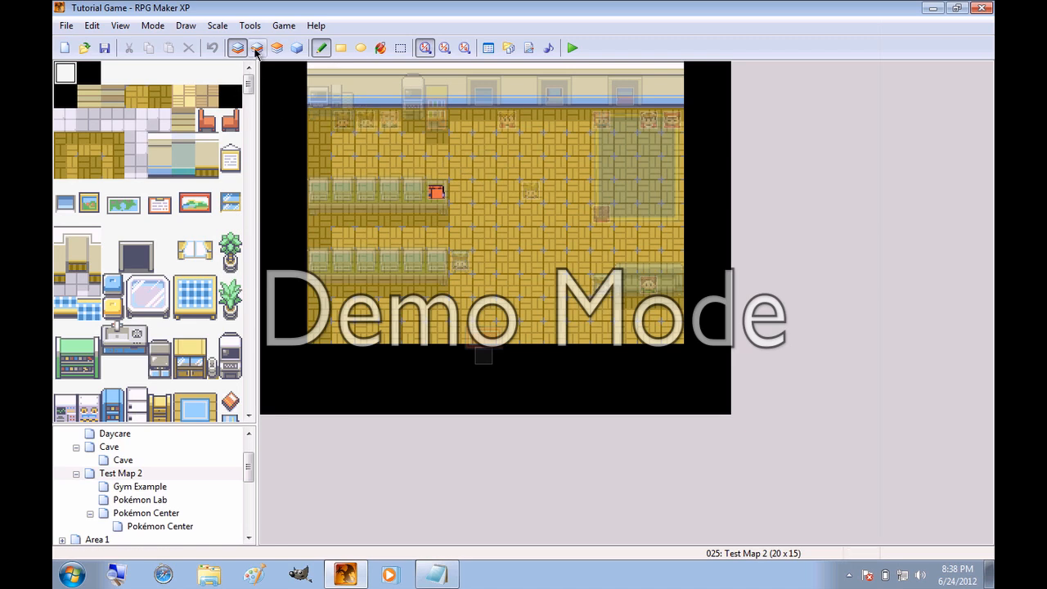
mouse_move(255, 47)
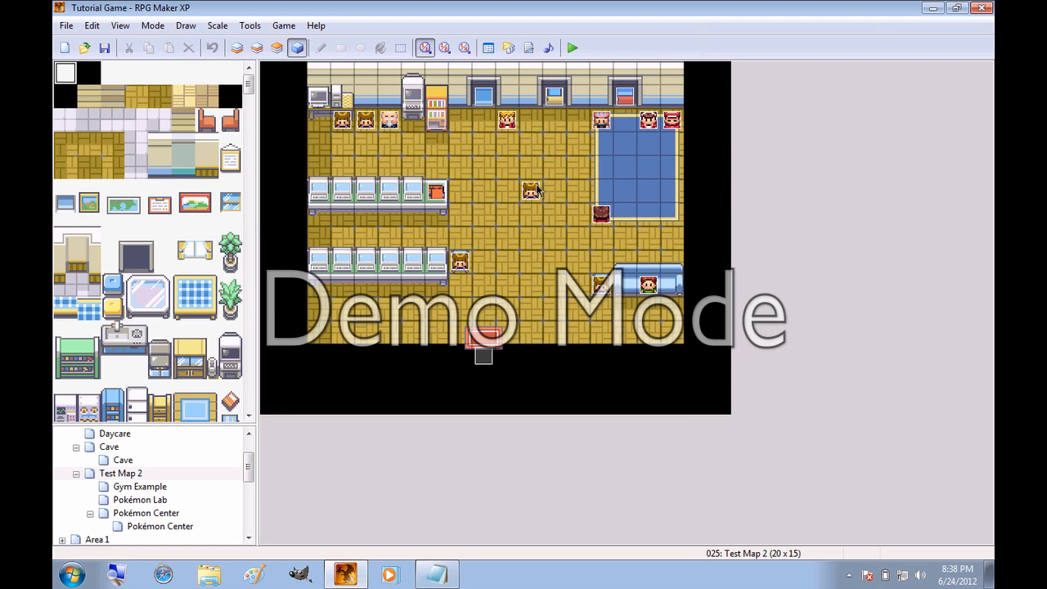
mouse_move(515, 177)
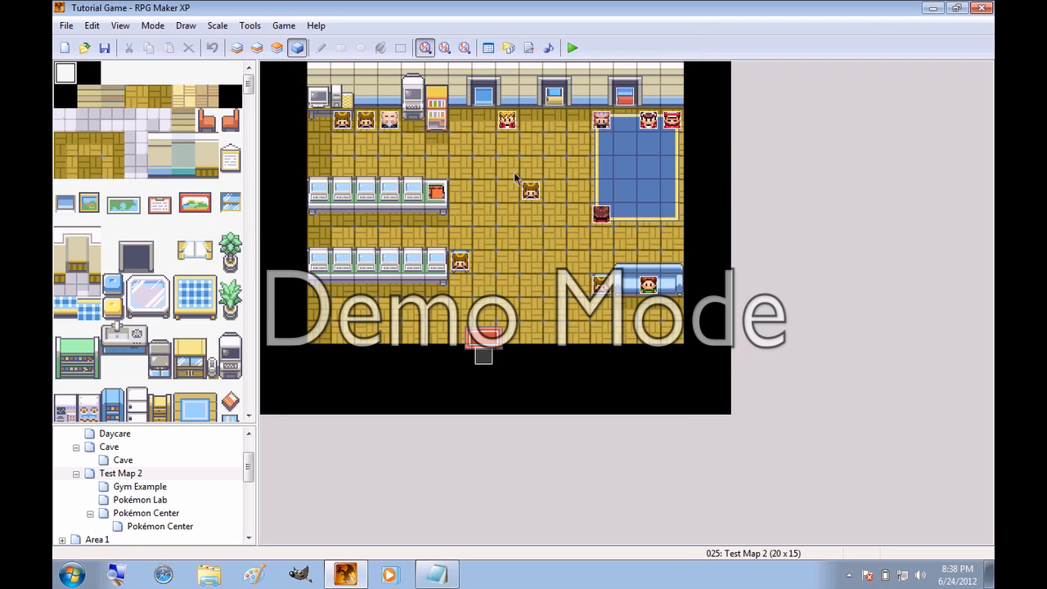
mouse_move(476, 196)
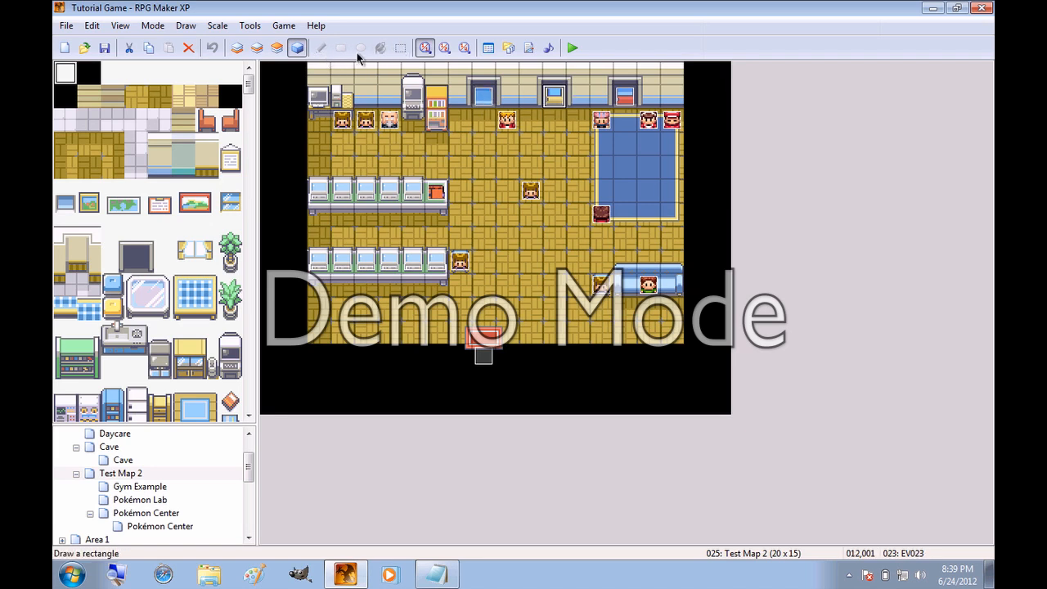
mouse_move(187, 26)
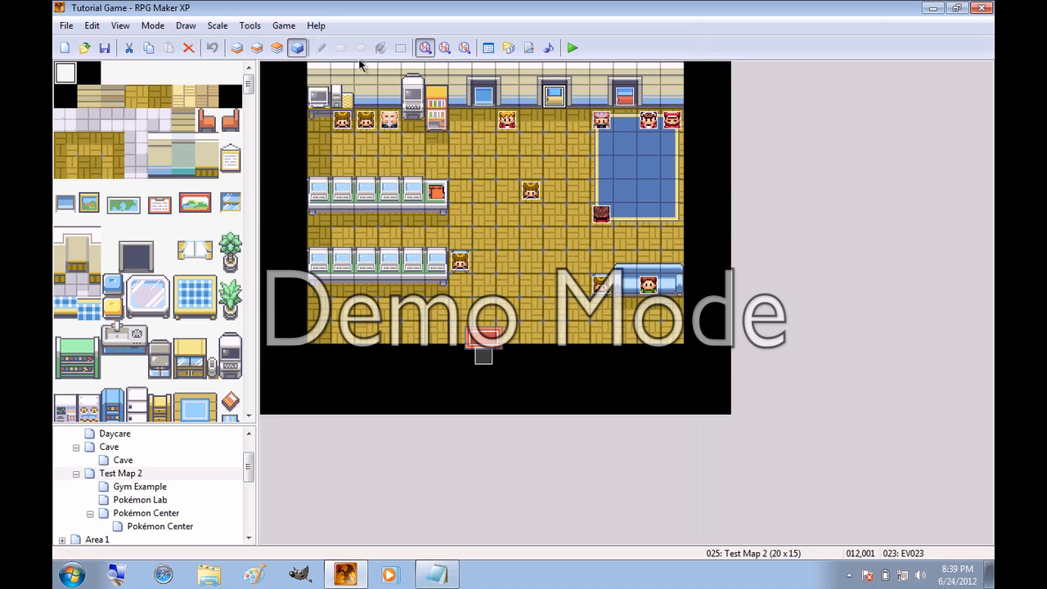
mouse_move(359, 47)
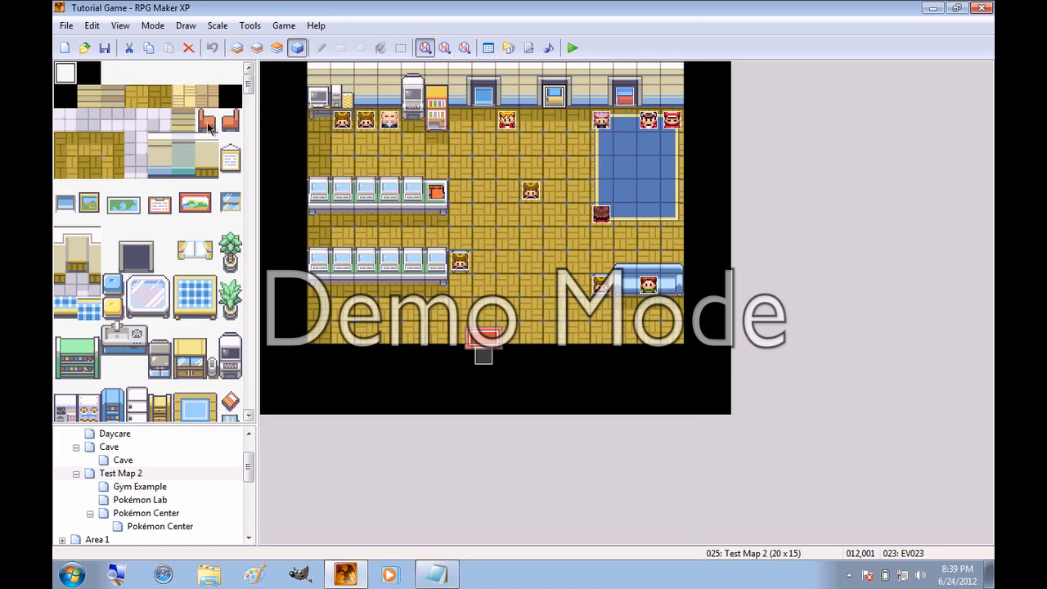
scroll(down, 3)
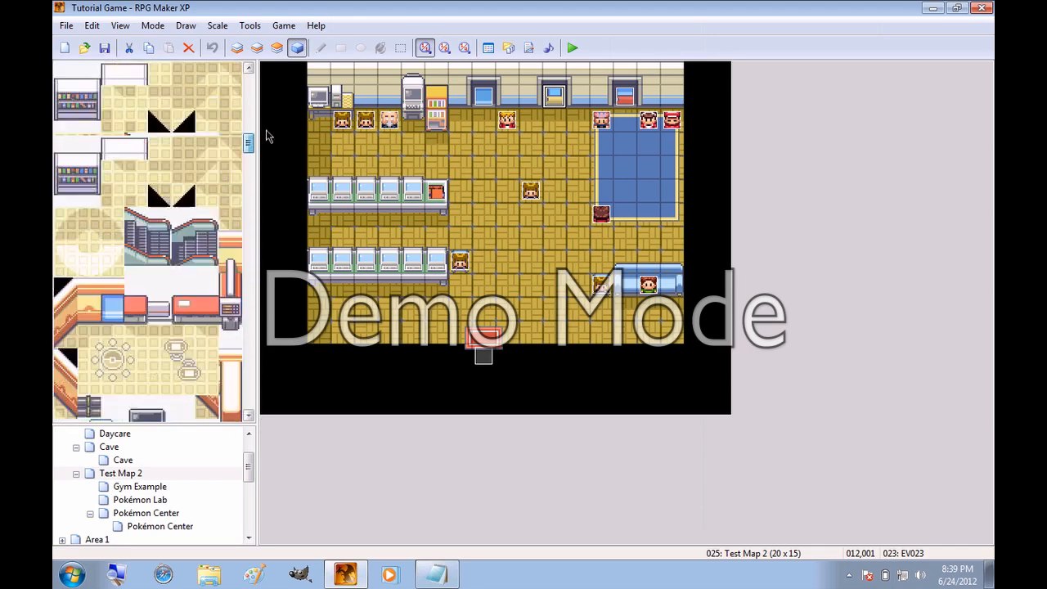
scroll(down, 3)
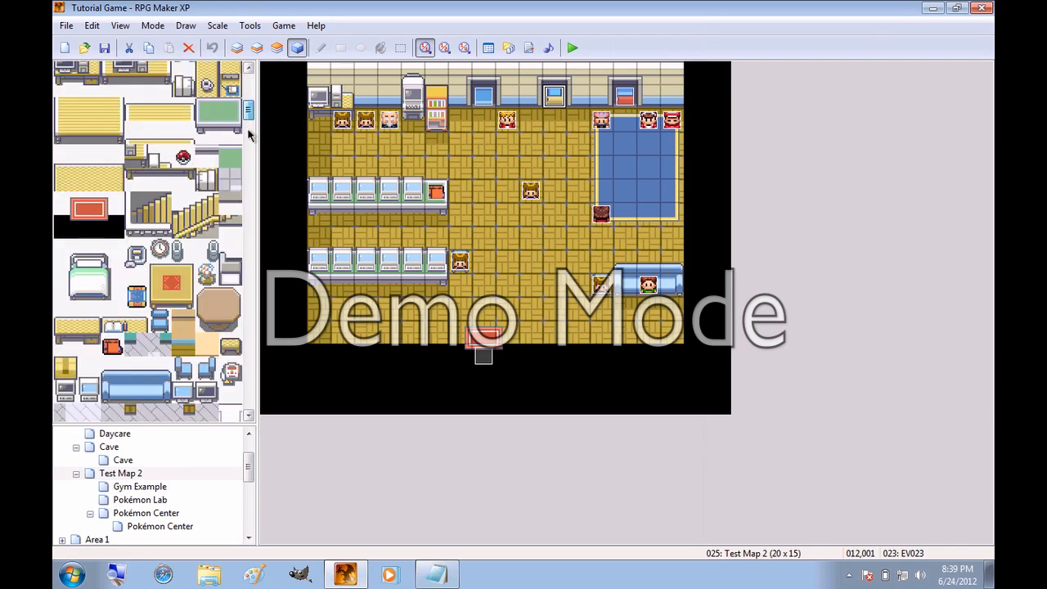
scroll(down, 3)
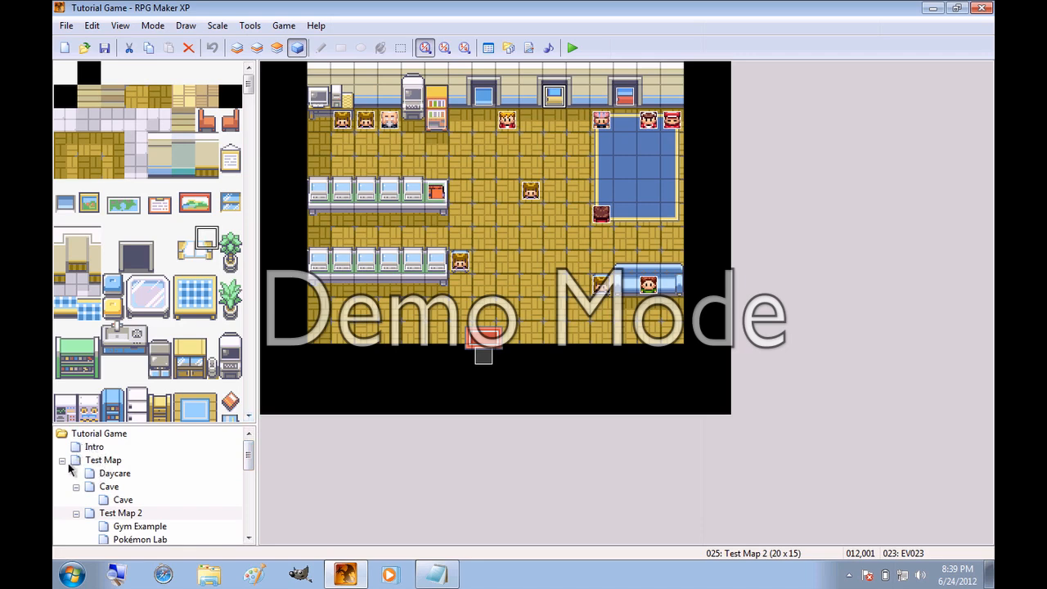
- View Test Map briefly, then open the blank Intro map from the map tree
click(103, 459)
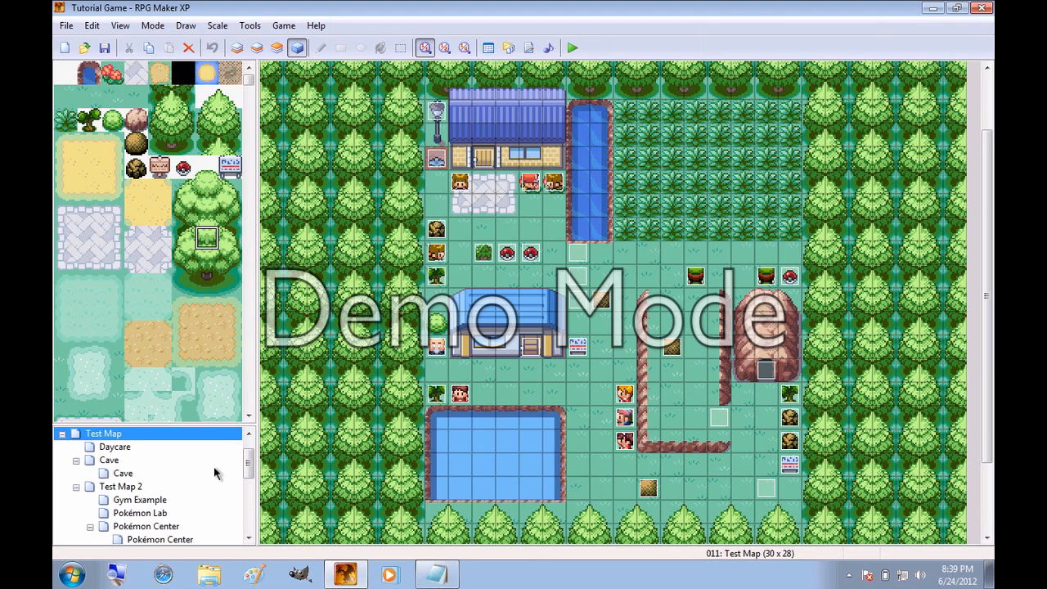
scroll(down, 3)
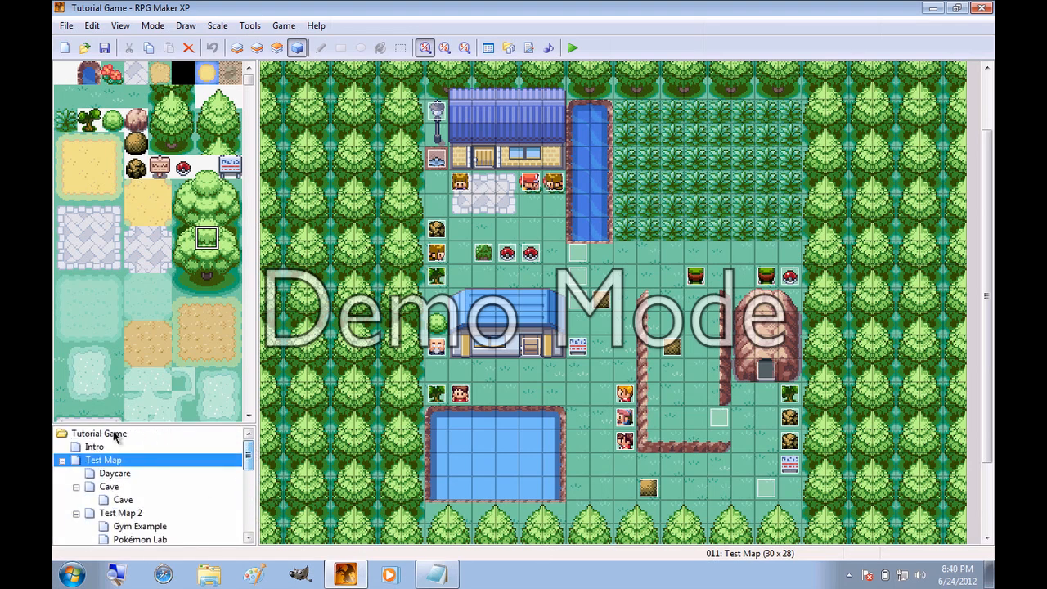
click(95, 446)
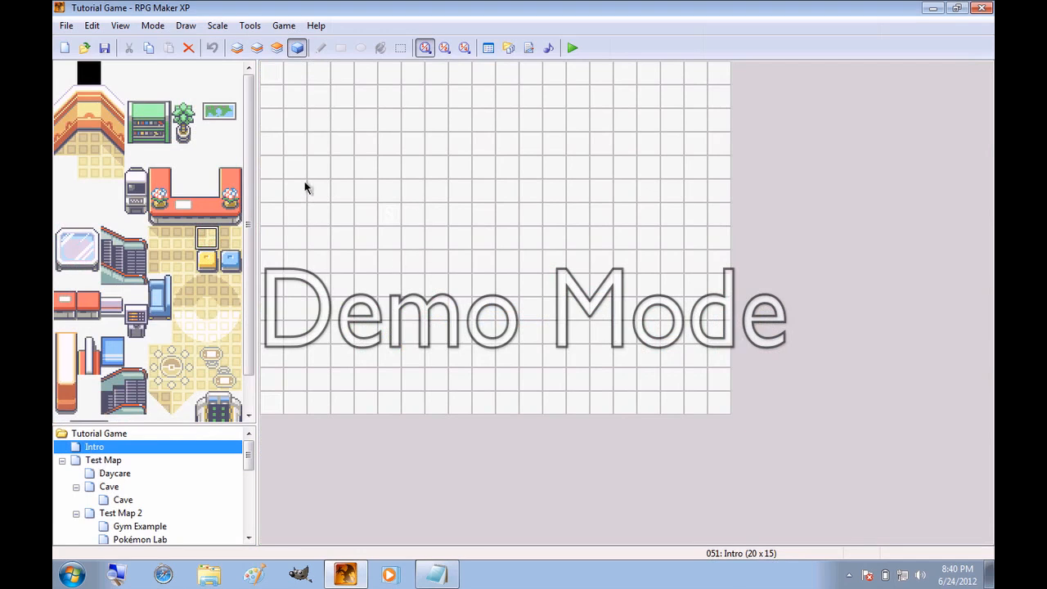
mouse_move(396, 177)
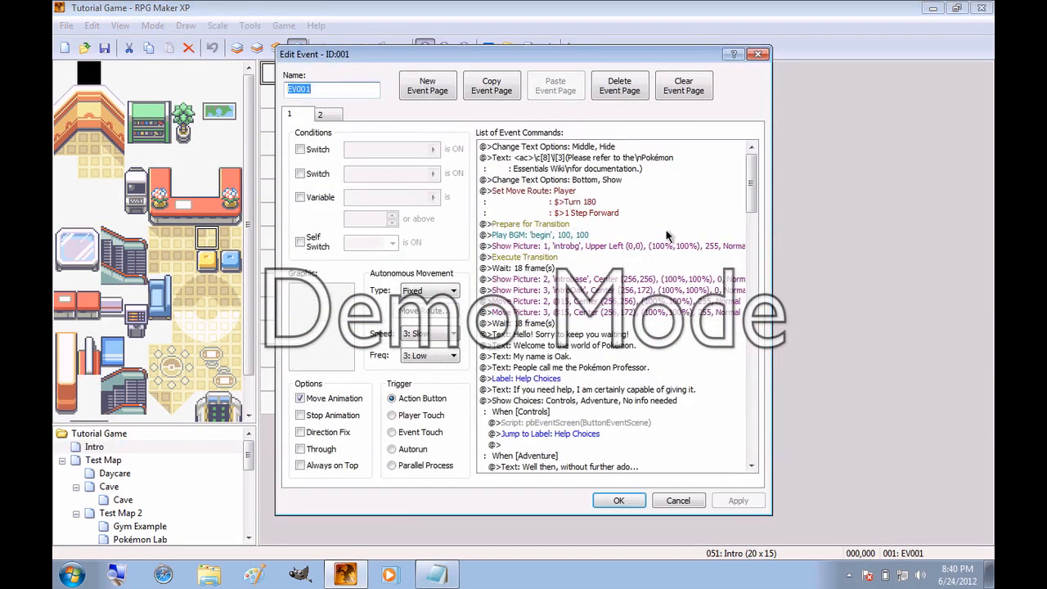
mouse_move(700, 491)
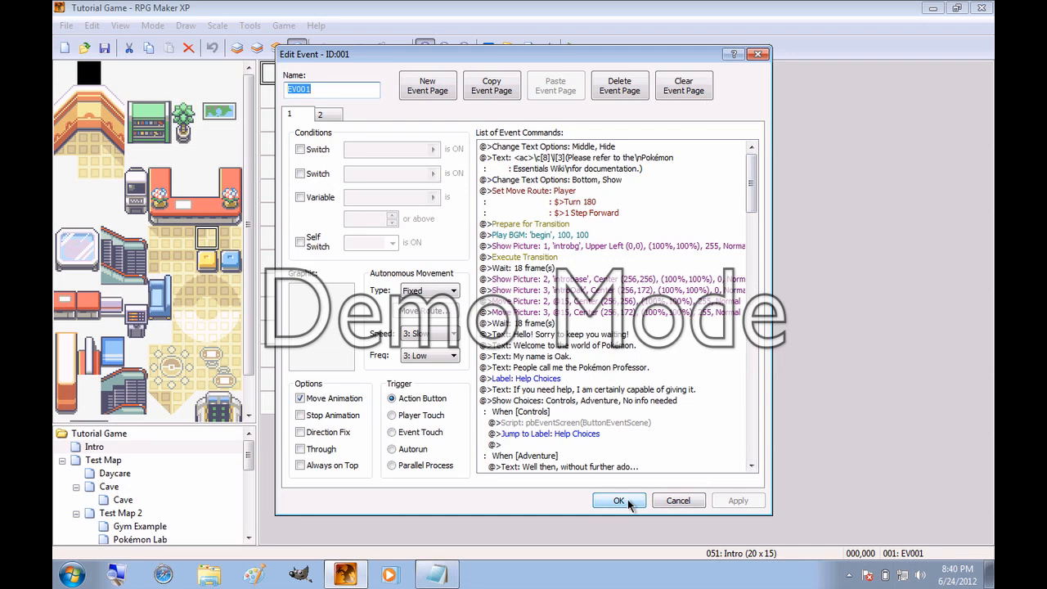
- Close the Intro event's command list unchanged and return to Test Map
click(618, 500)
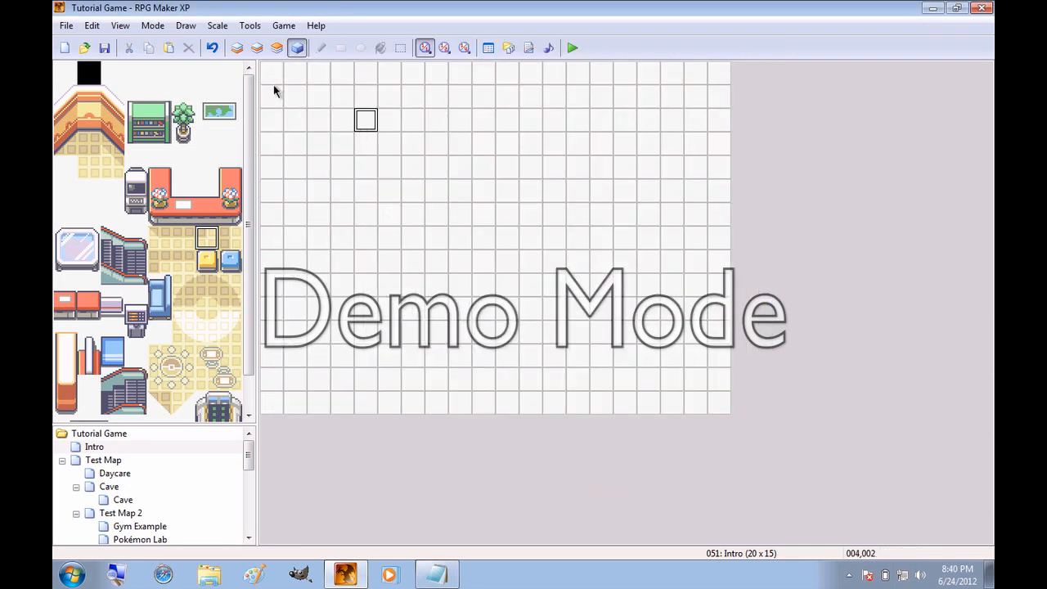
mouse_move(271, 395)
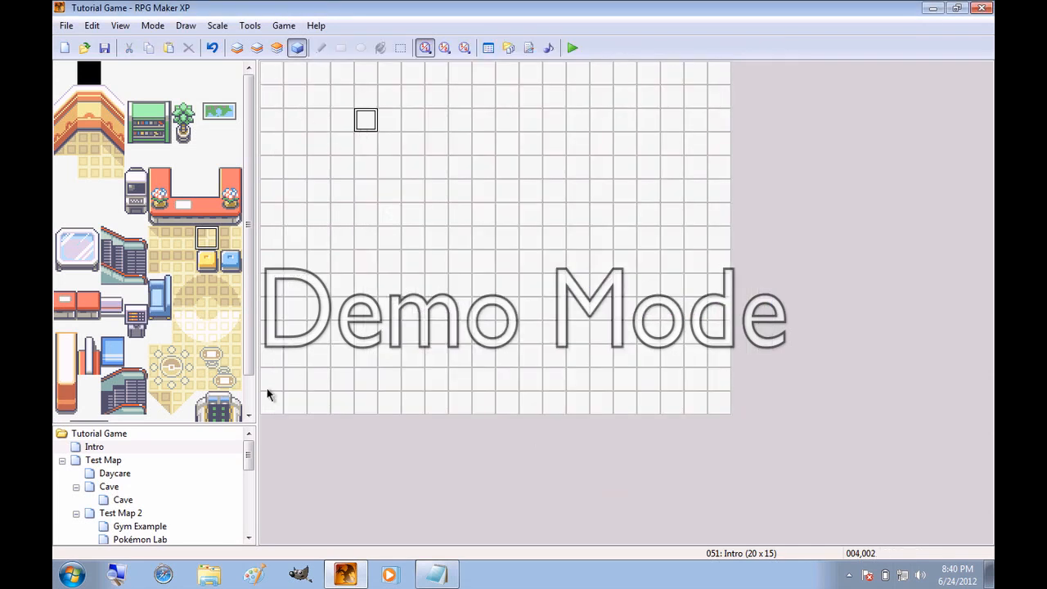
click(101, 459)
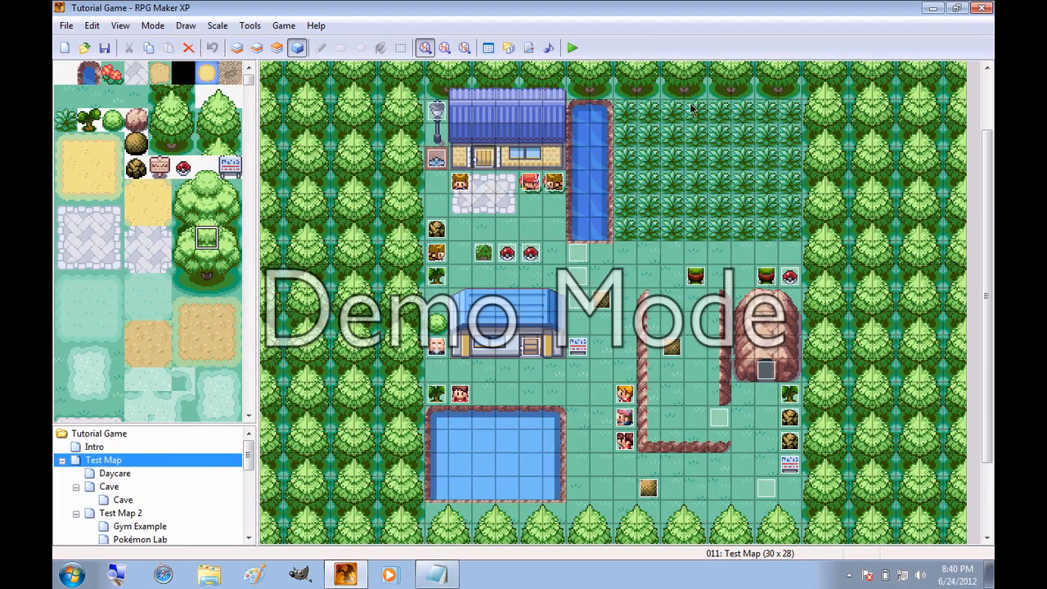
mouse_move(697, 241)
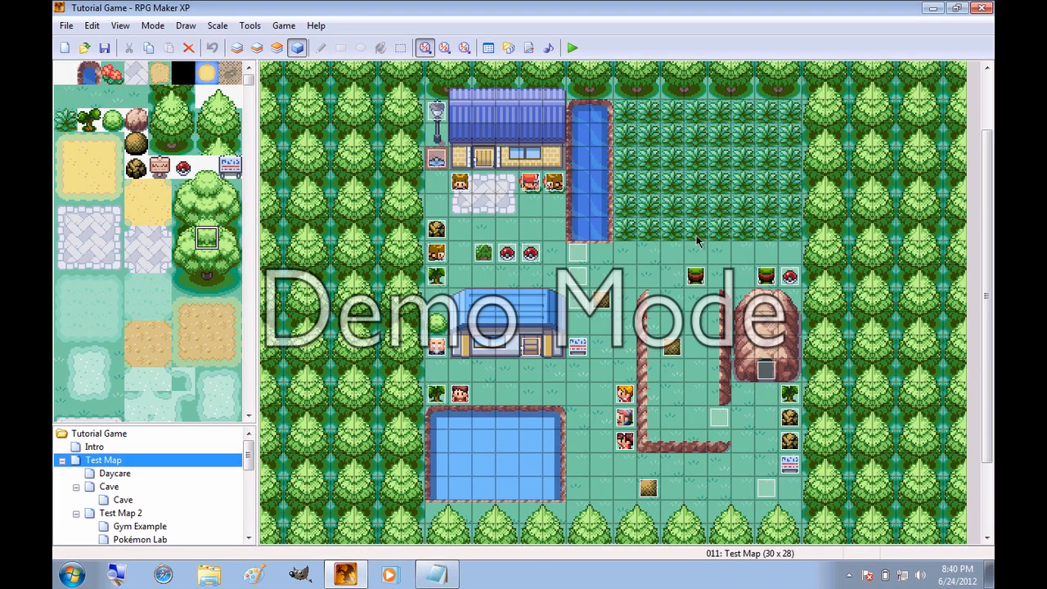
mouse_move(674, 373)
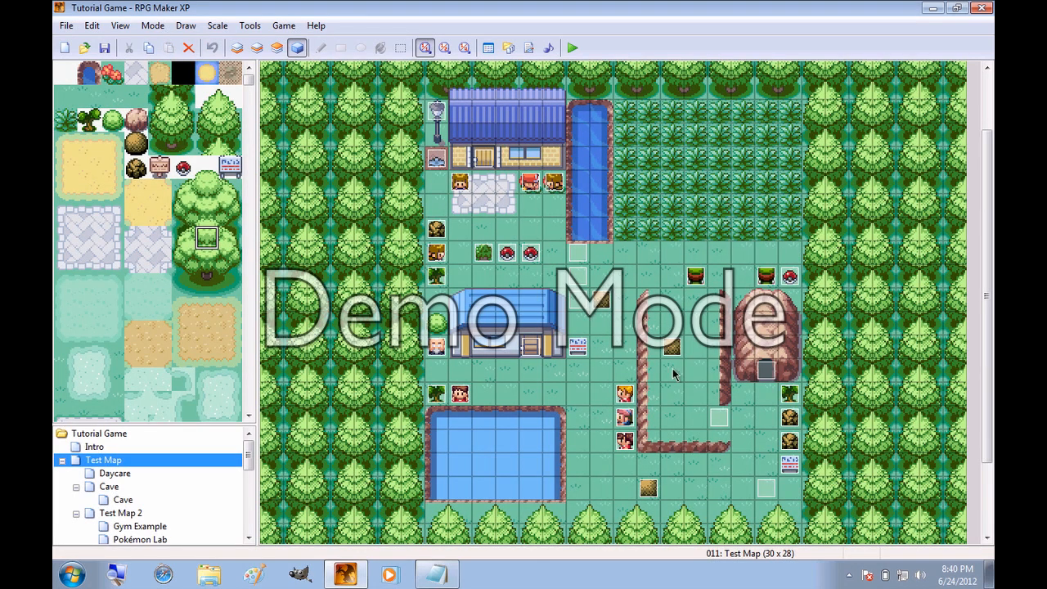
mouse_move(113, 479)
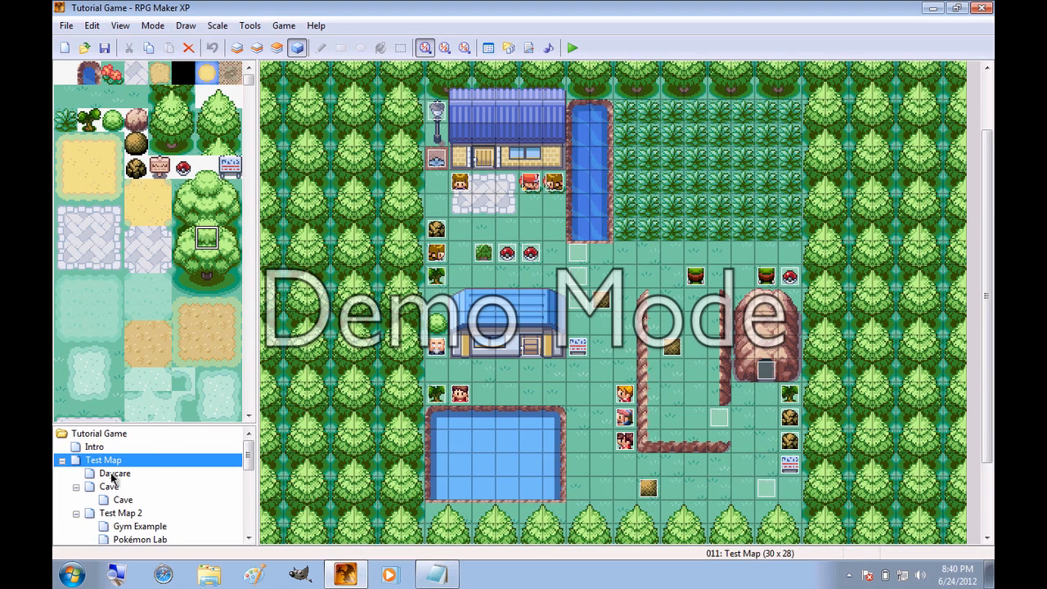
- View the Cave map and its child Cave, then return to Test Map
double_click(115, 473)
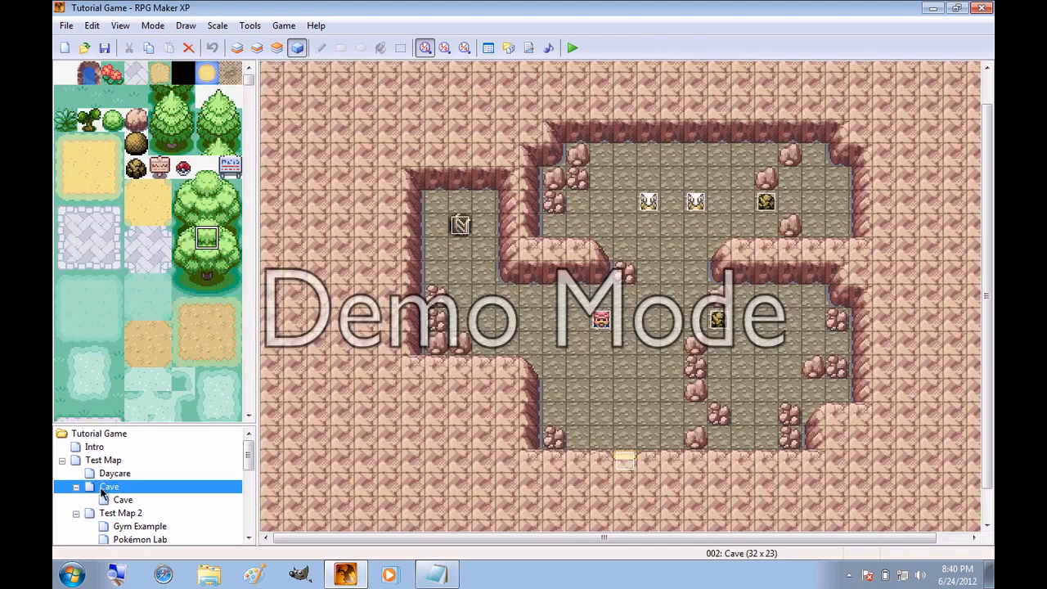
click(119, 501)
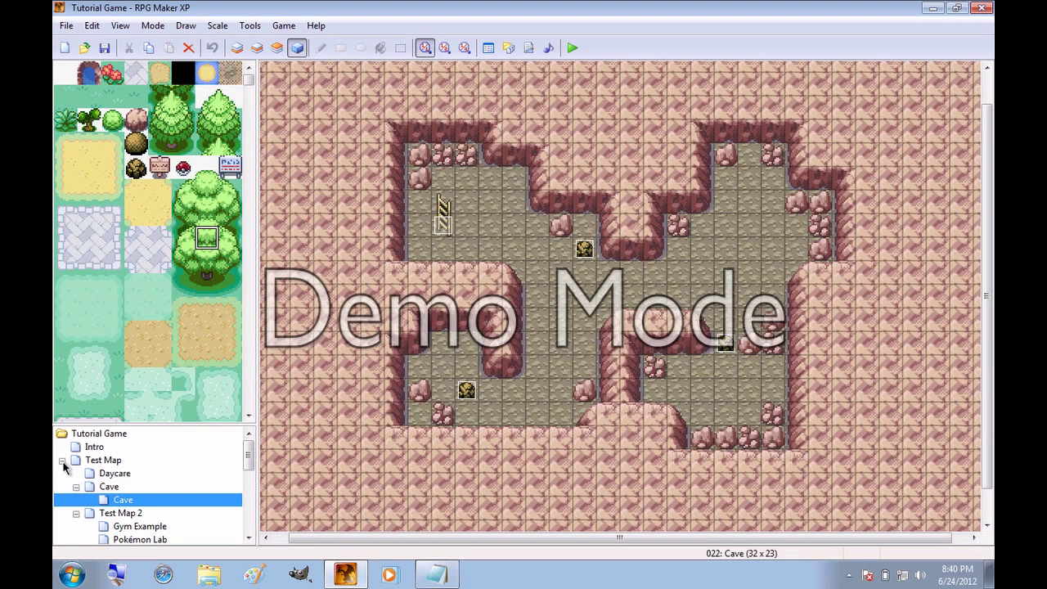
click(101, 458)
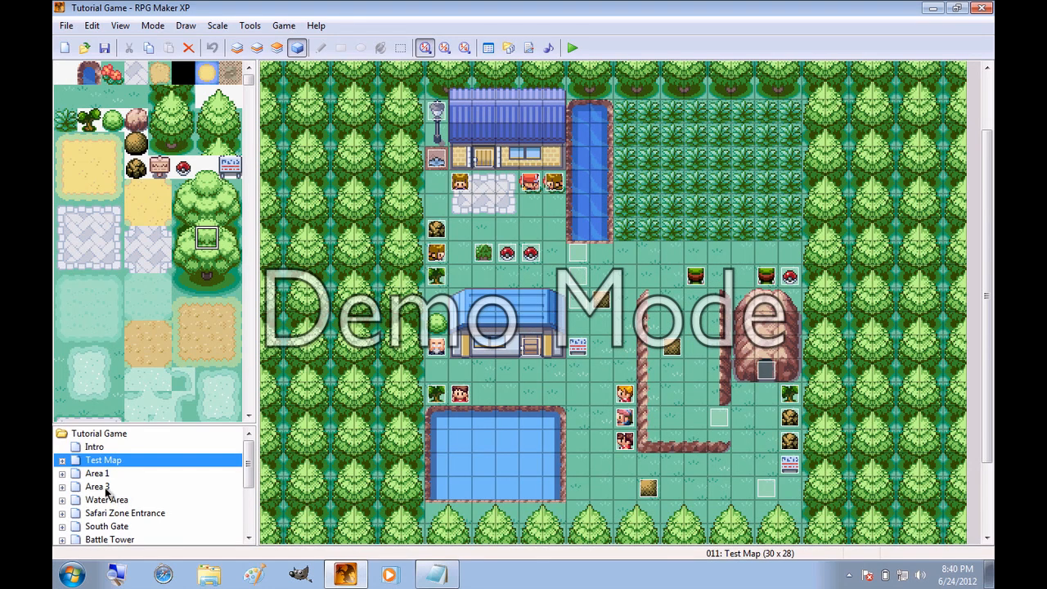
mouse_move(213, 434)
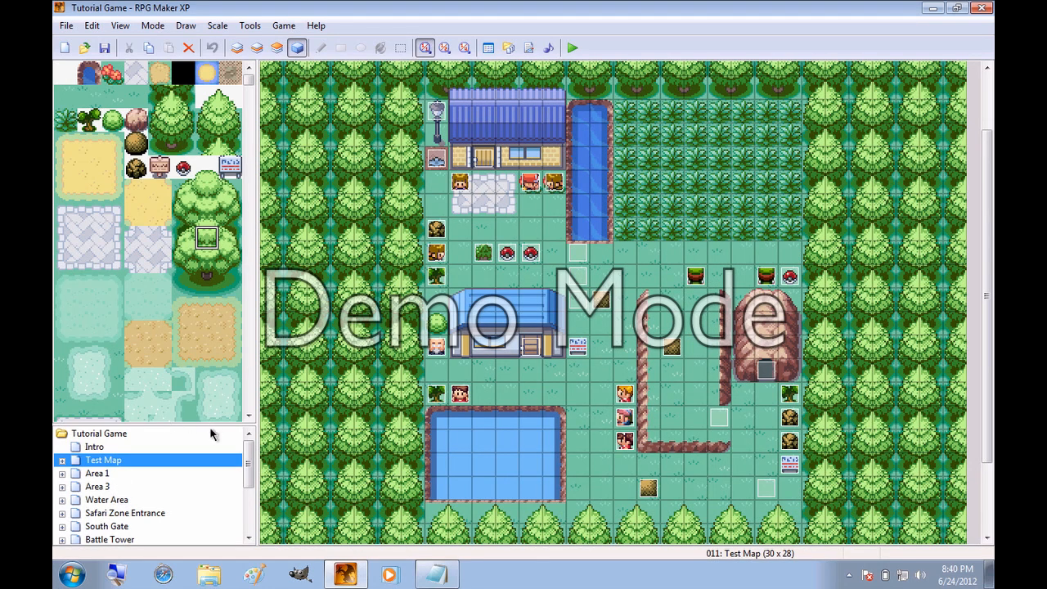
mouse_move(360, 373)
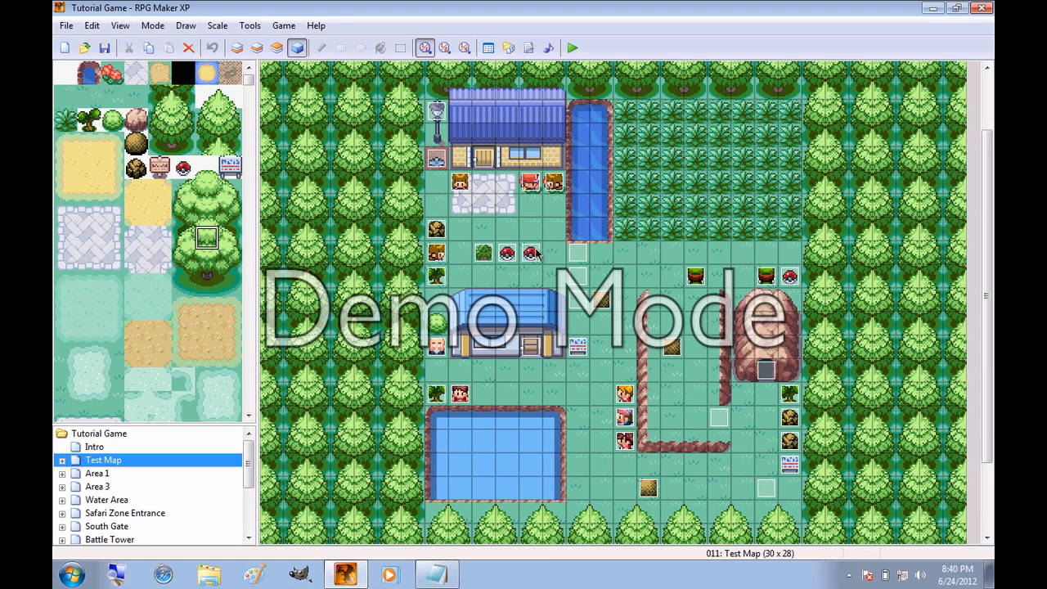
mouse_move(536, 268)
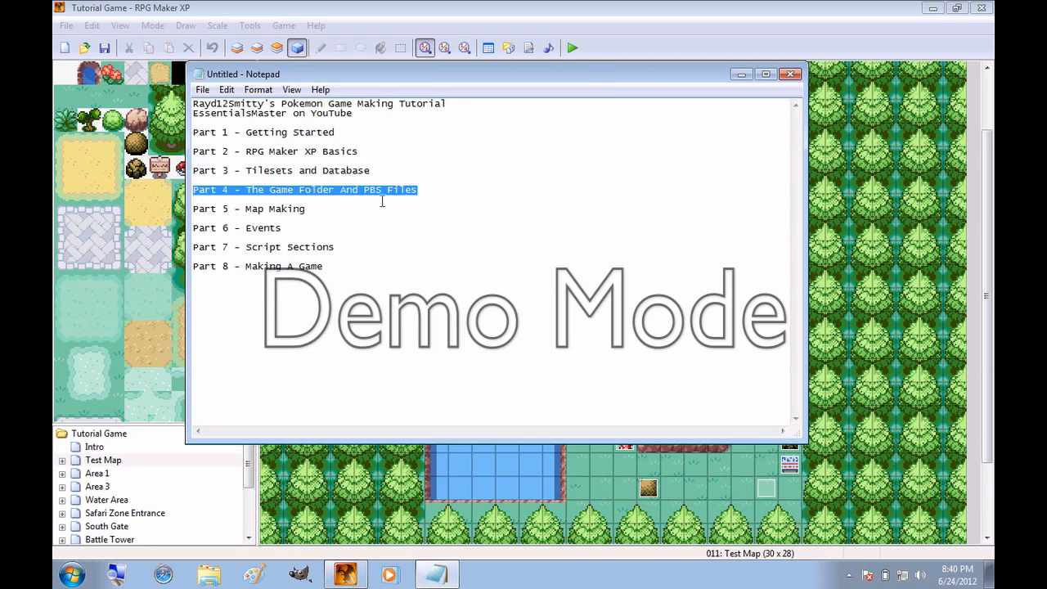
- Clear the selection on the Part 4 line in the Notepad tutorial outline
click(327, 209)
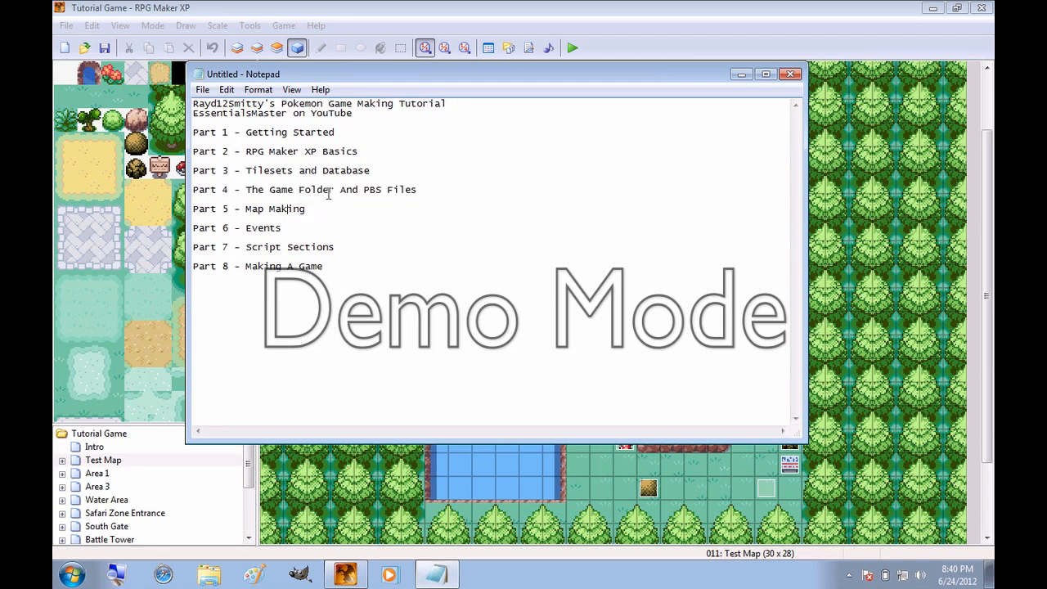